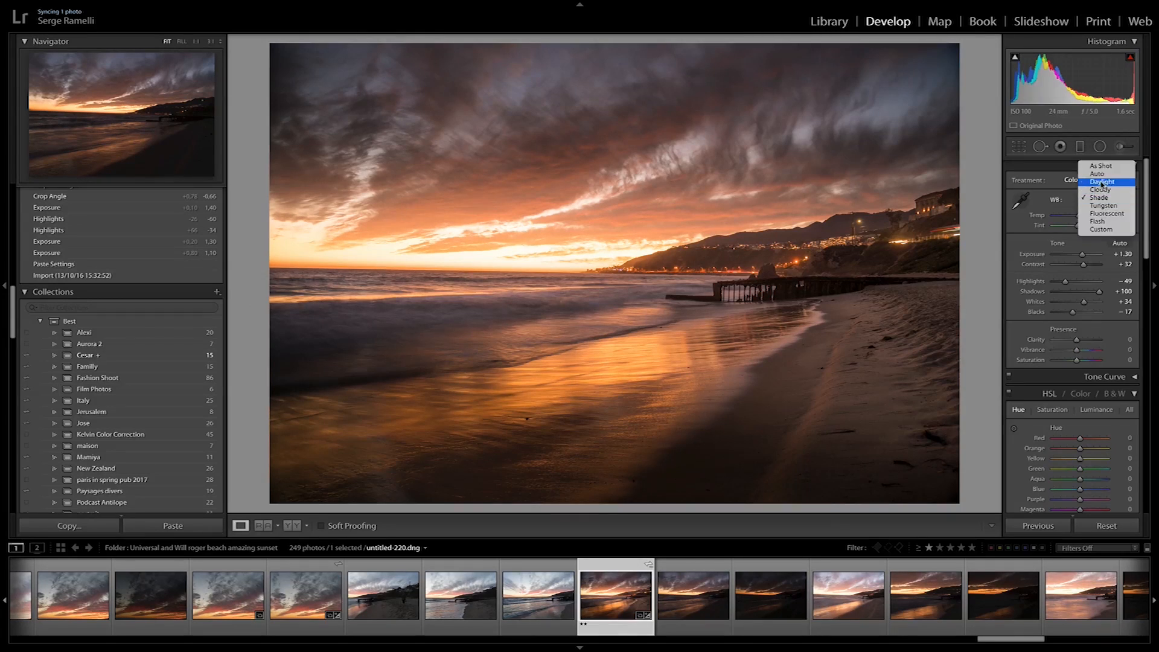
Preview the darkest then the brightest pier exposure from the filmstrip, leaving the bright one open.
click(1100, 181)
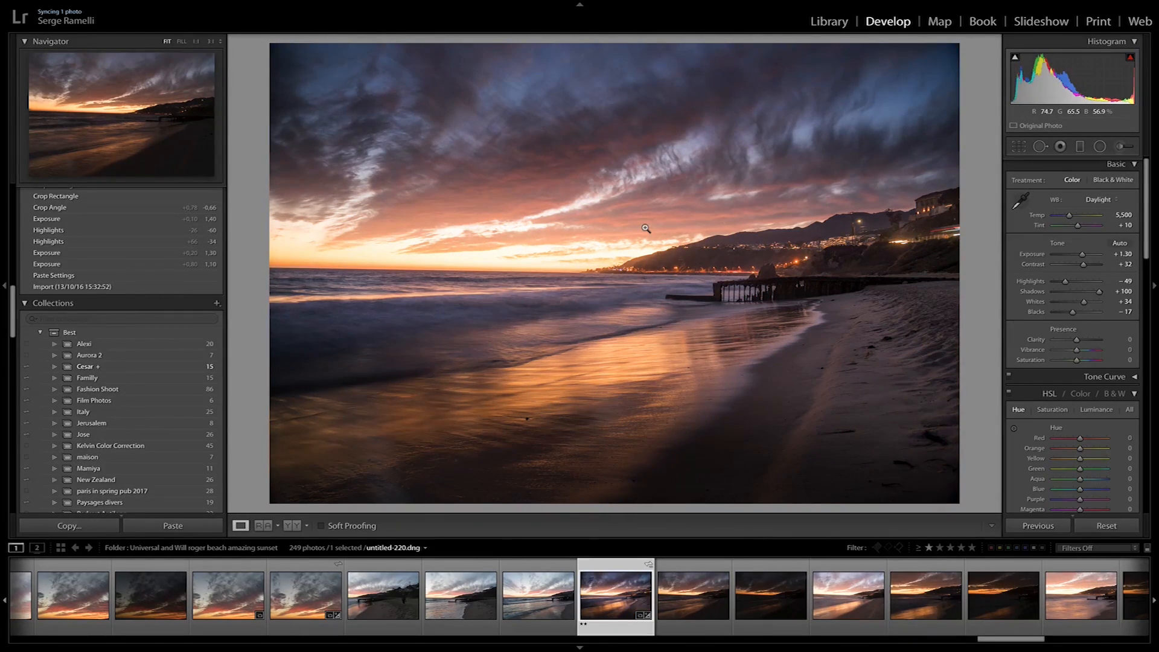
mouse_move(482, 256)
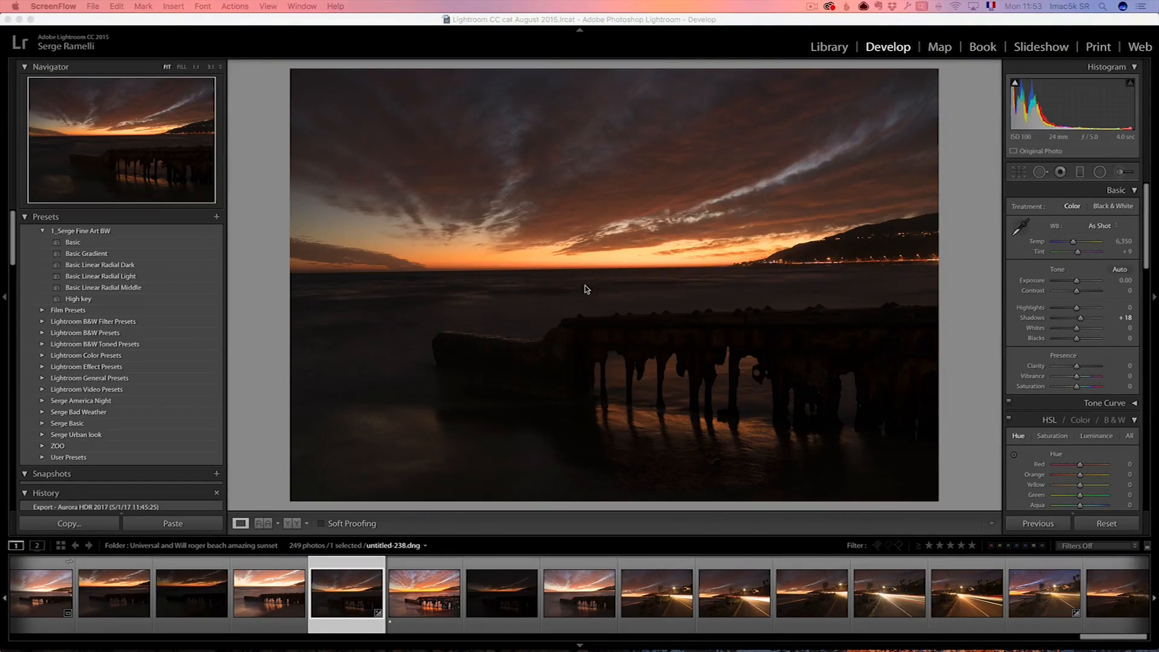
mouse_move(598, 316)
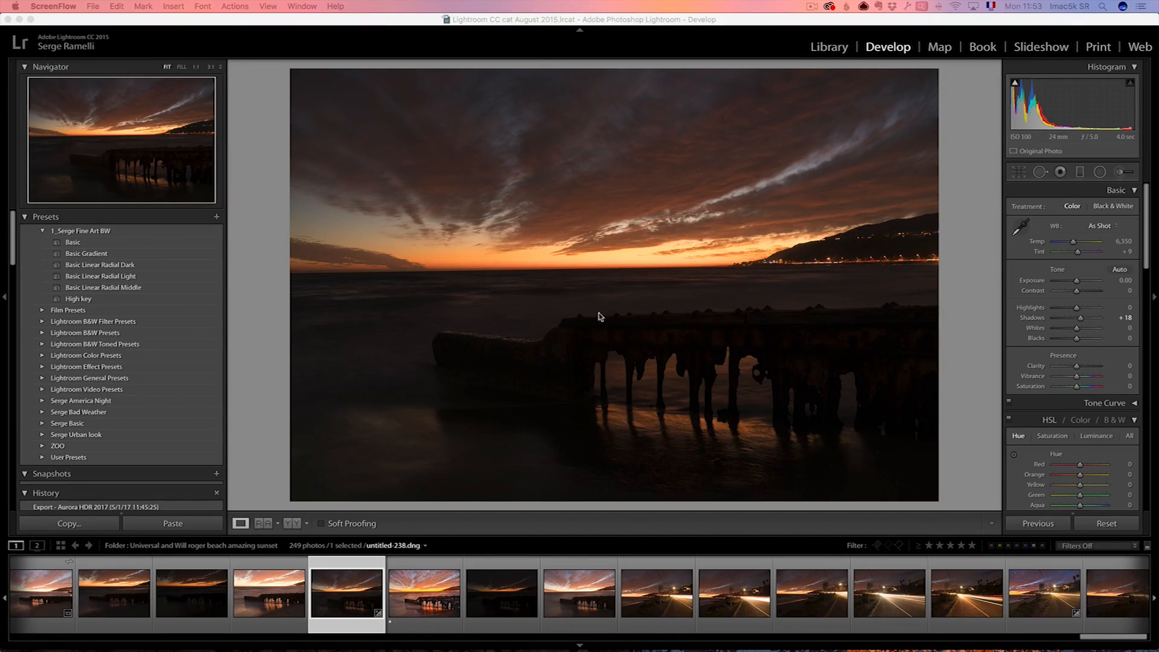
mouse_move(627, 321)
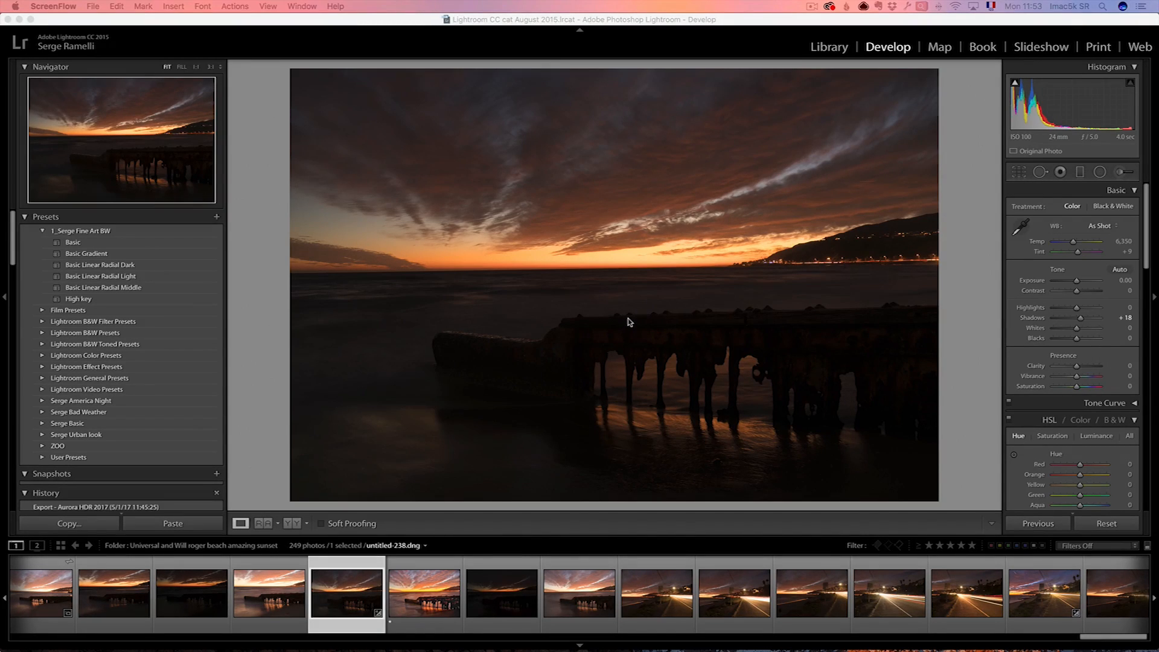
mouse_move(602, 600)
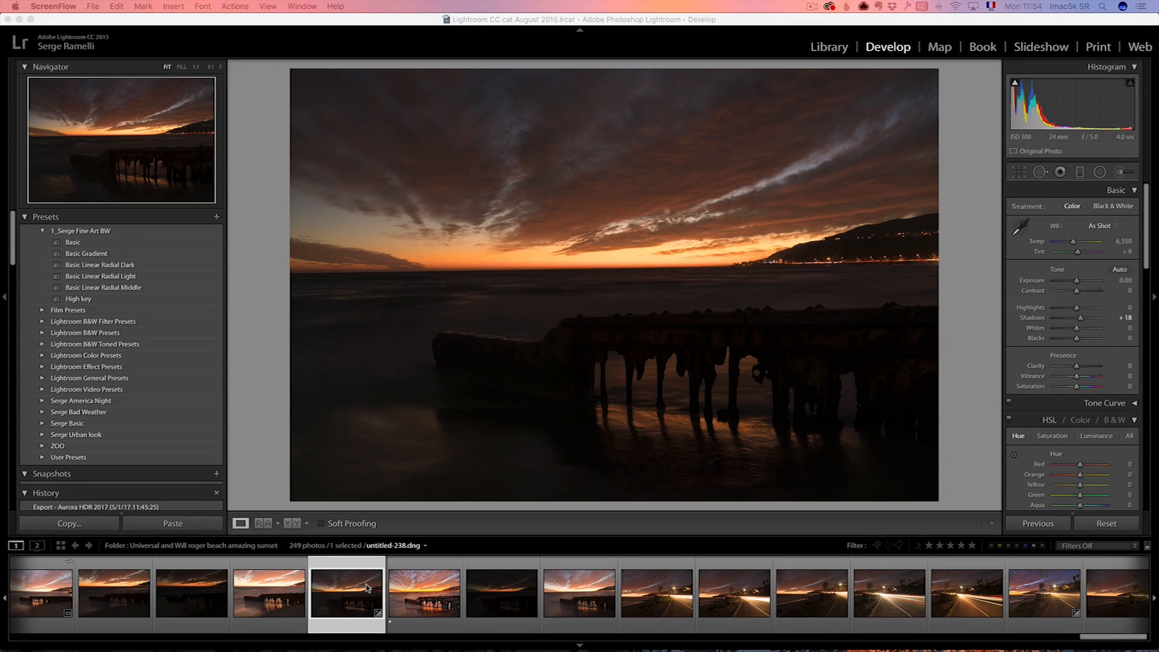
mouse_move(348, 602)
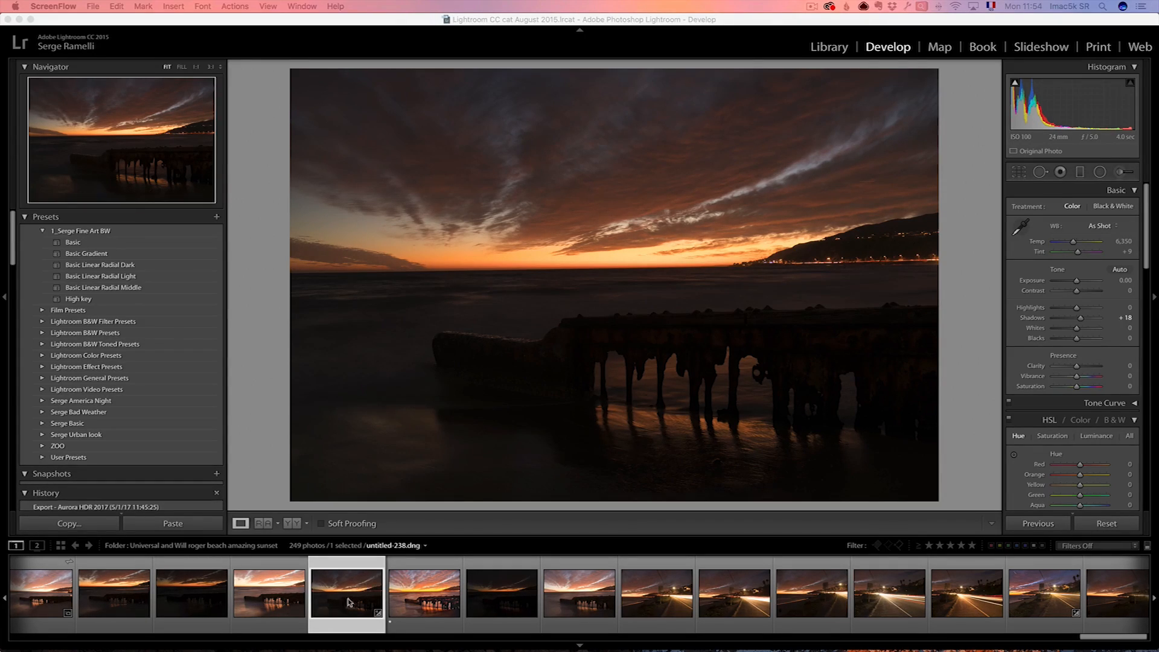
click(501, 592)
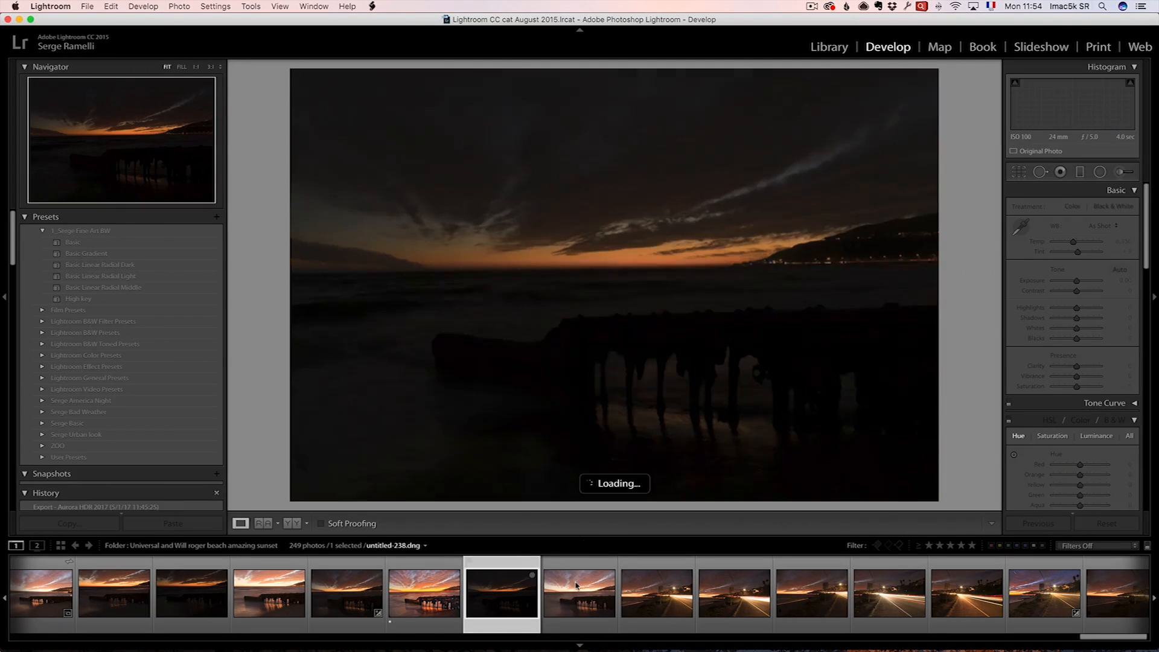
click(578, 592)
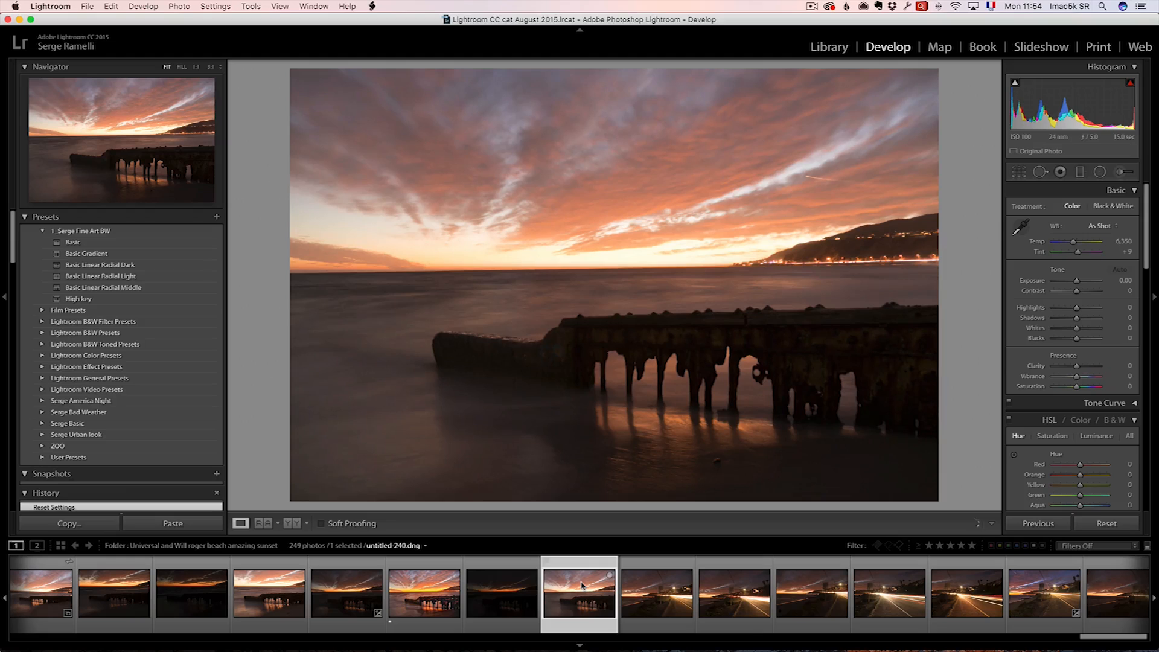
click(1119, 269)
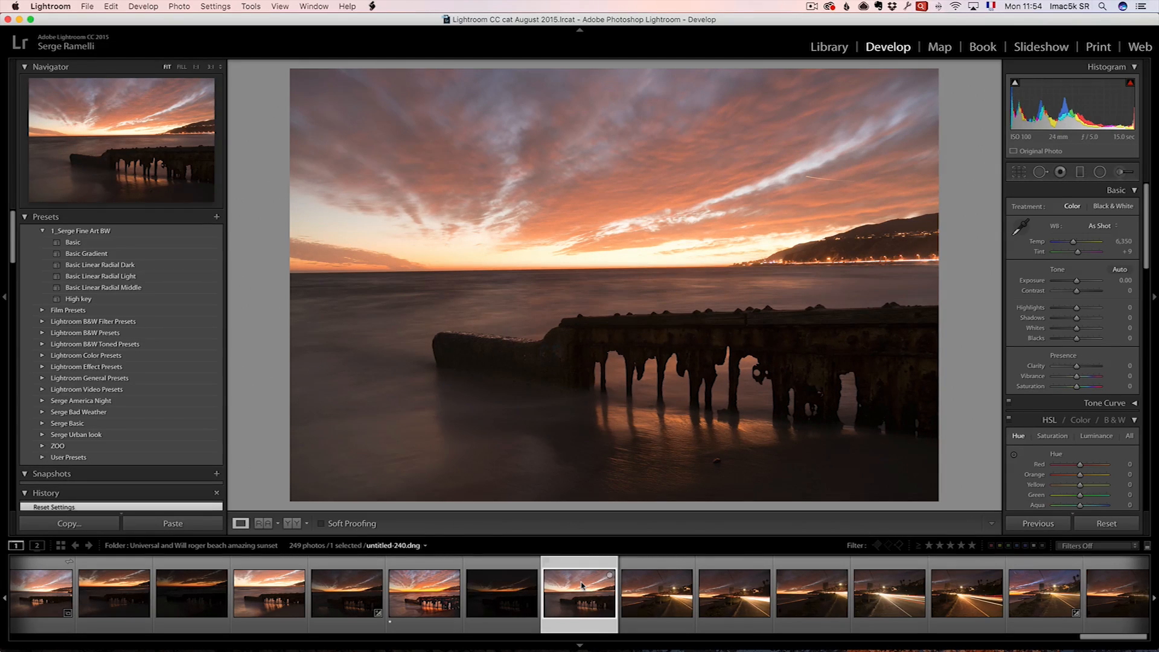
mouse_move(581, 591)
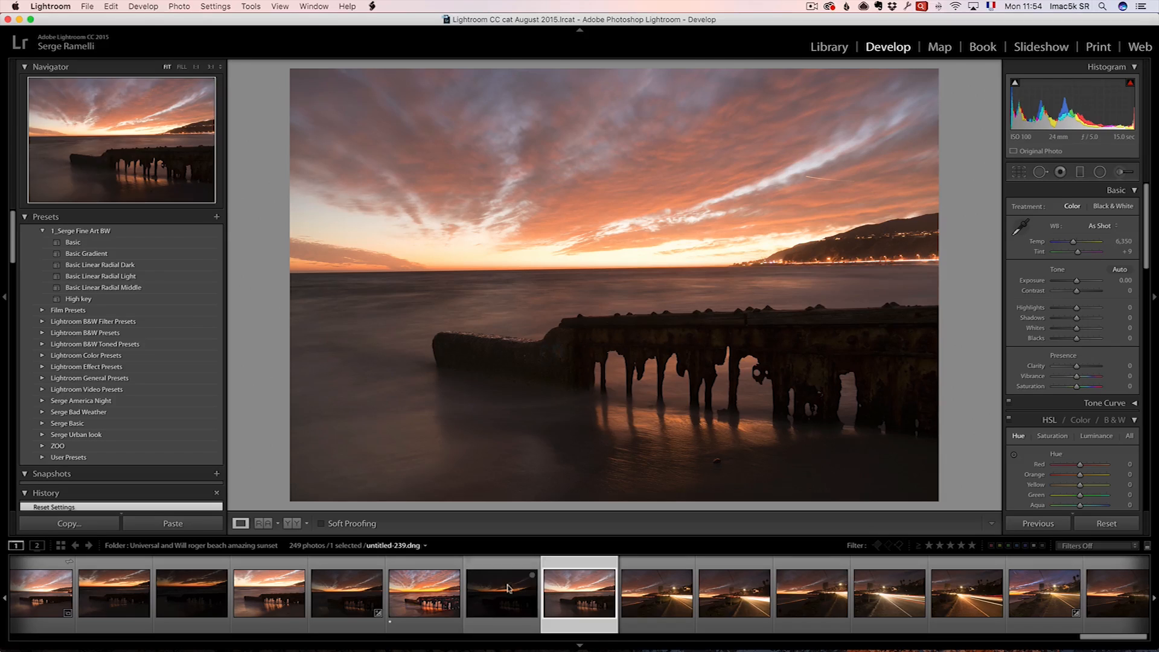
Export the three pier exposures to Aurora HDR 2017 as original images with Alignment enabled.
right_click(347, 592)
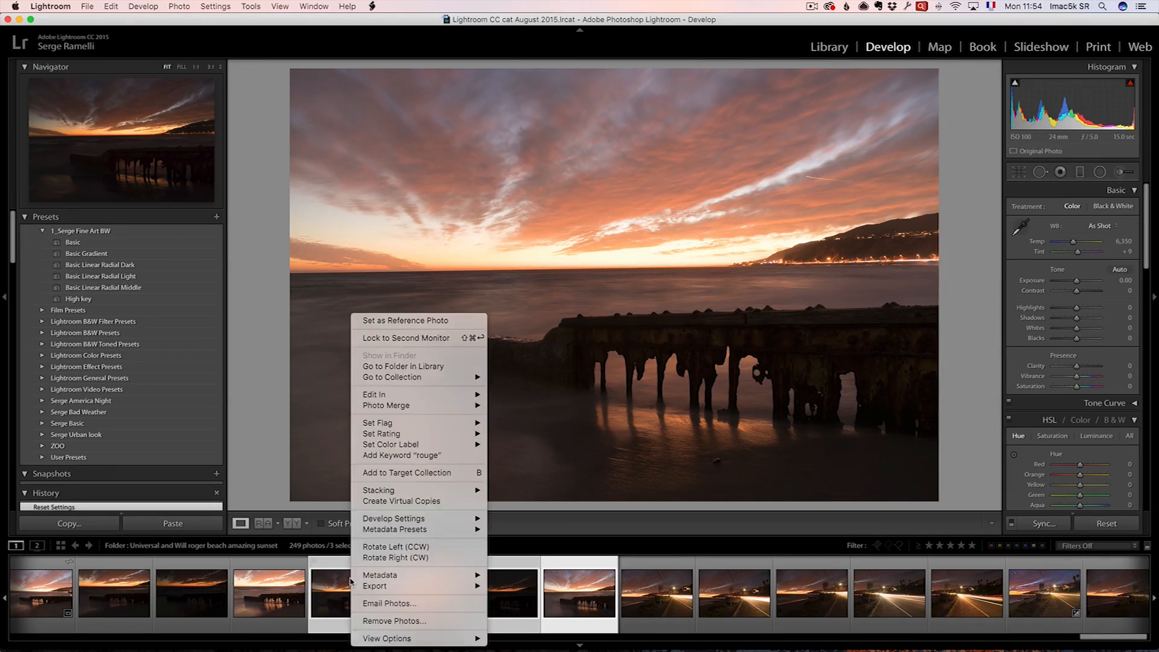
mouse_move(374, 394)
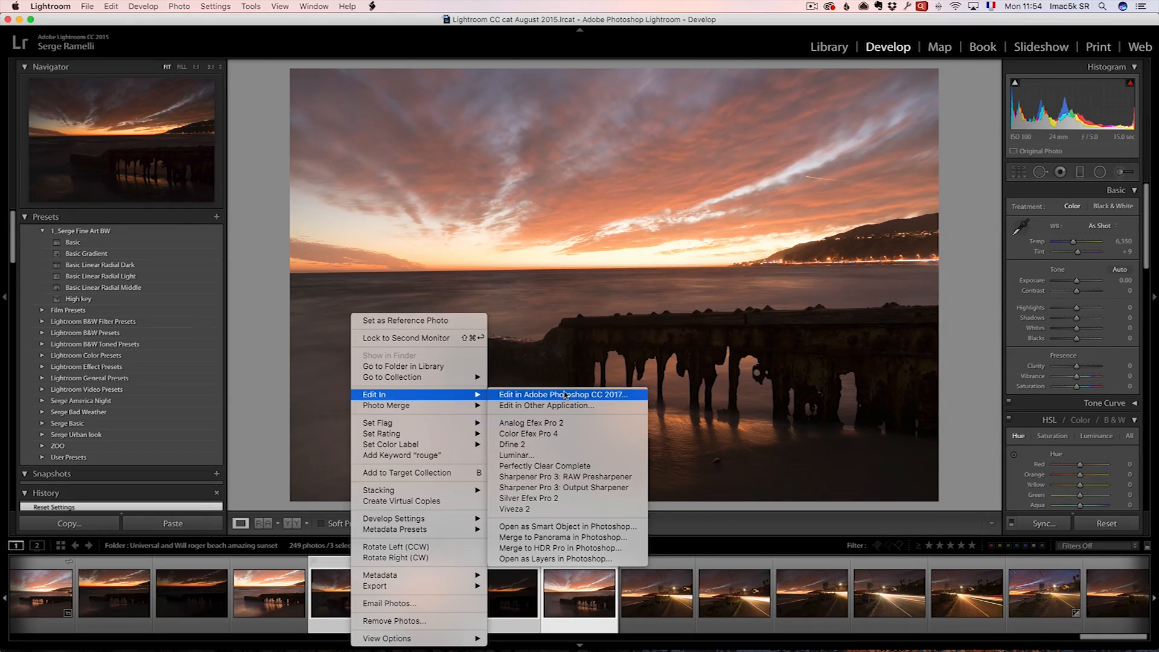
mouse_move(561, 445)
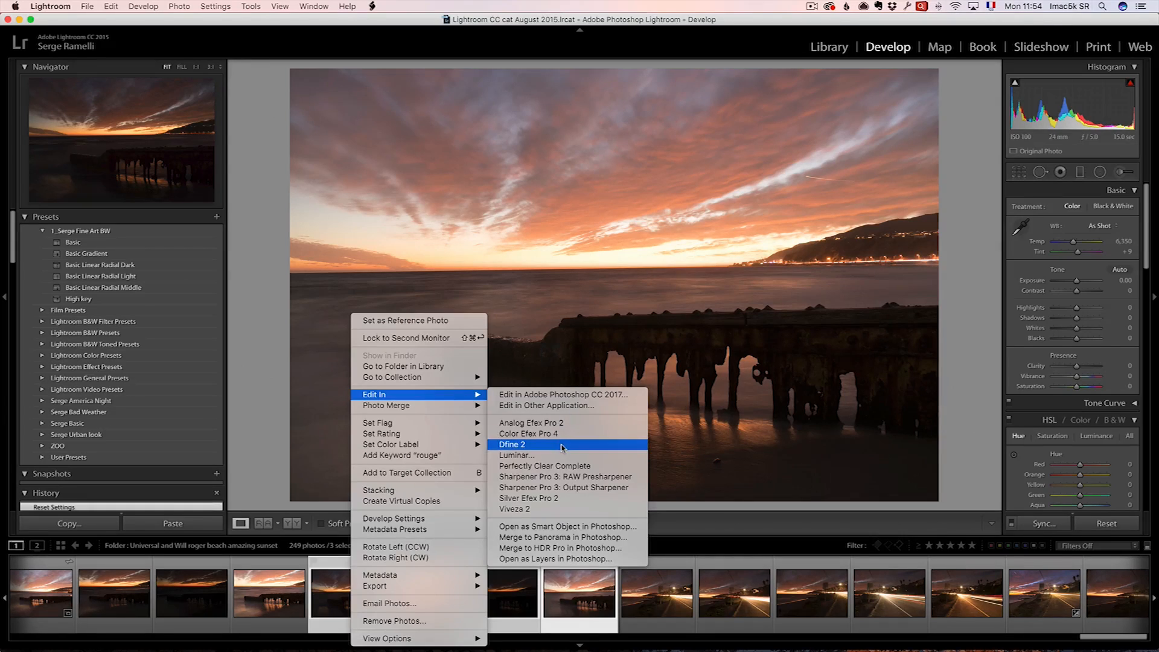
mouse_move(384, 586)
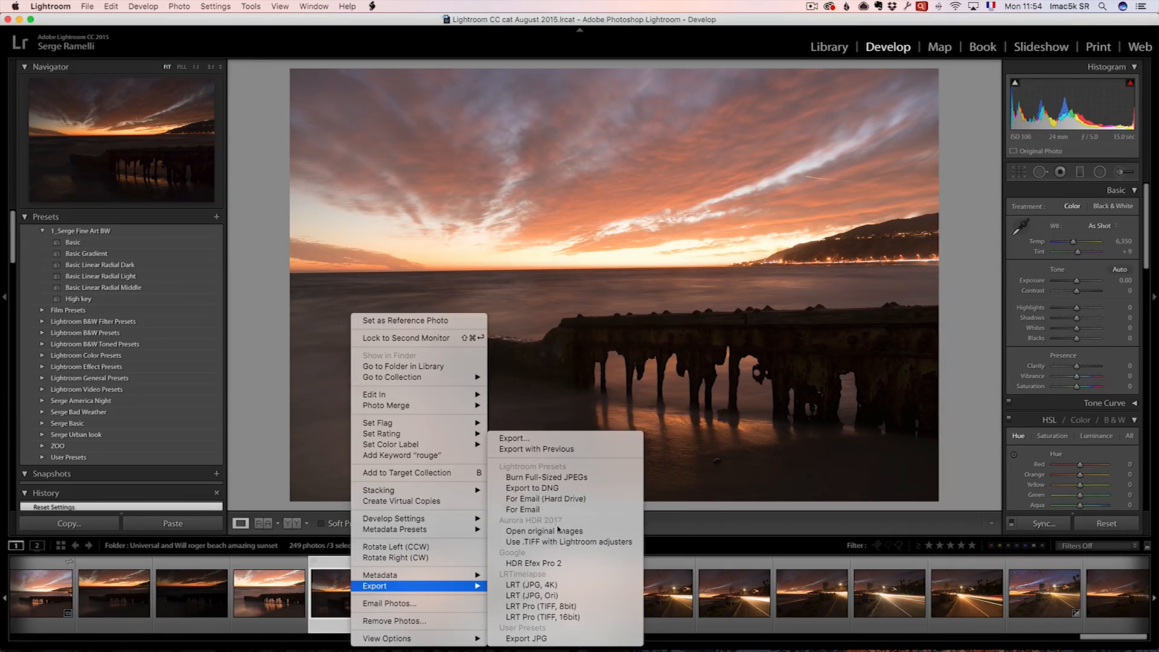
mouse_move(544, 531)
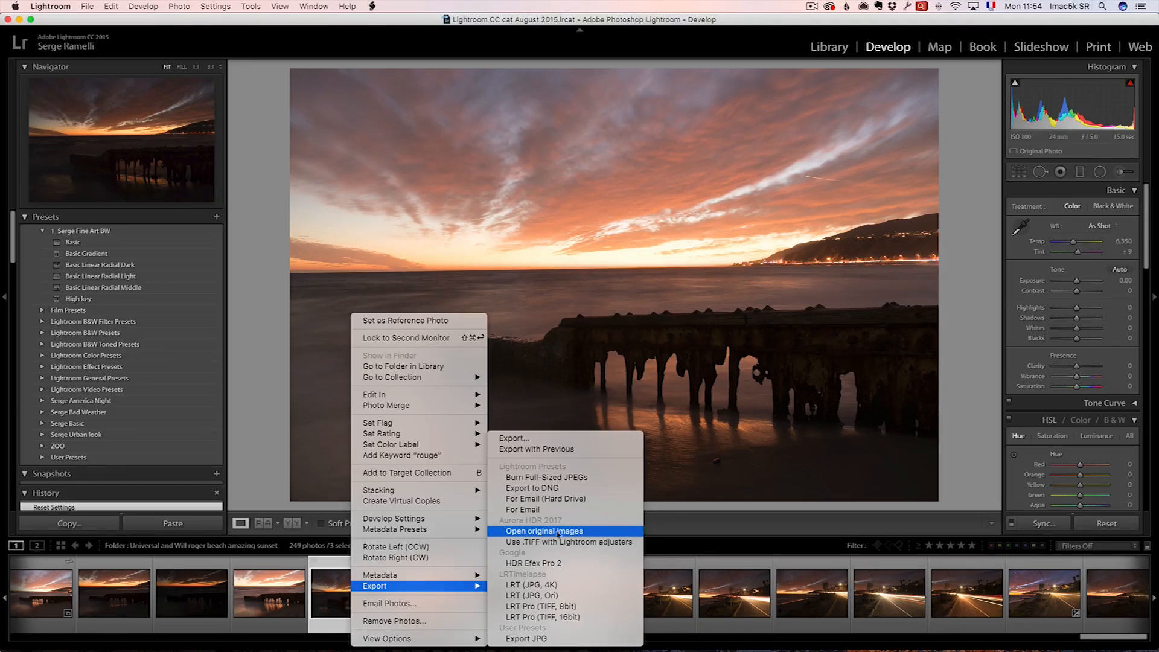
click(545, 531)
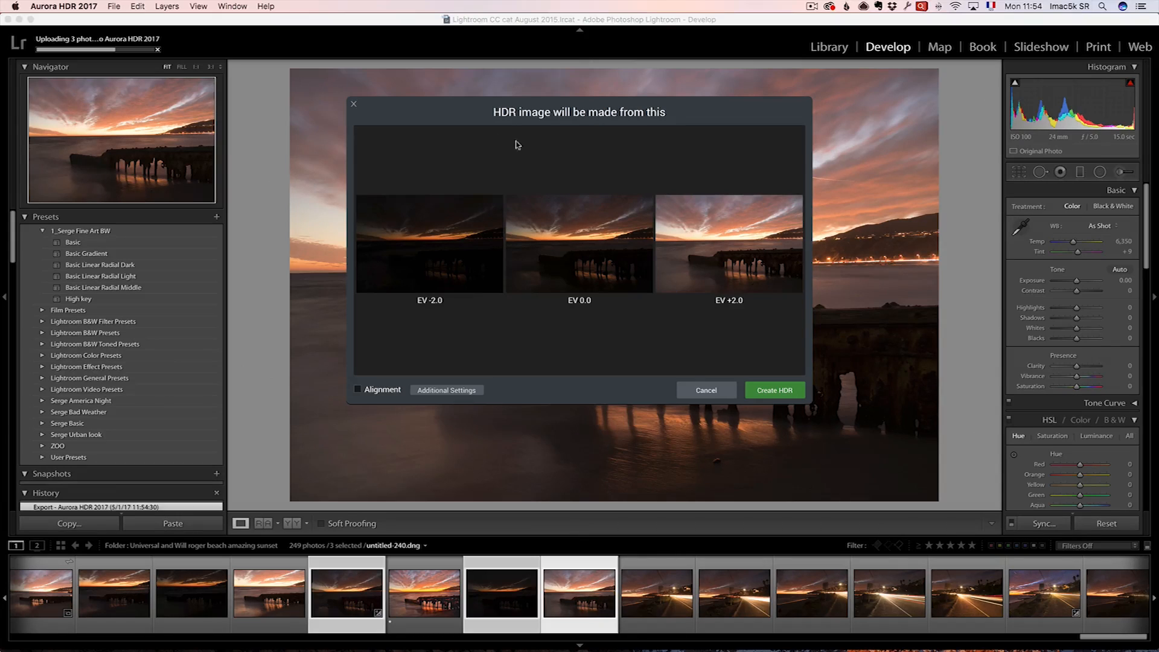
mouse_move(447, 257)
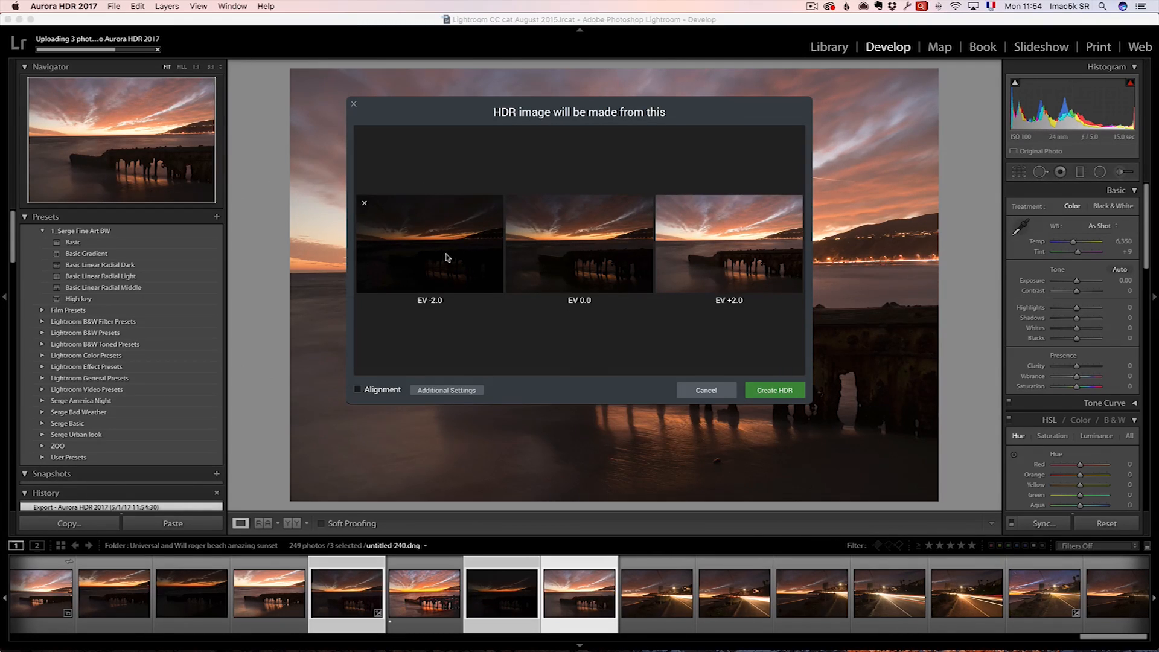
mouse_move(410, 348)
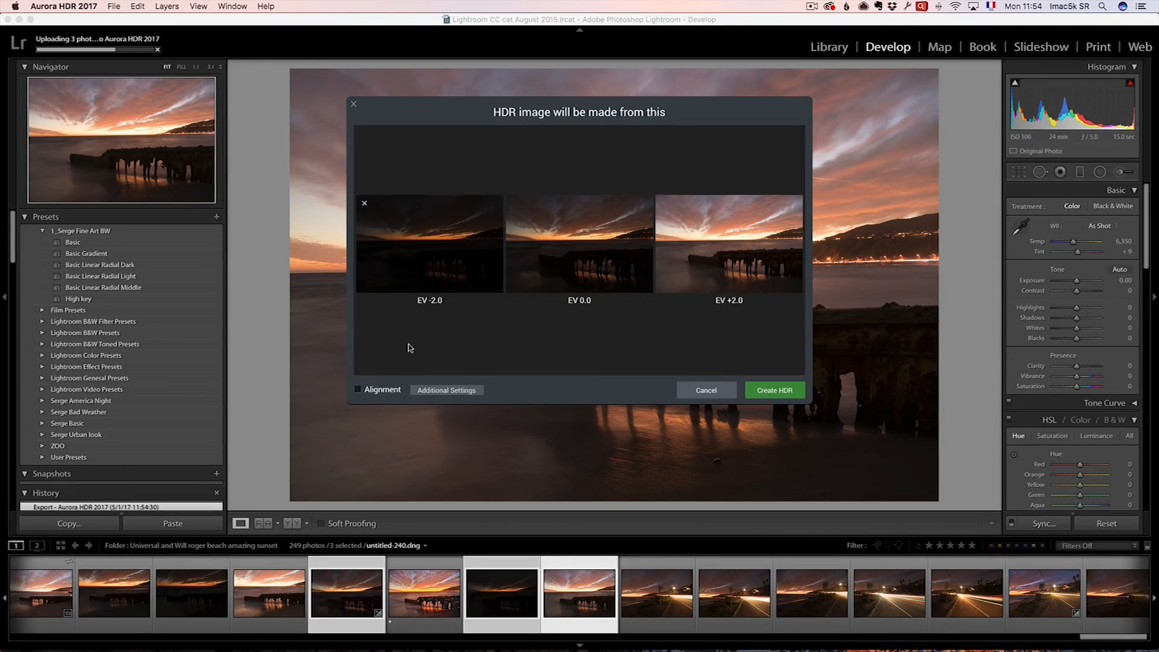
click(359, 390)
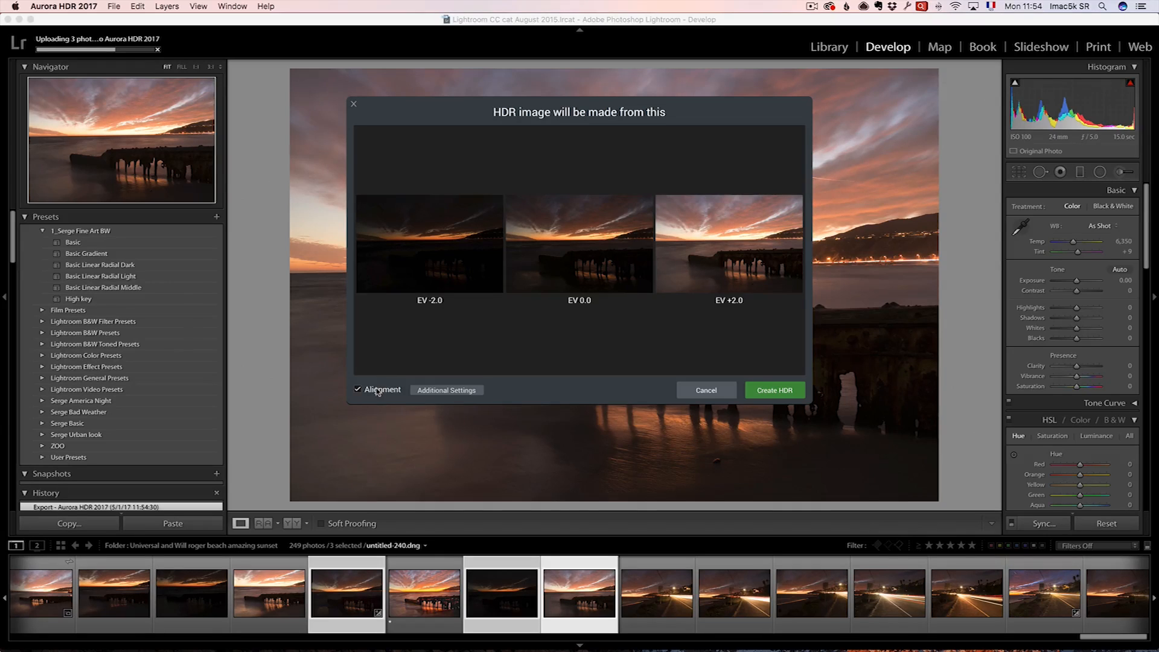
mouse_move(742, 255)
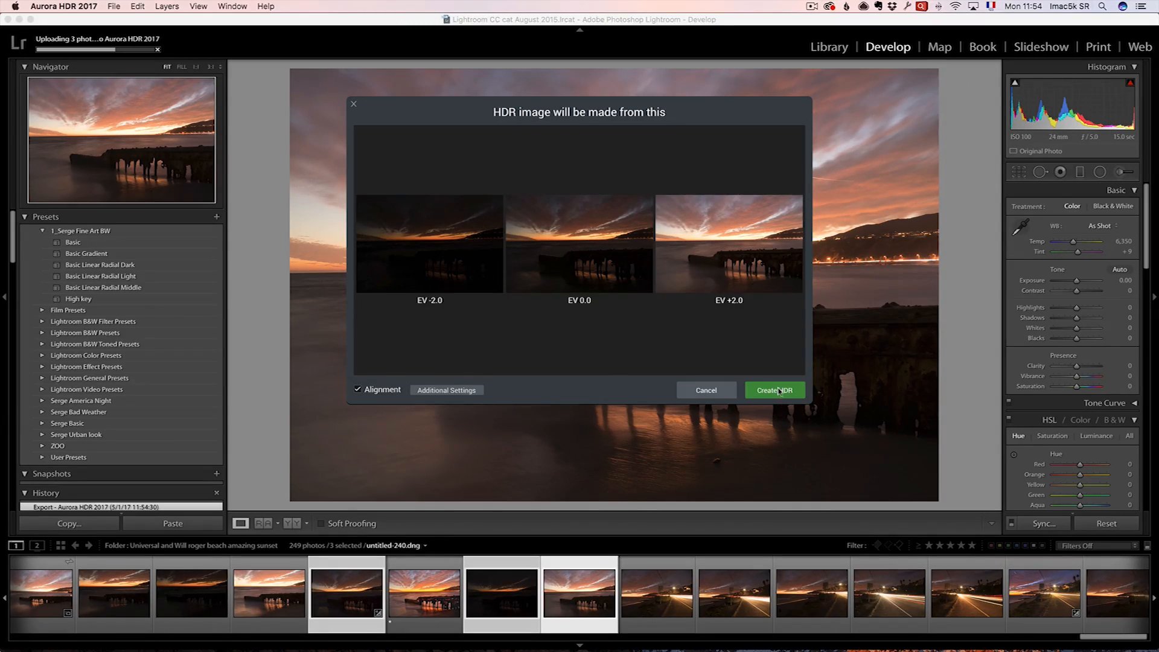
Create the merged HDR sunset image and review it with neutral tone settings.
click(774, 390)
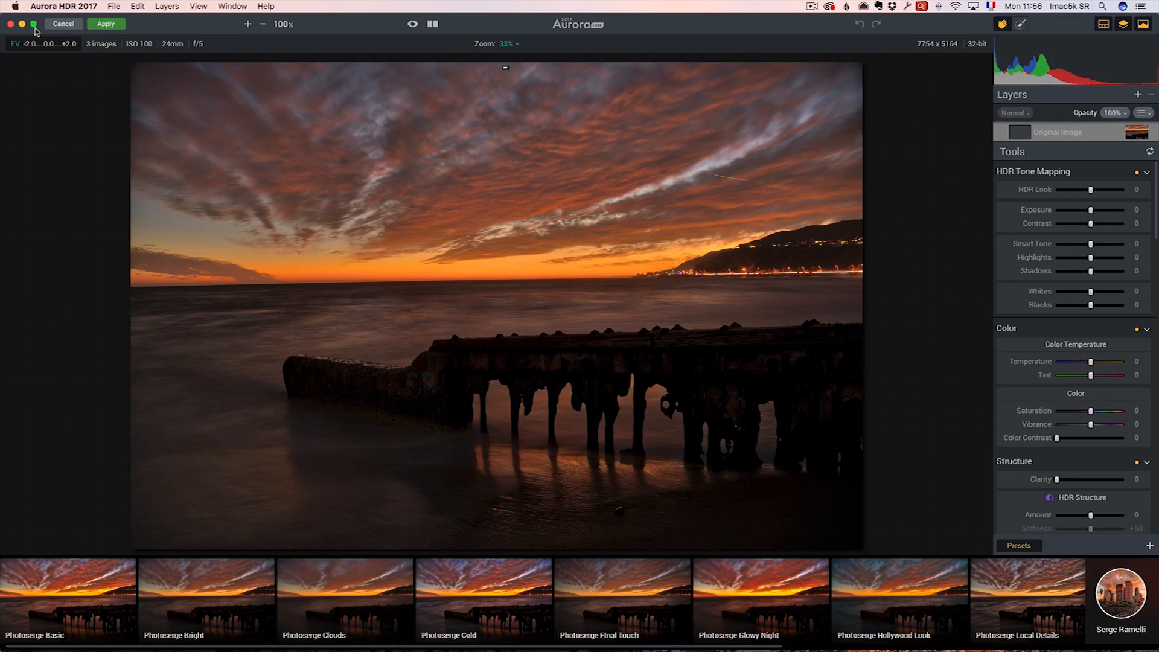
mouse_move(862, 67)
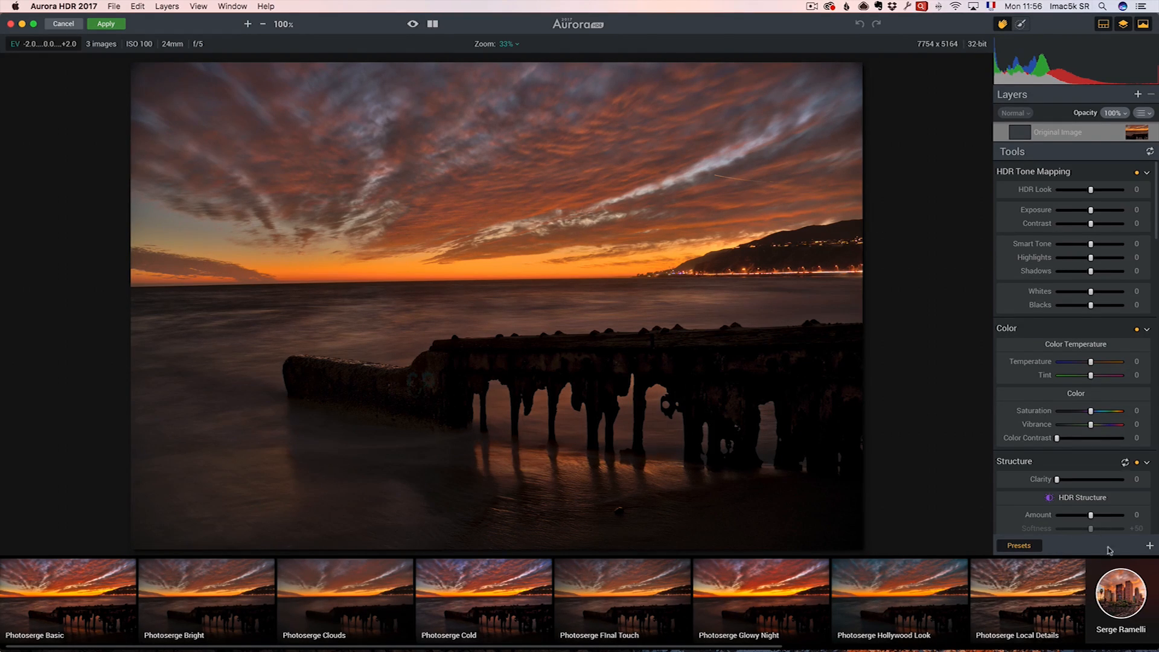
click(1018, 545)
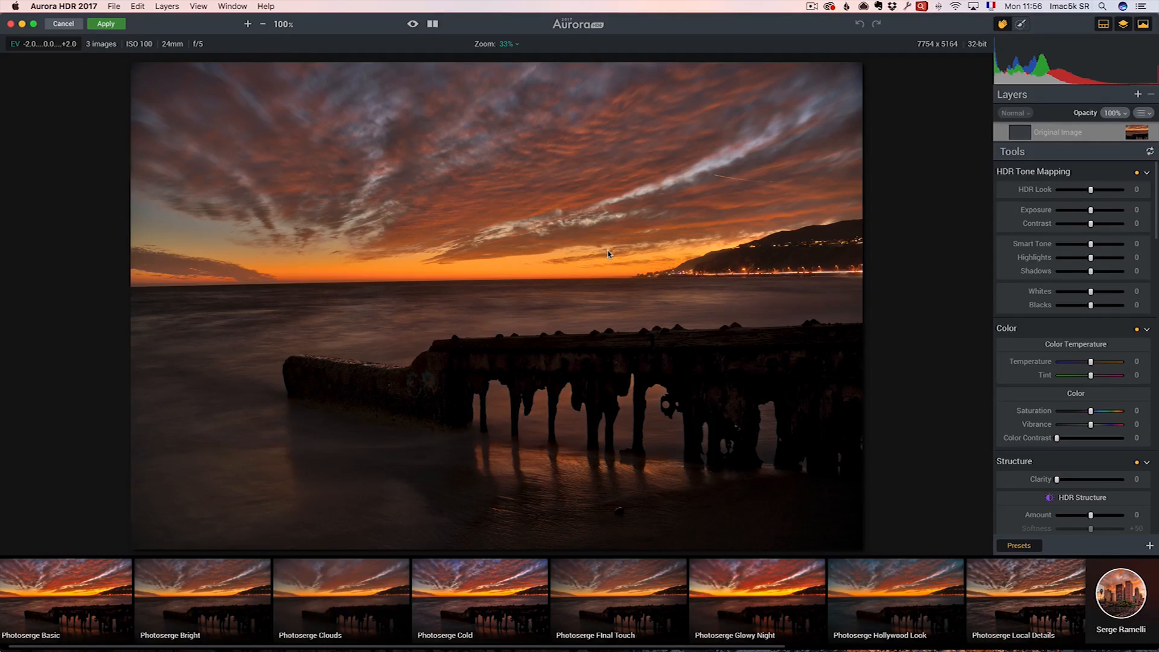
mouse_move(435, 274)
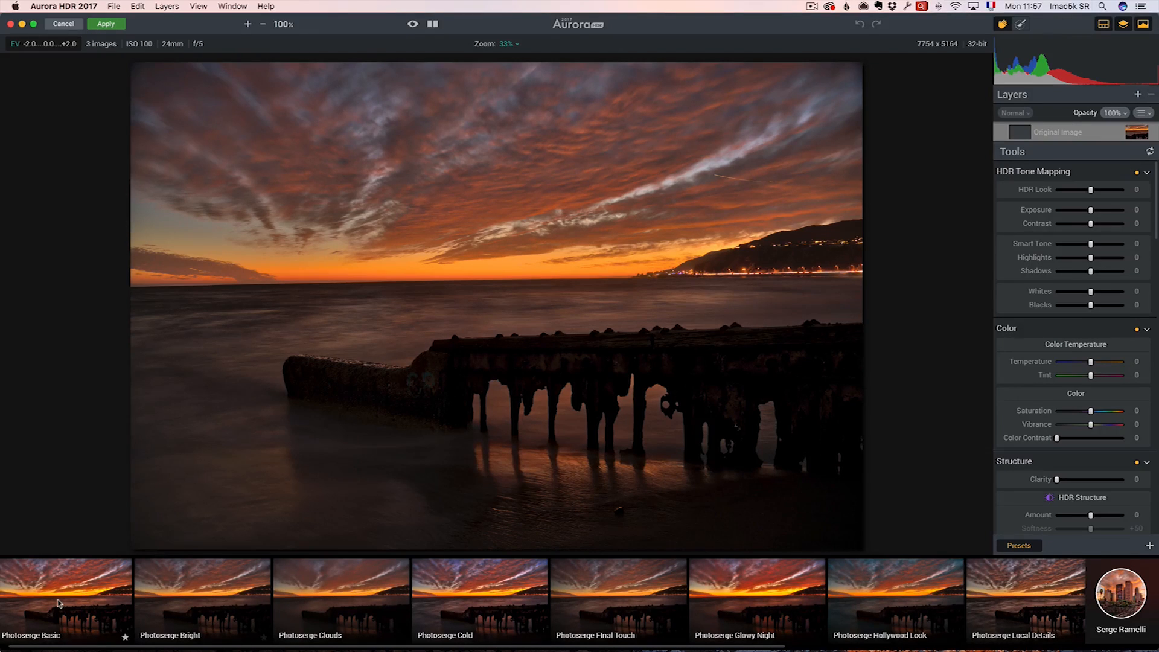
Try the Photoserge Basic and Bright presets on the merged sunset, then return to neutral.
click(65, 598)
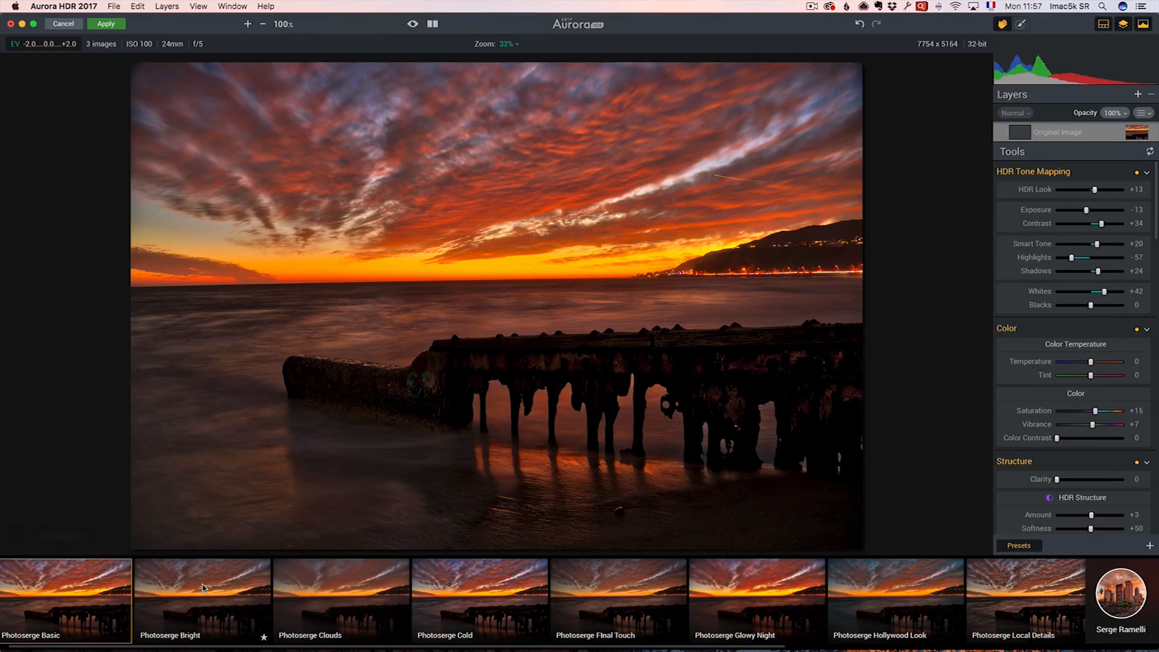
click(202, 598)
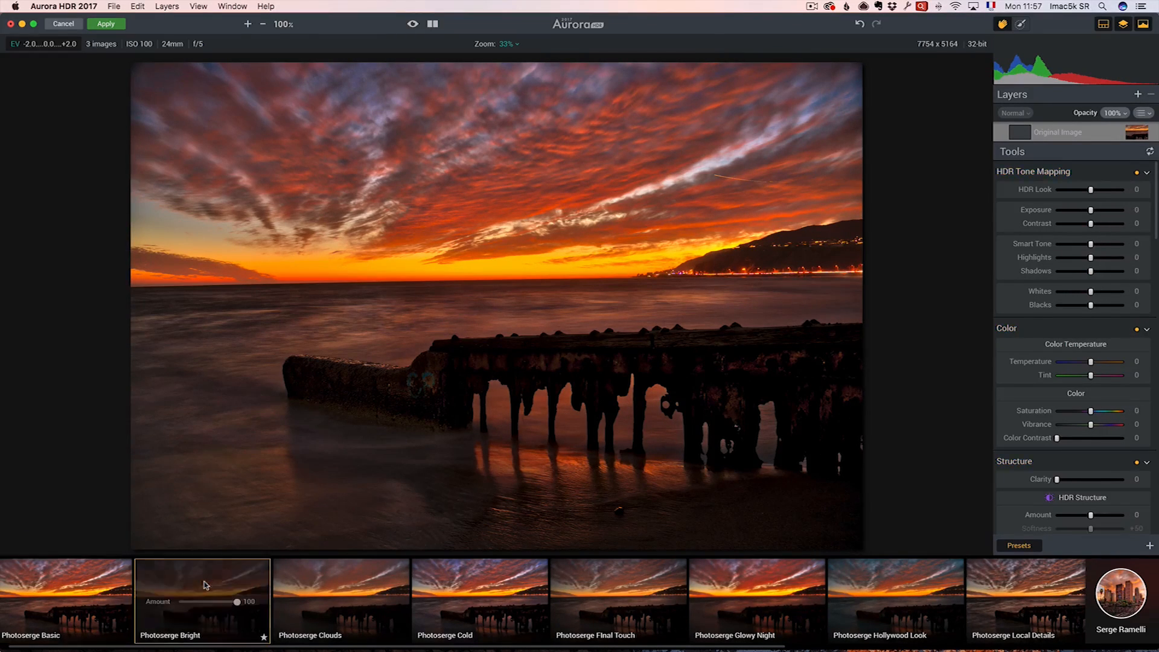
click(202, 588)
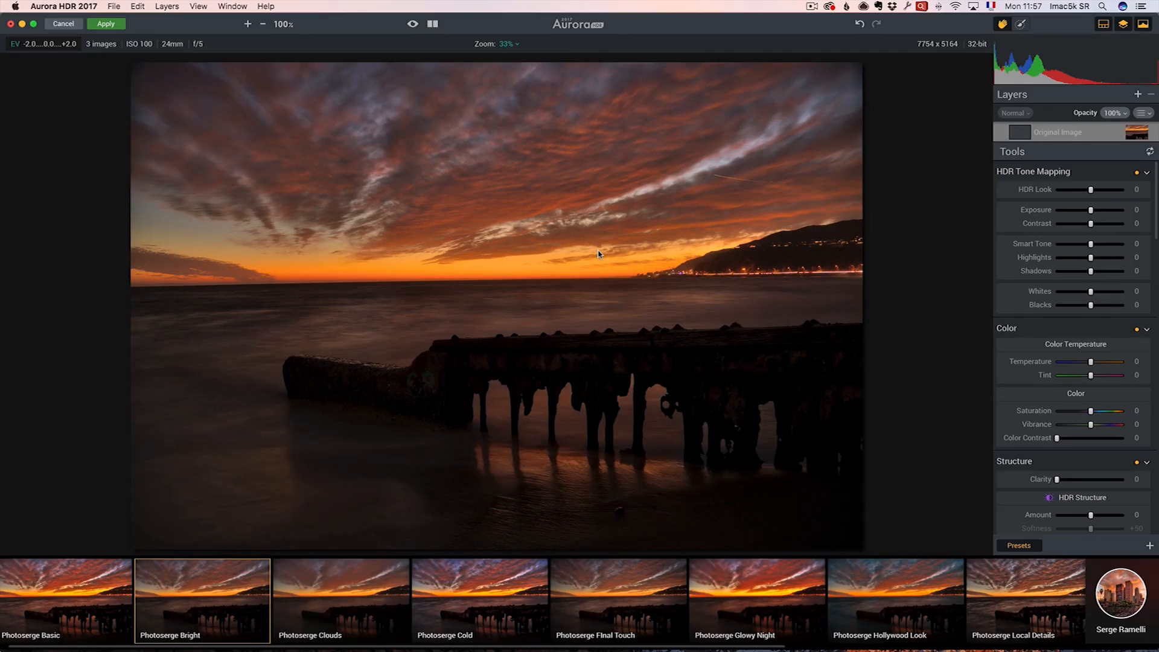
mouse_move(949, 369)
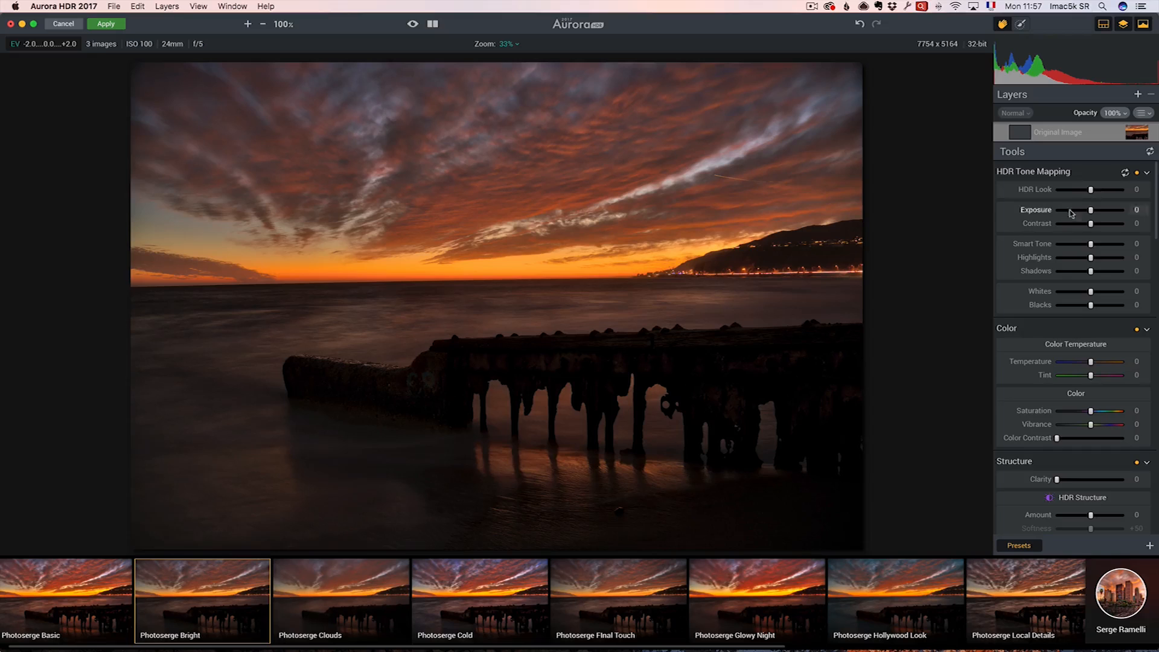
mouse_move(1091, 229)
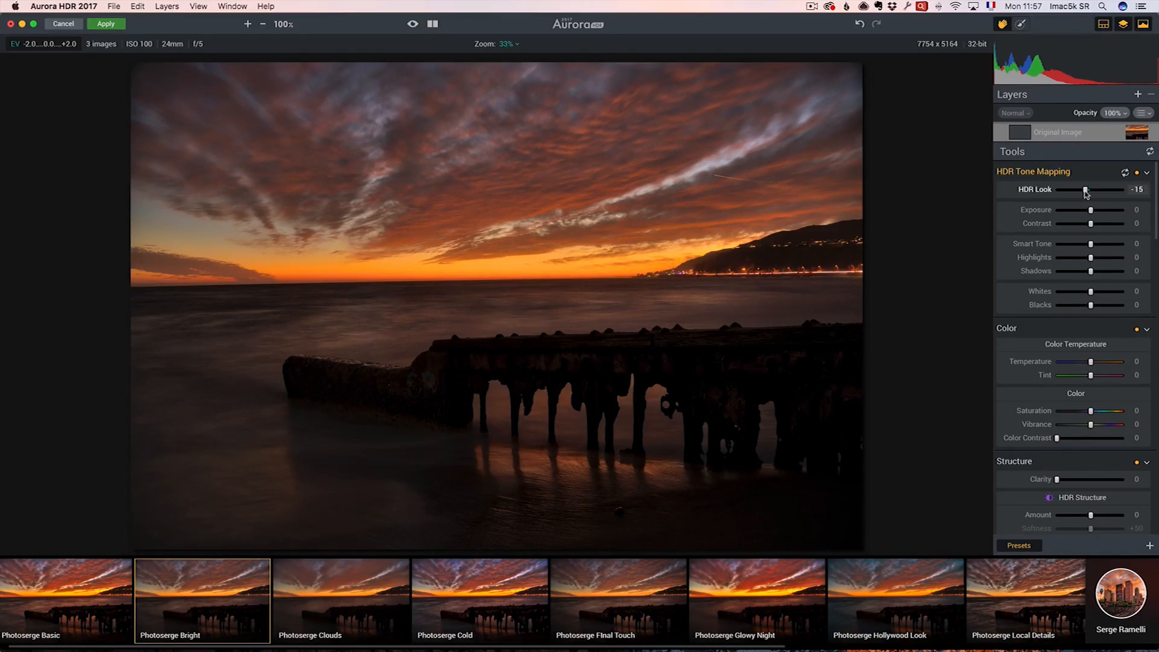
mouse_move(1094, 249)
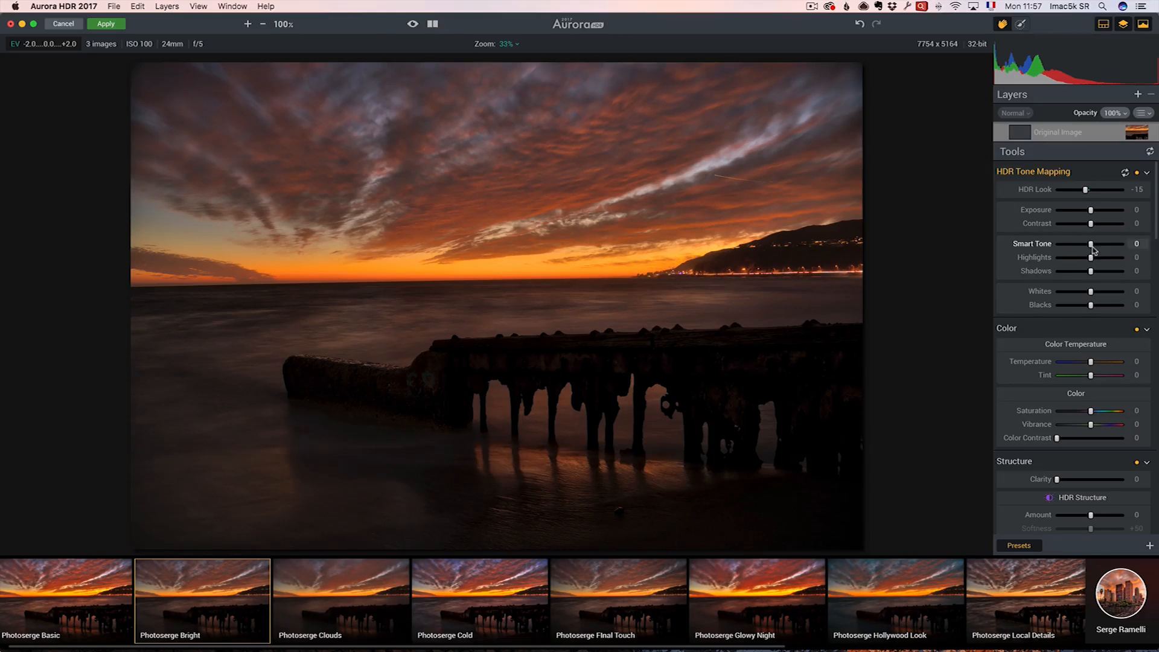
mouse_move(1108, 270)
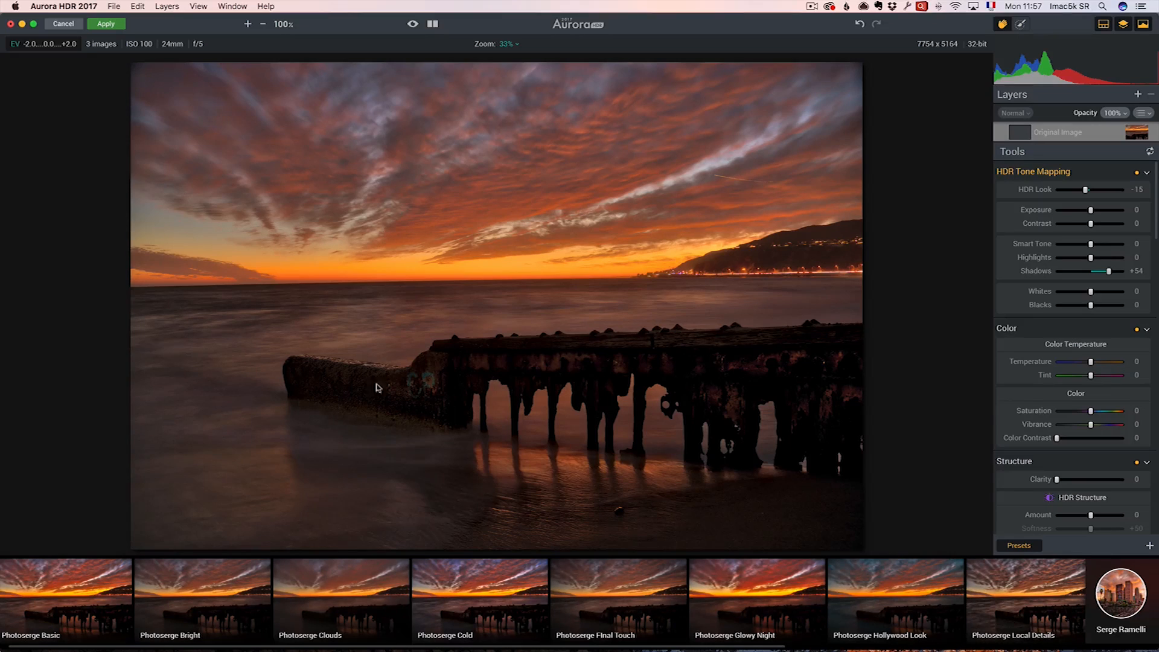
mouse_move(762, 372)
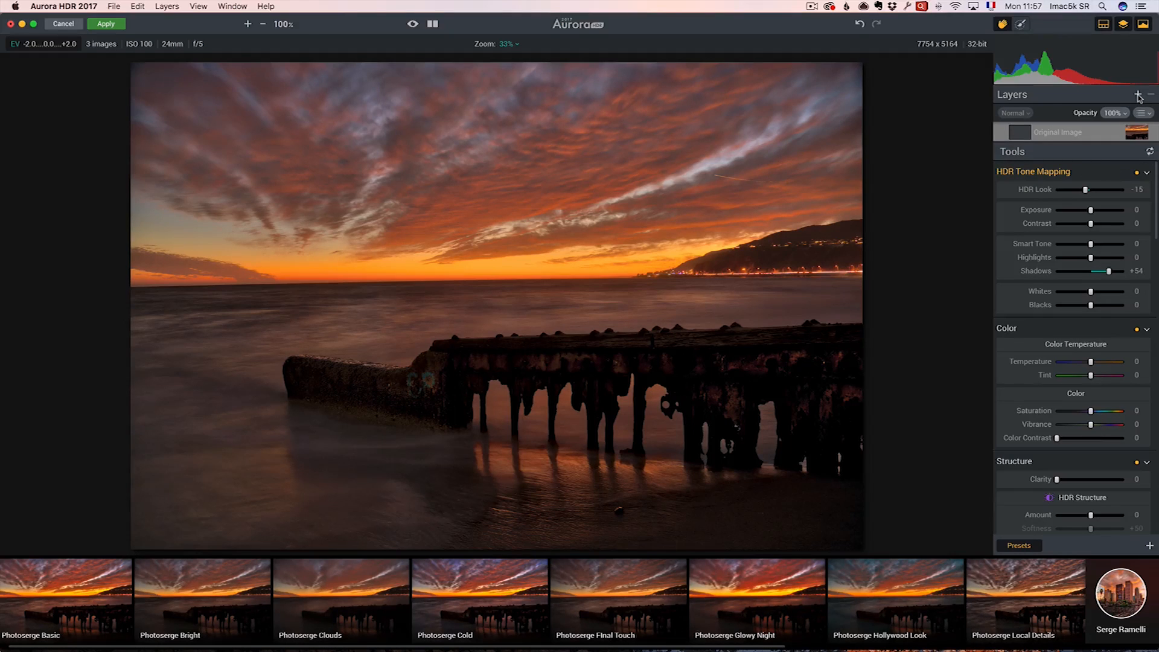
Add an adjustment layer carrying the Photoserge Glowy Night look.
click(1138, 95)
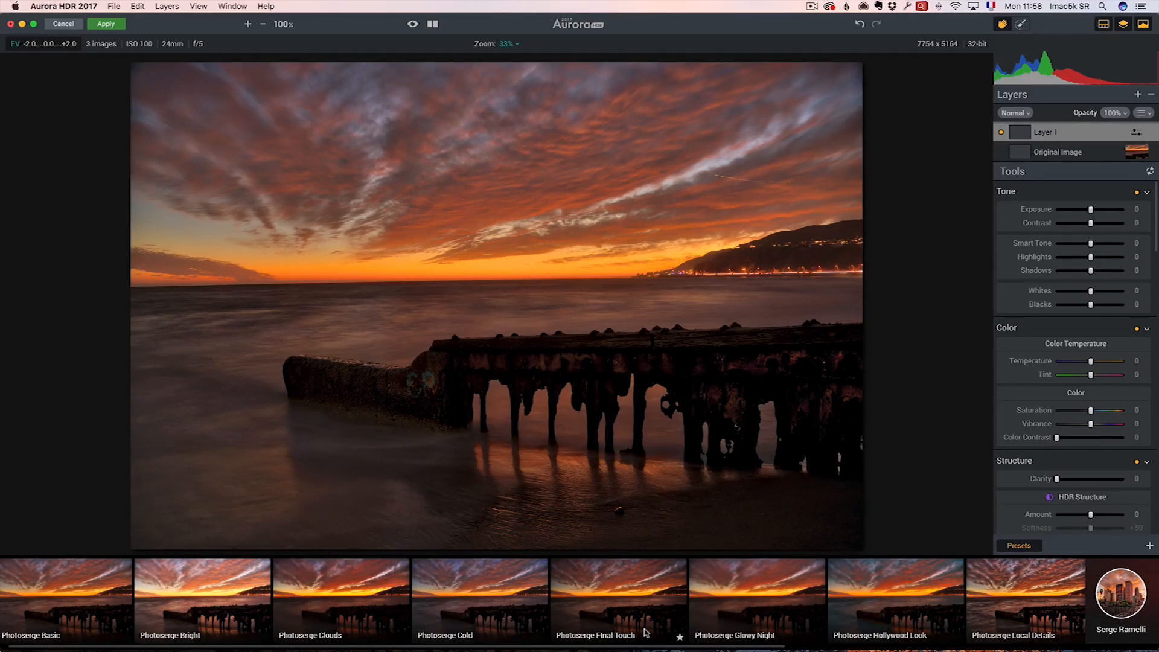
click(755, 598)
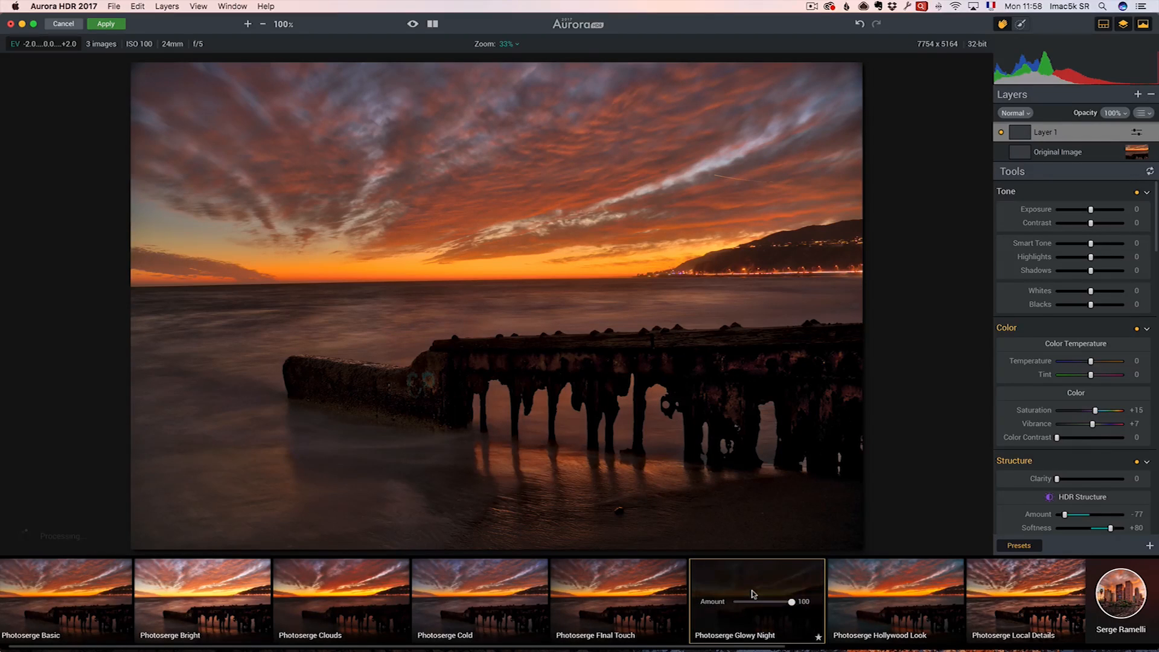
click(755, 598)
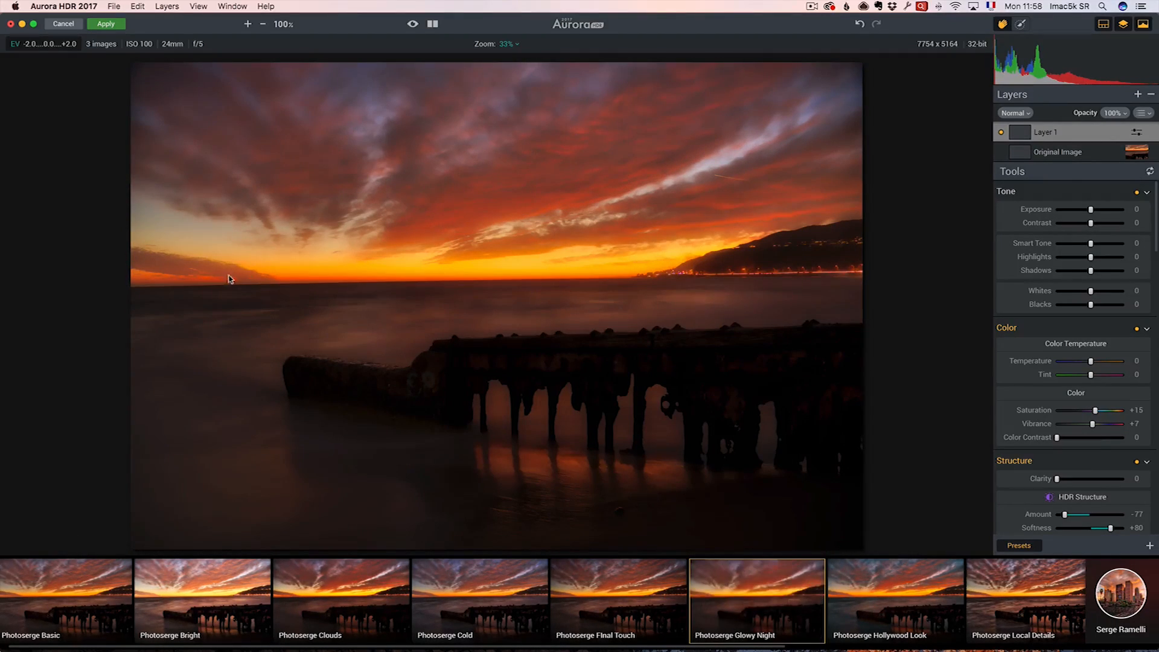
mouse_move(689, 153)
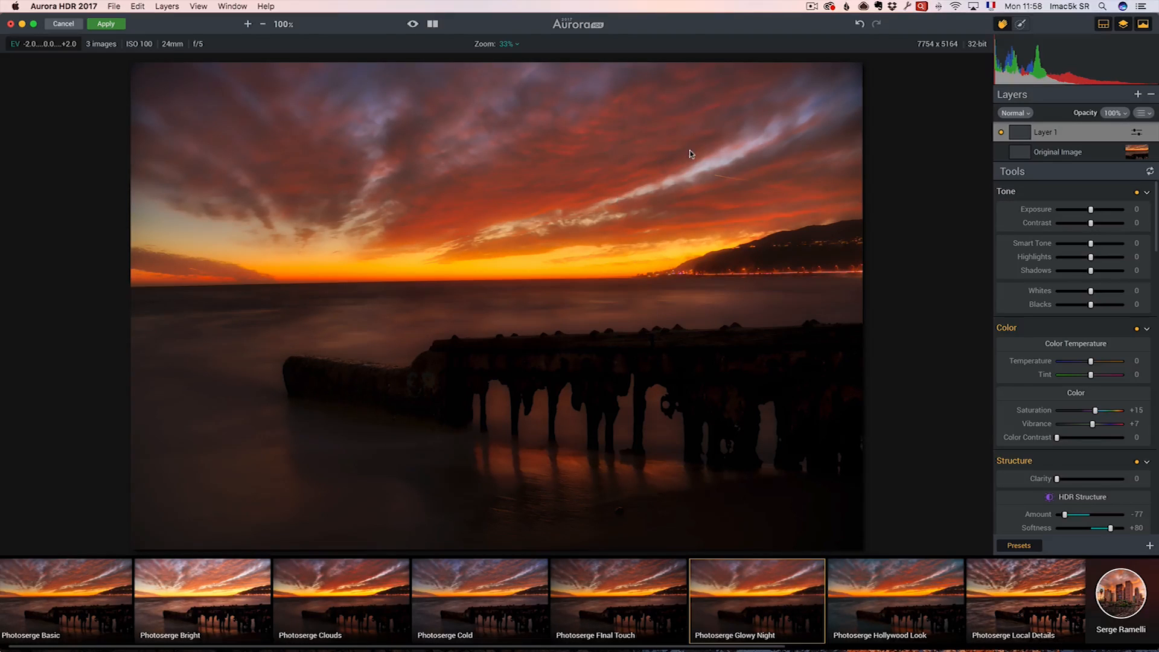
mouse_move(678, 162)
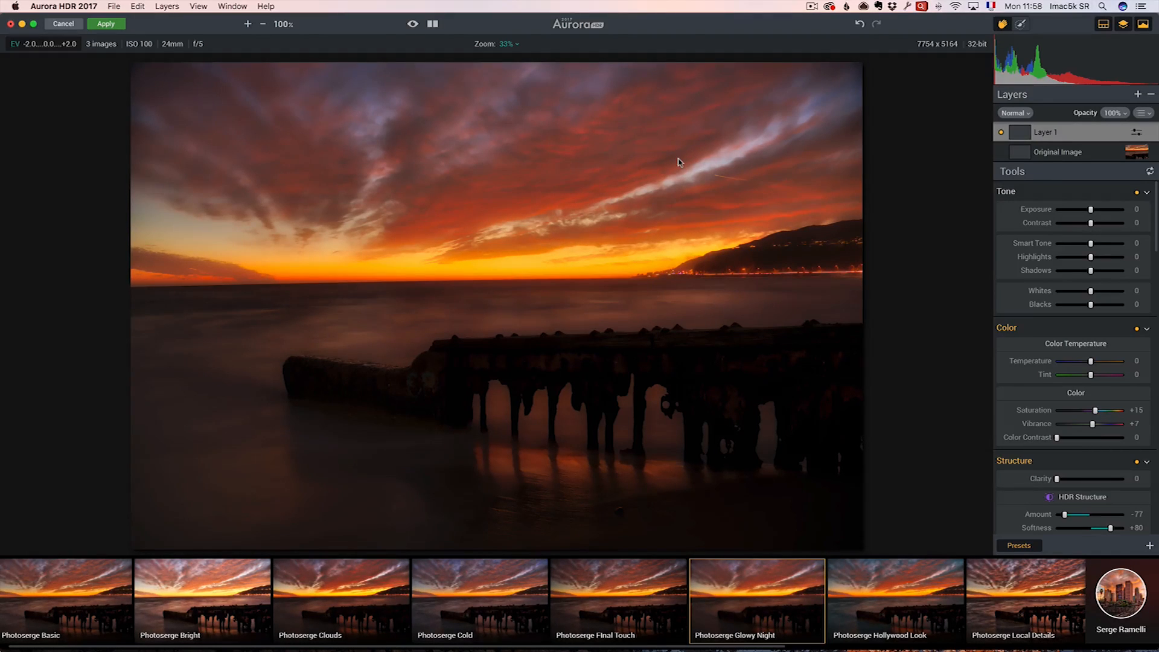
mouse_move(551, 216)
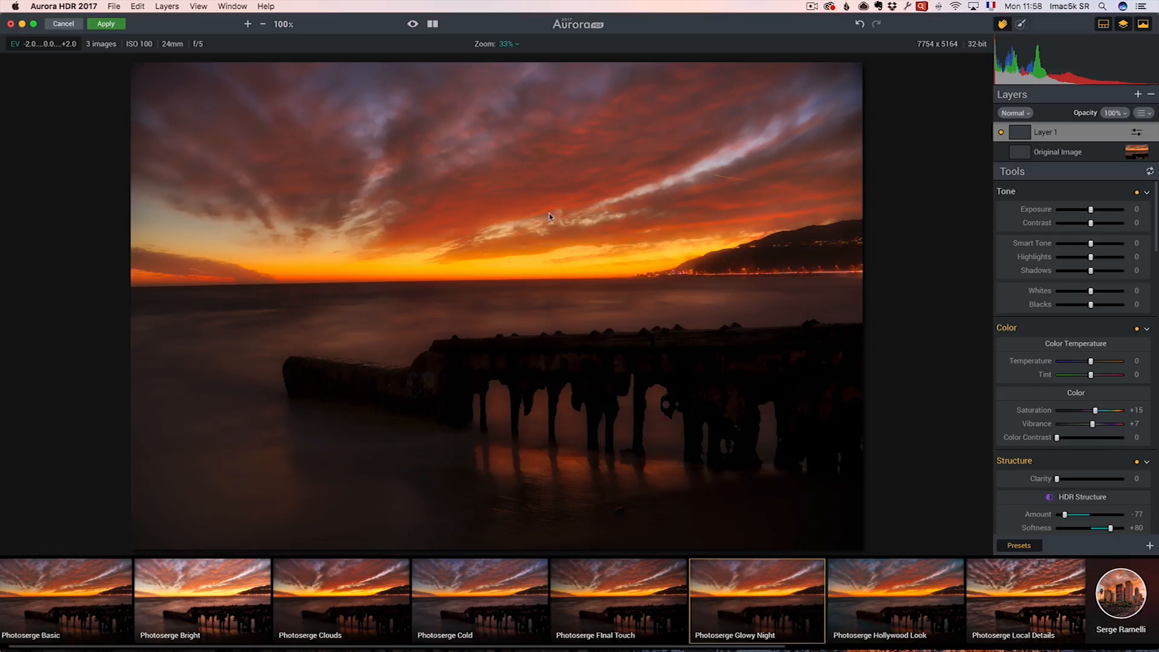
mouse_move(436, 182)
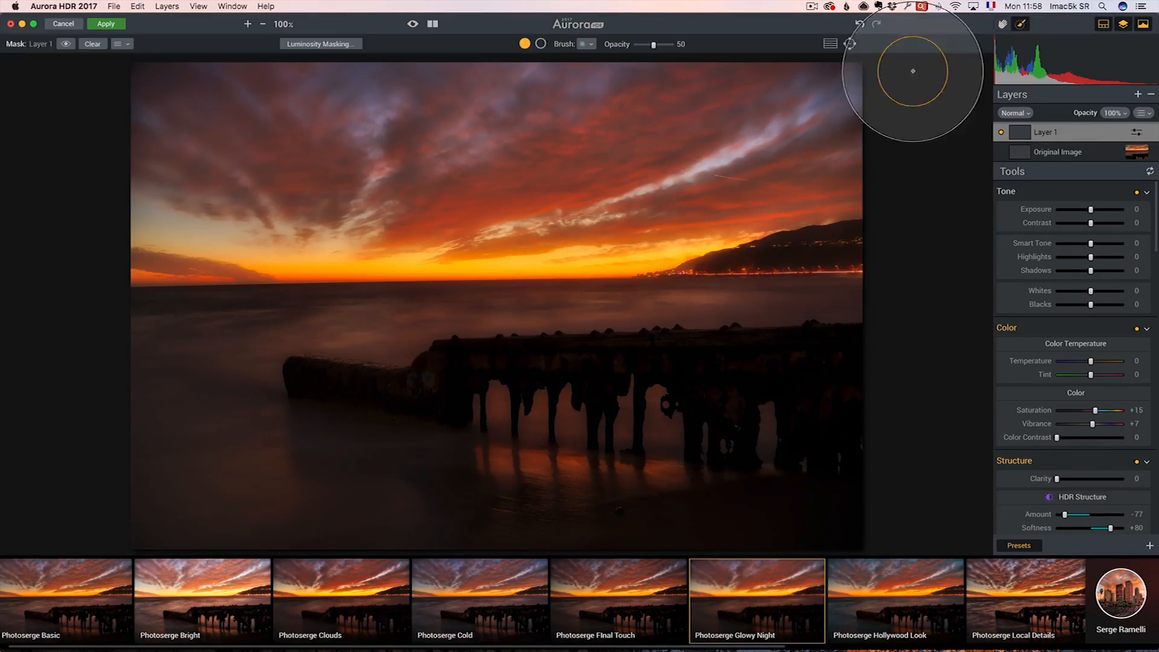
Brush the glowy-night effect into the upper-left sky with adjusted brush settings.
click(584, 43)
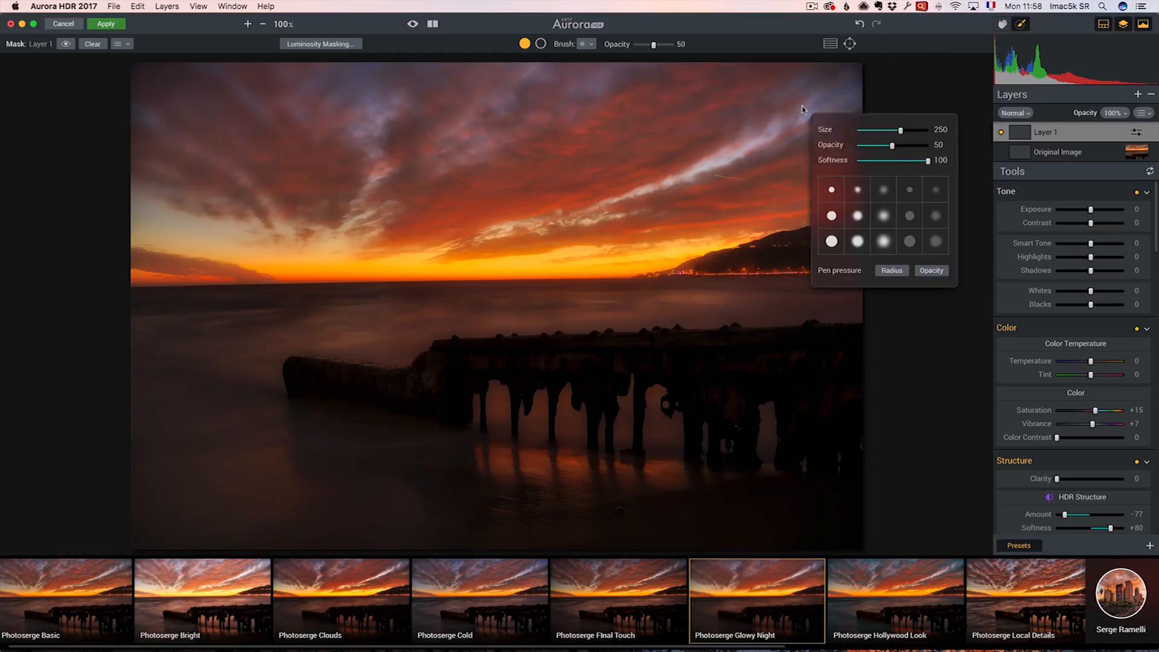
mouse_move(861, 169)
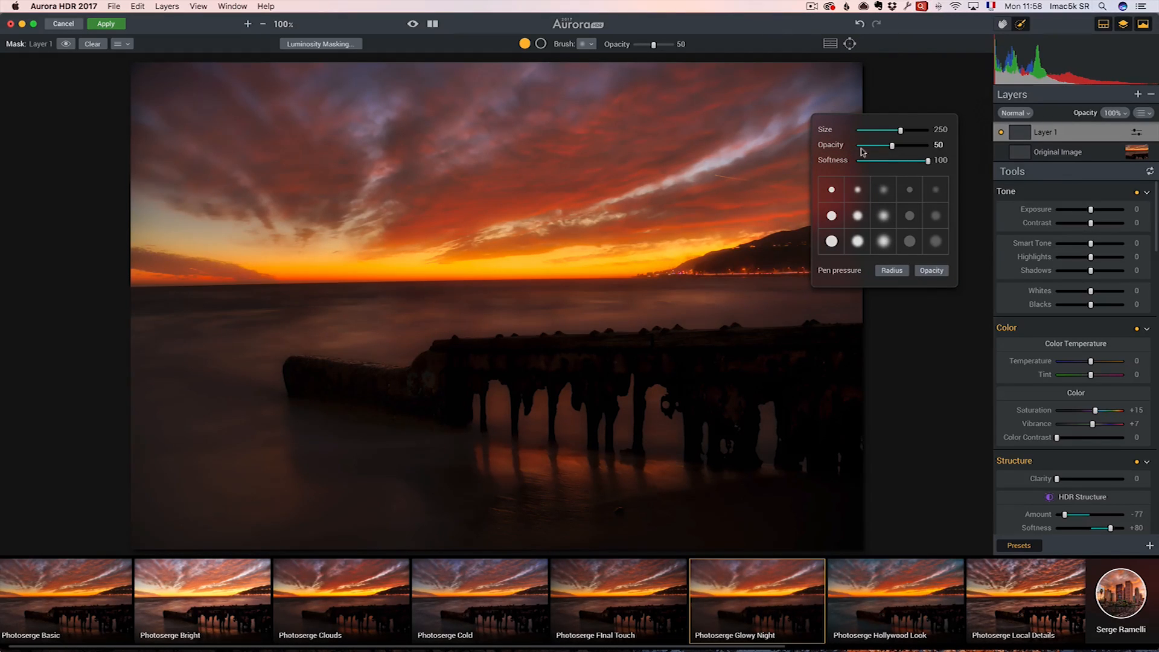
click(245, 194)
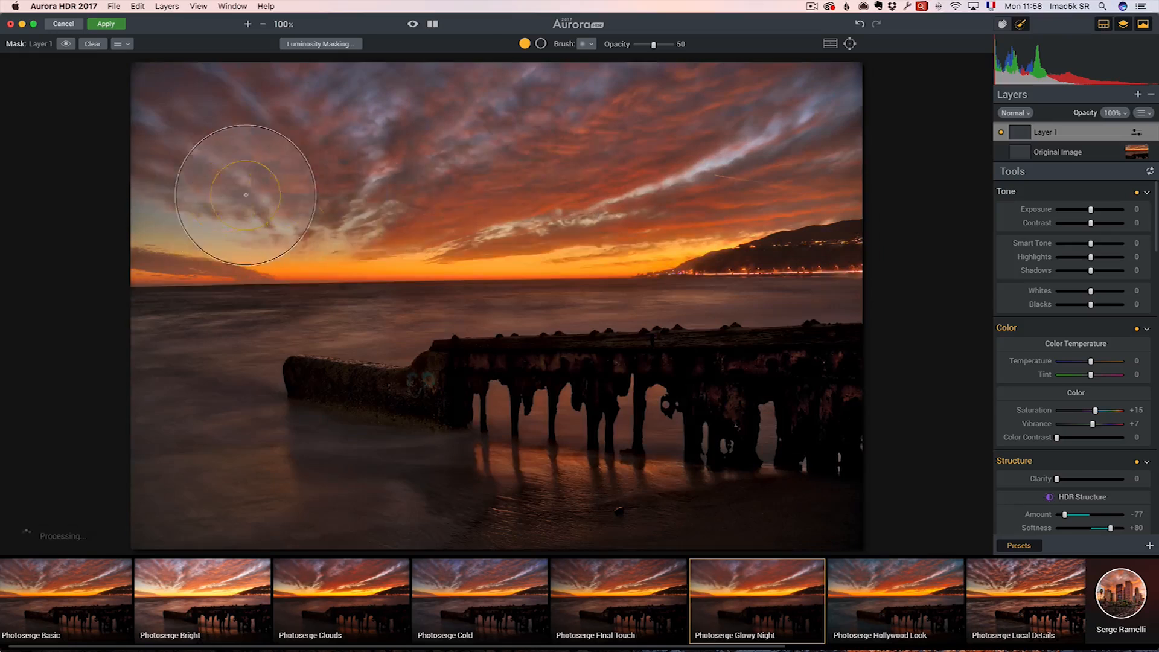
mouse_move(532, 185)
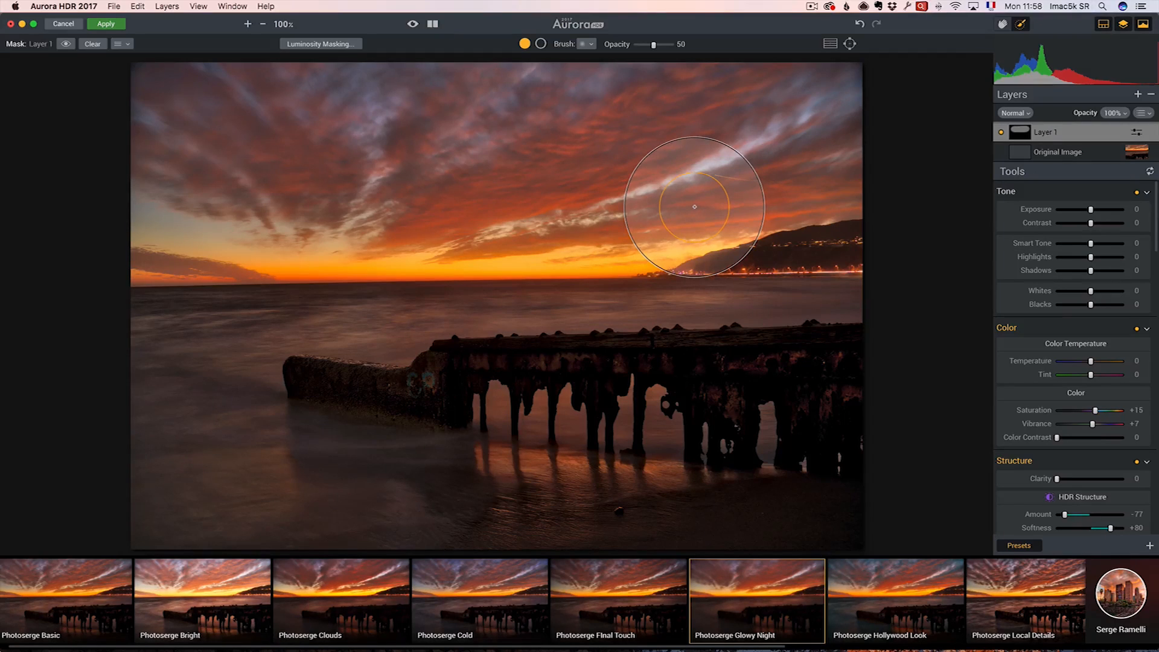
mouse_move(818, 194)
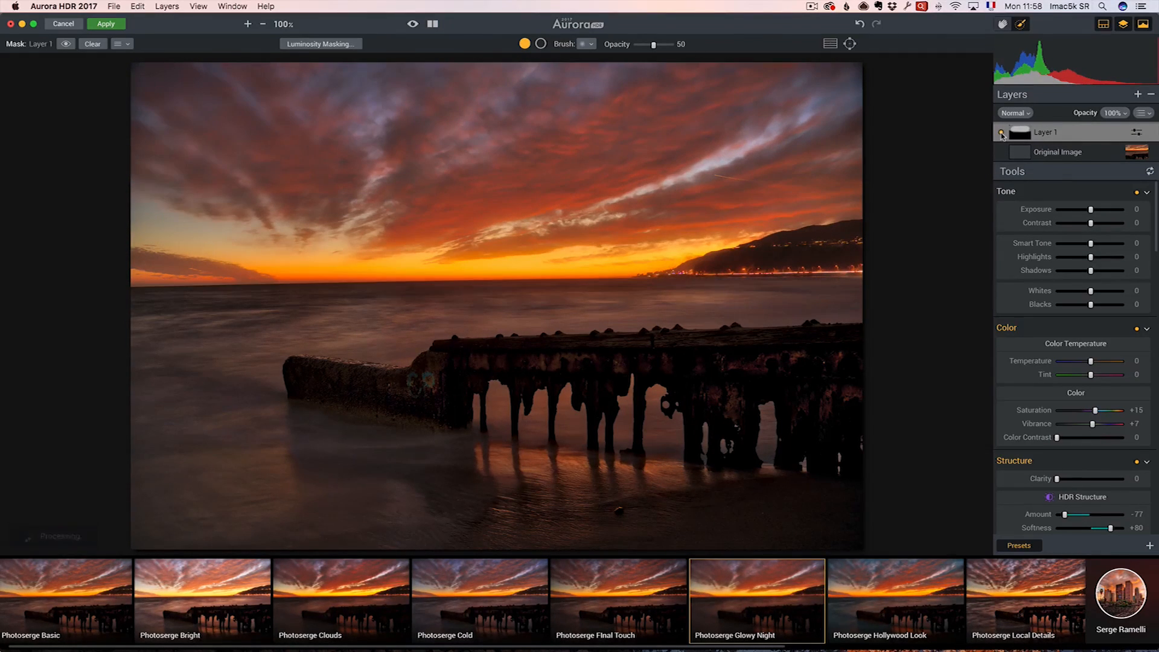
Add a second adjustment layer with the Photoserge Local Details look.
click(1148, 94)
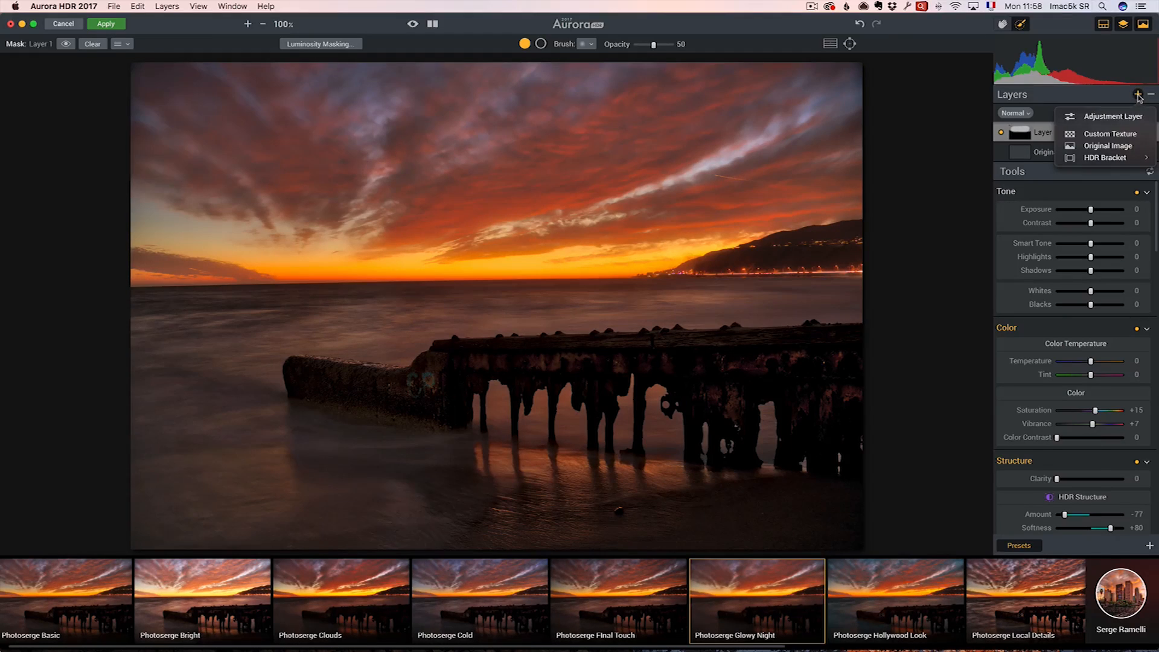
click(1112, 116)
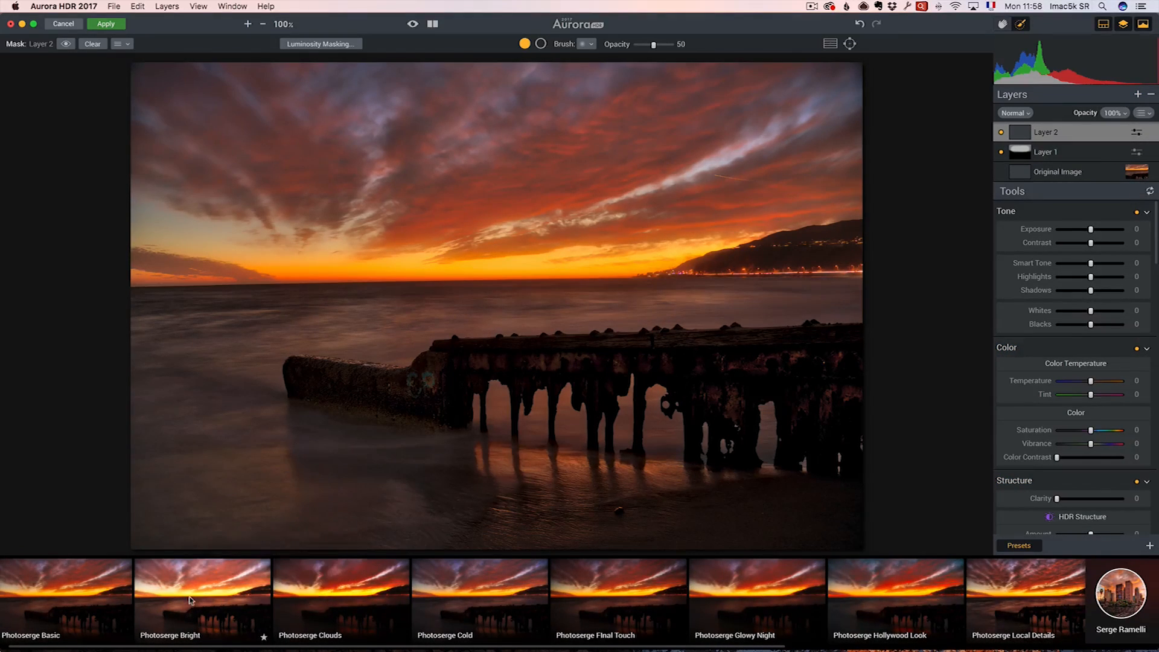
mouse_move(903, 604)
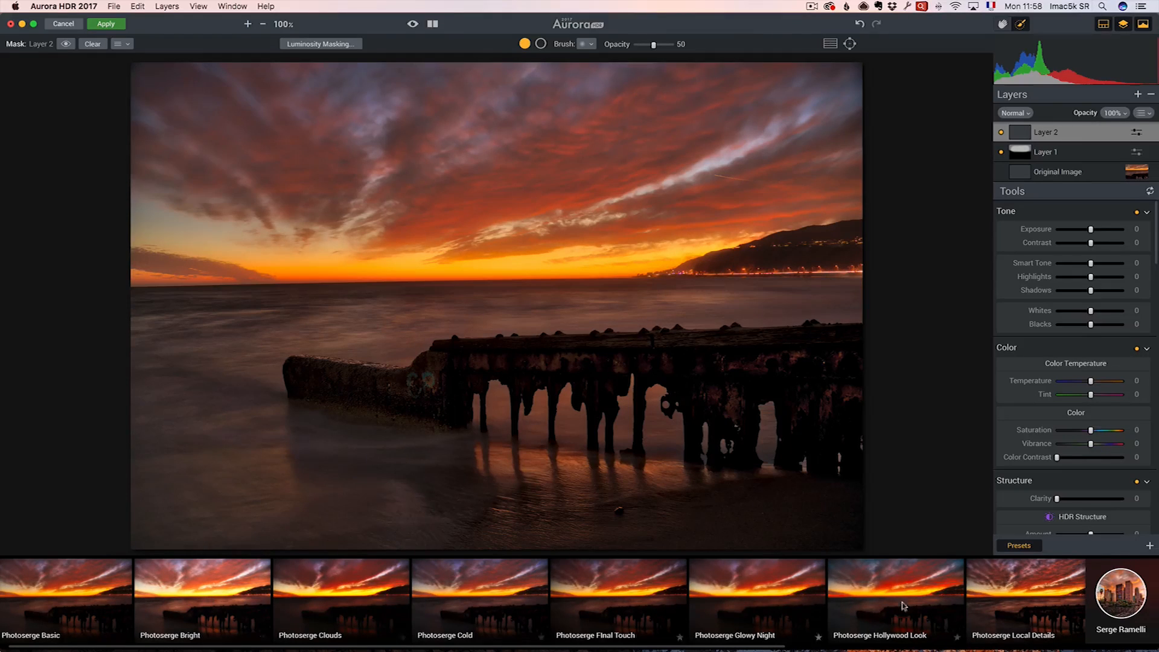
click(1024, 599)
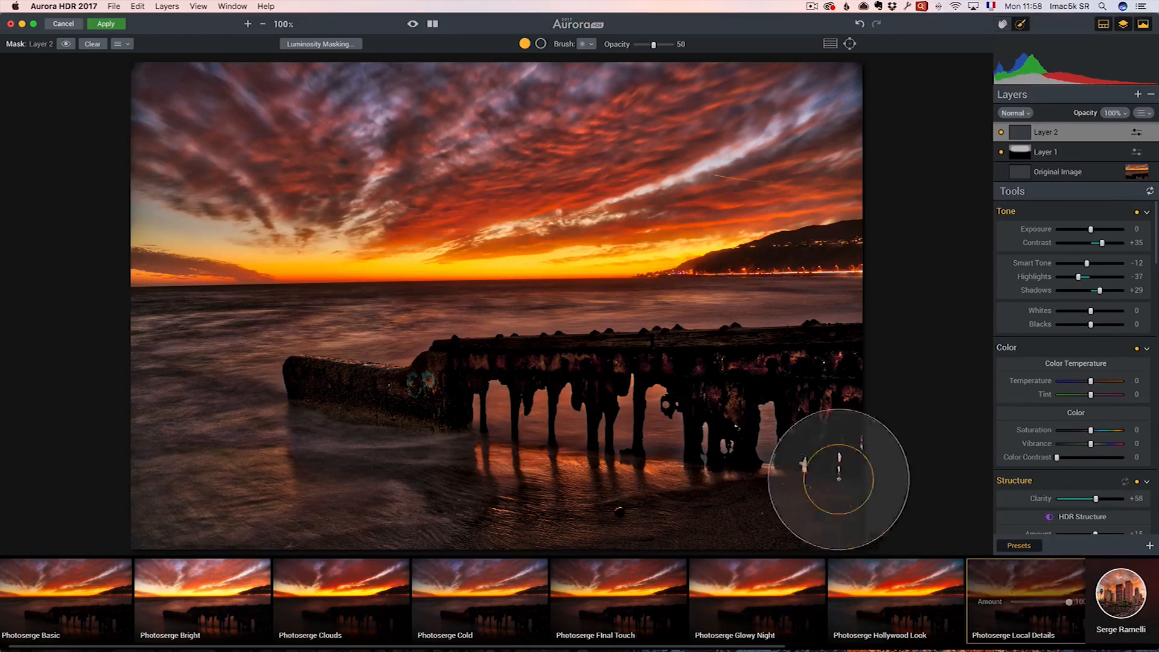
mouse_move(826, 287)
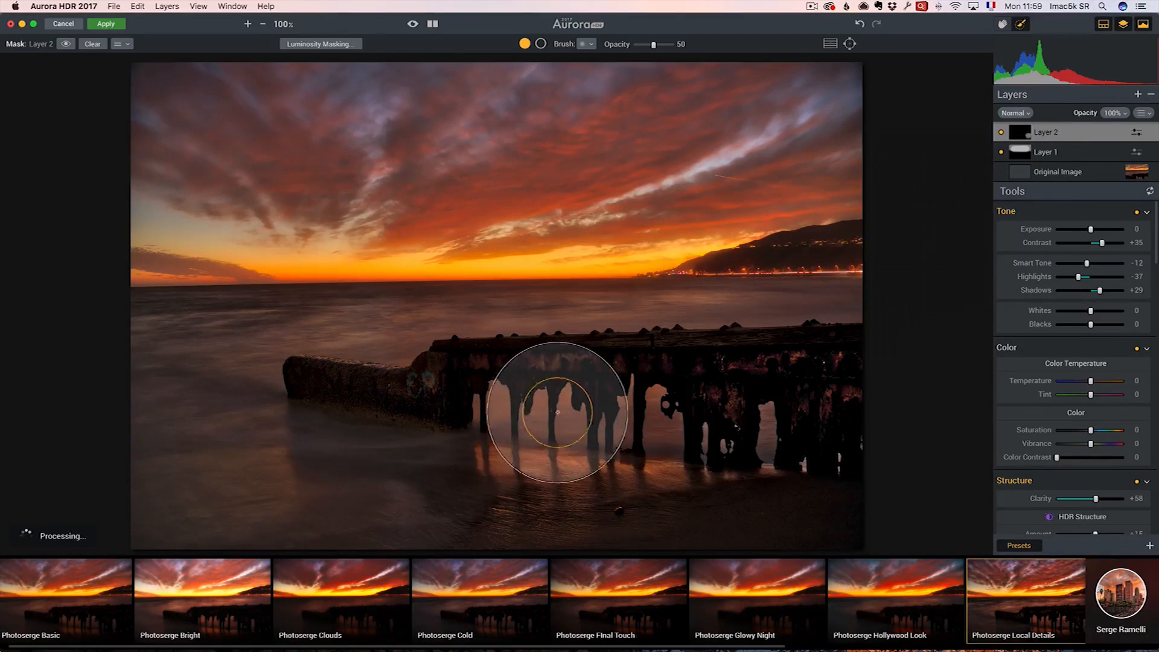
Shrink the brush and paint local details onto the pier ruins.
click(588, 43)
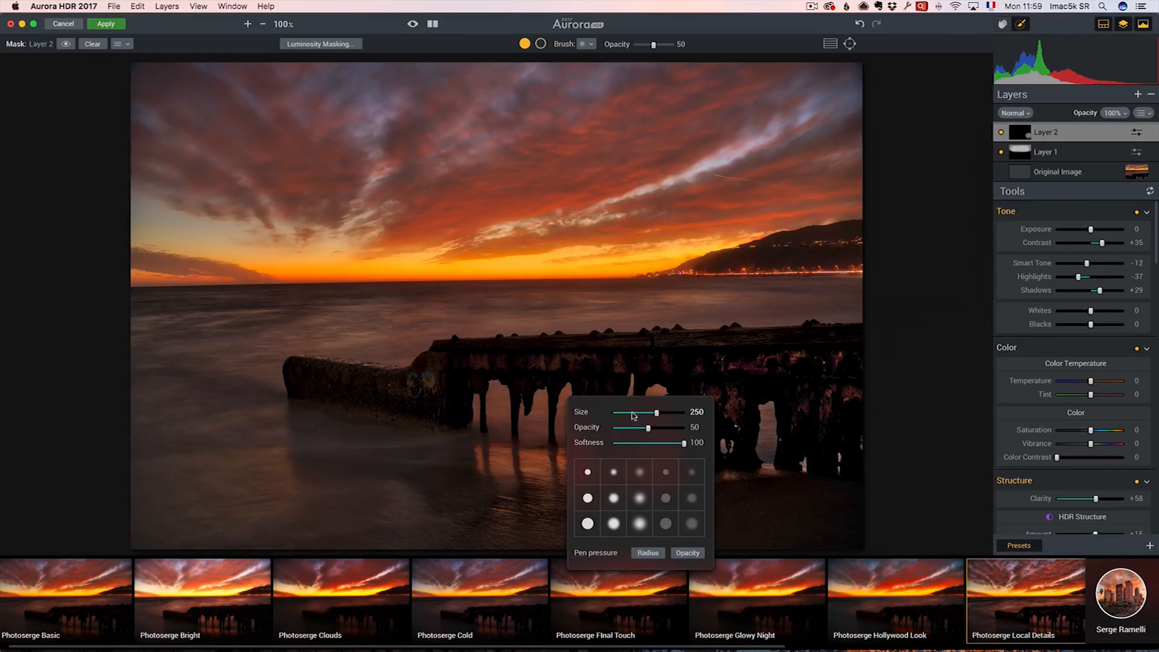
click(445, 406)
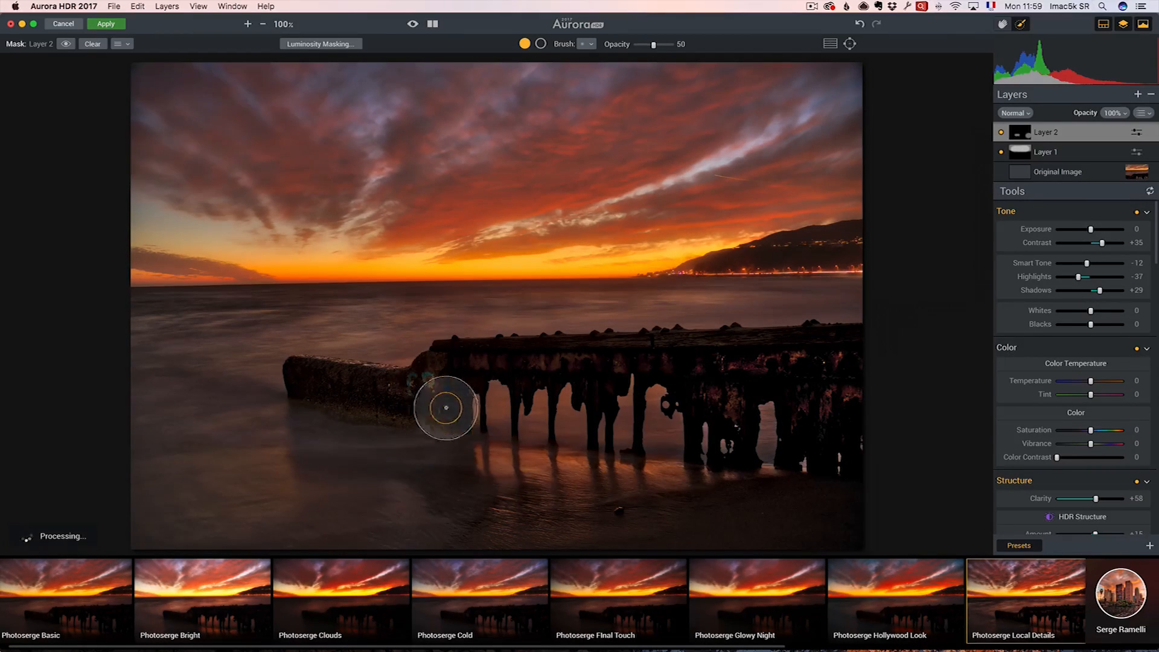
mouse_move(781, 429)
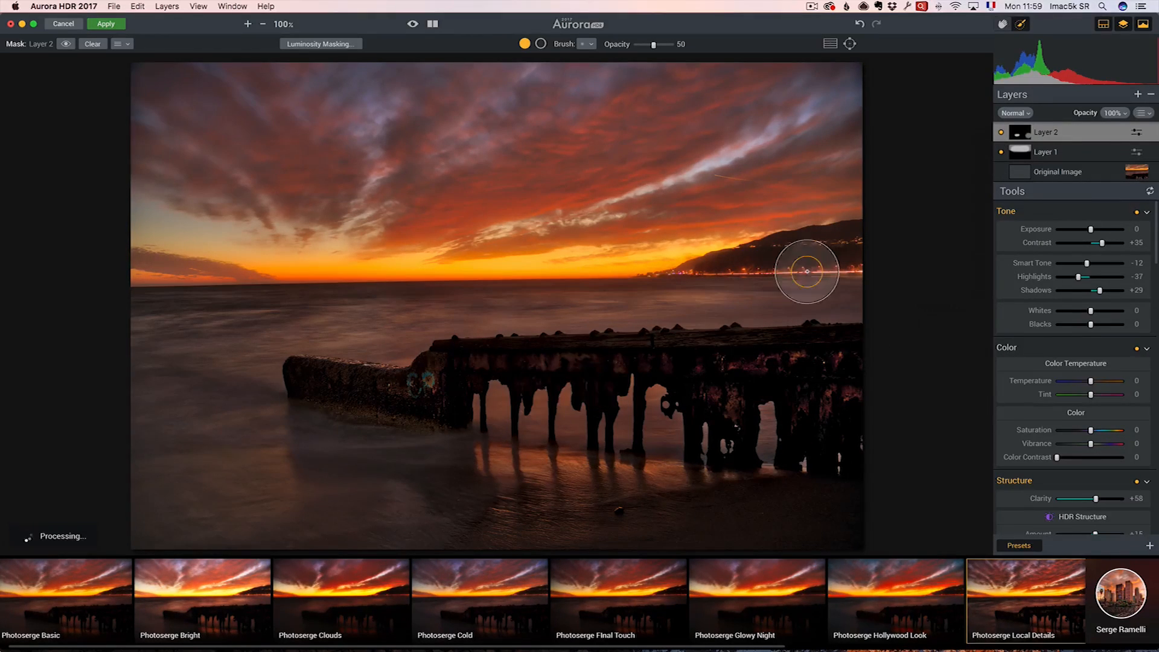
Add a third layer with the Photoserge Bright look (exposure +19, contrast +32) and toggle it to compare.
click(1138, 94)
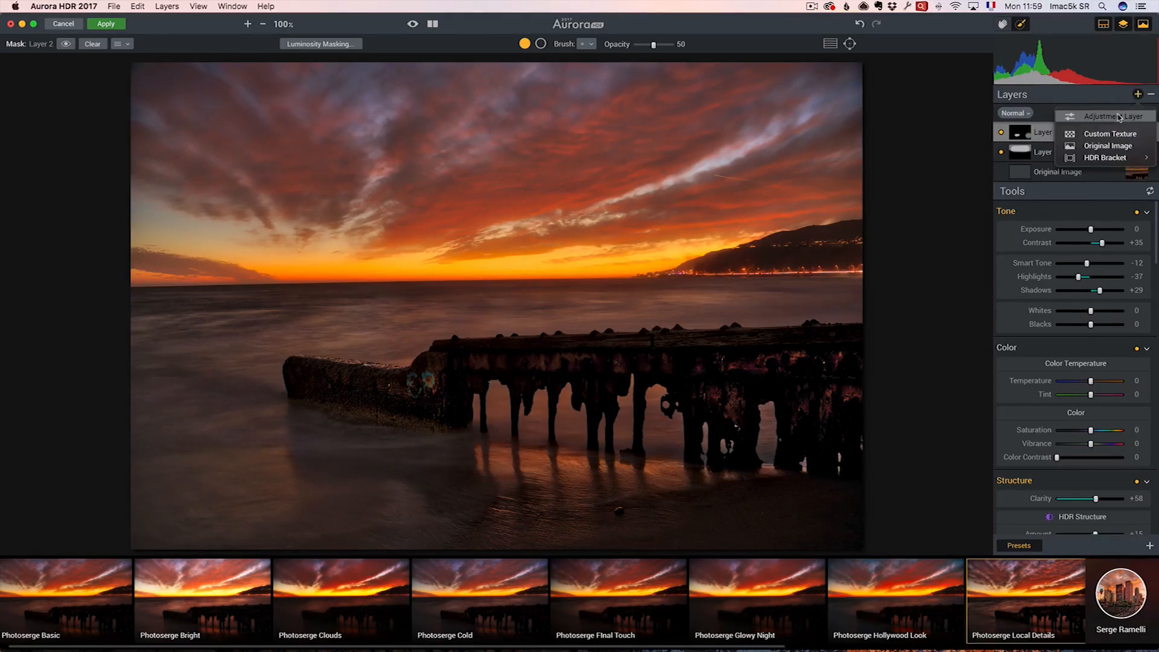
click(1108, 116)
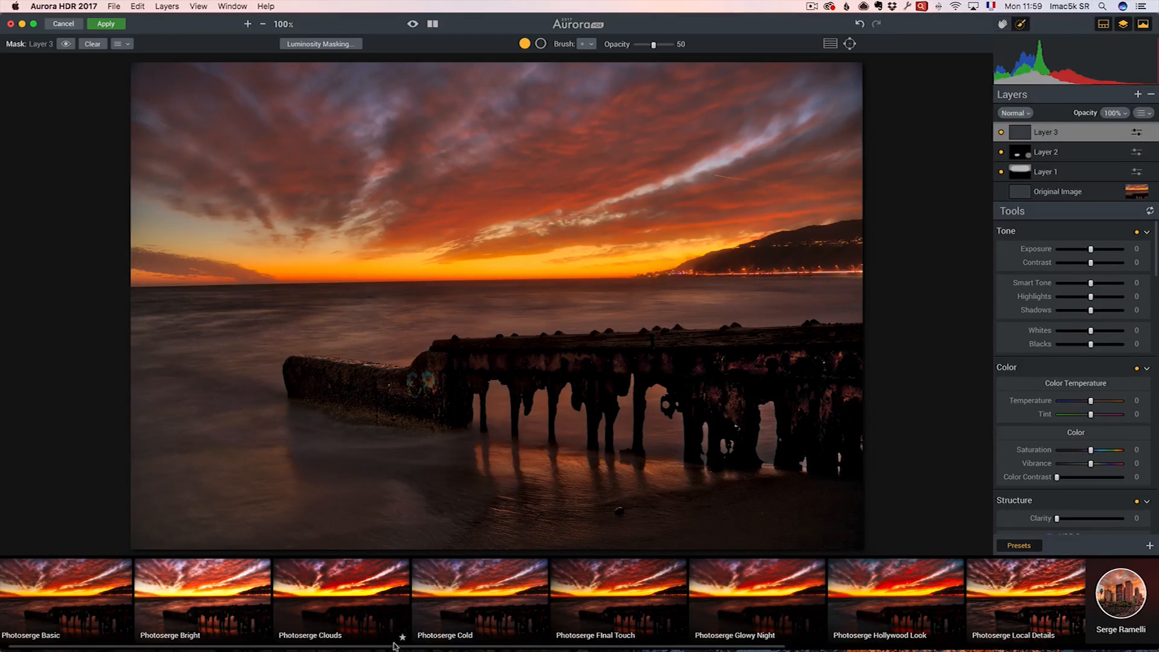
scroll(right, 3)
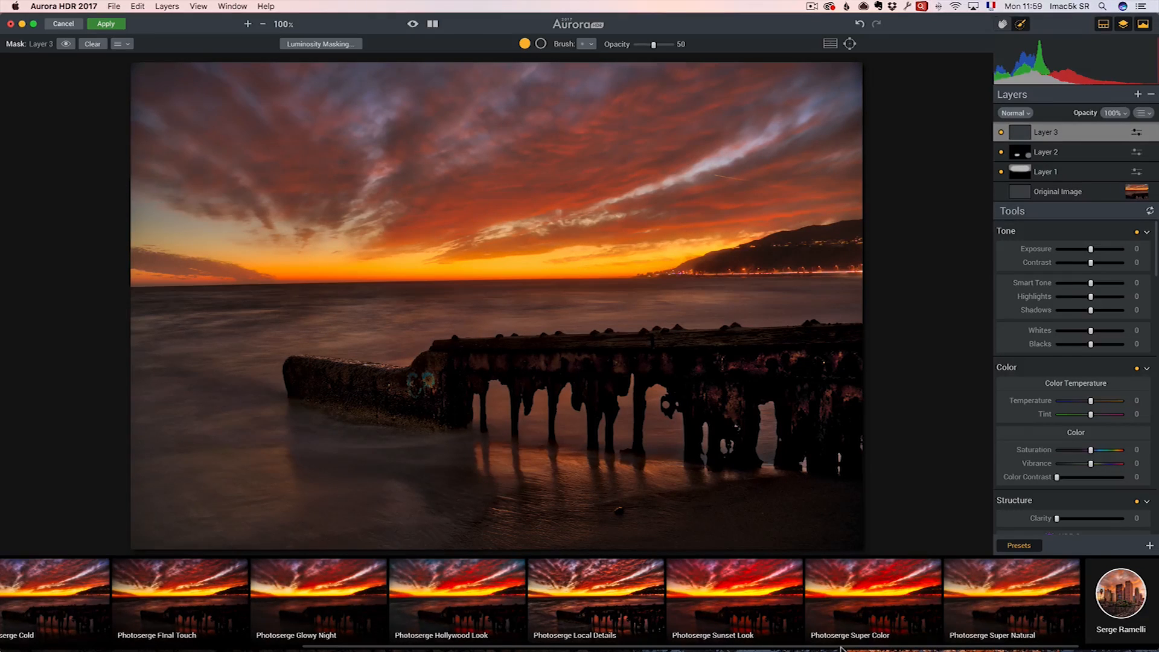
scroll(left, 3)
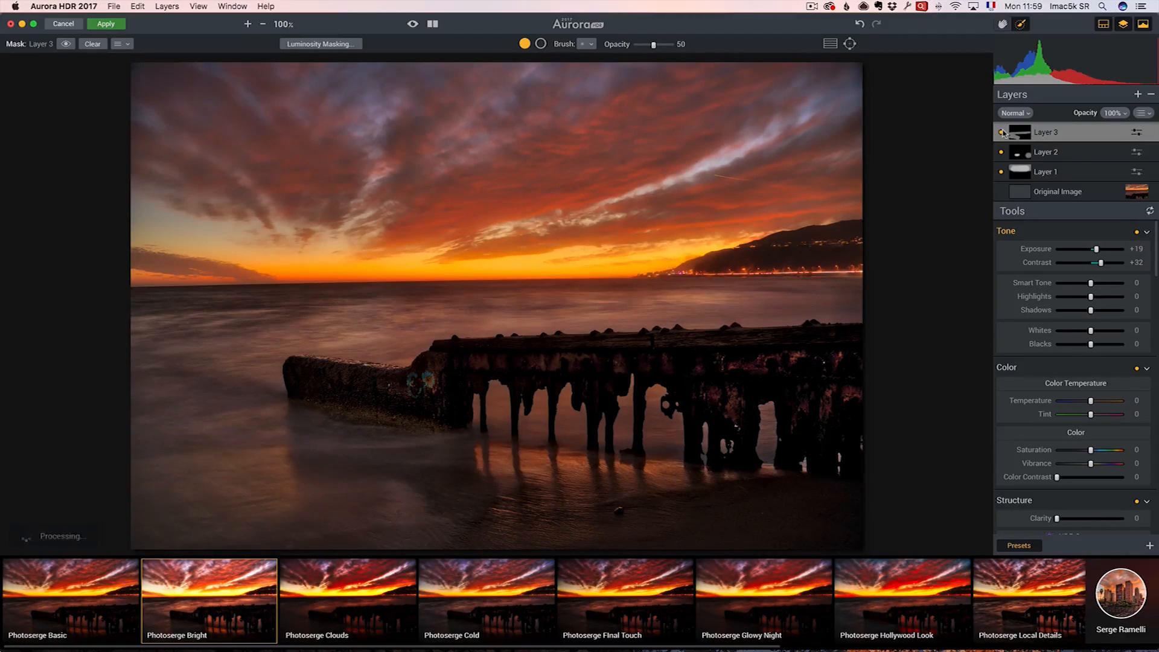
click(1001, 132)
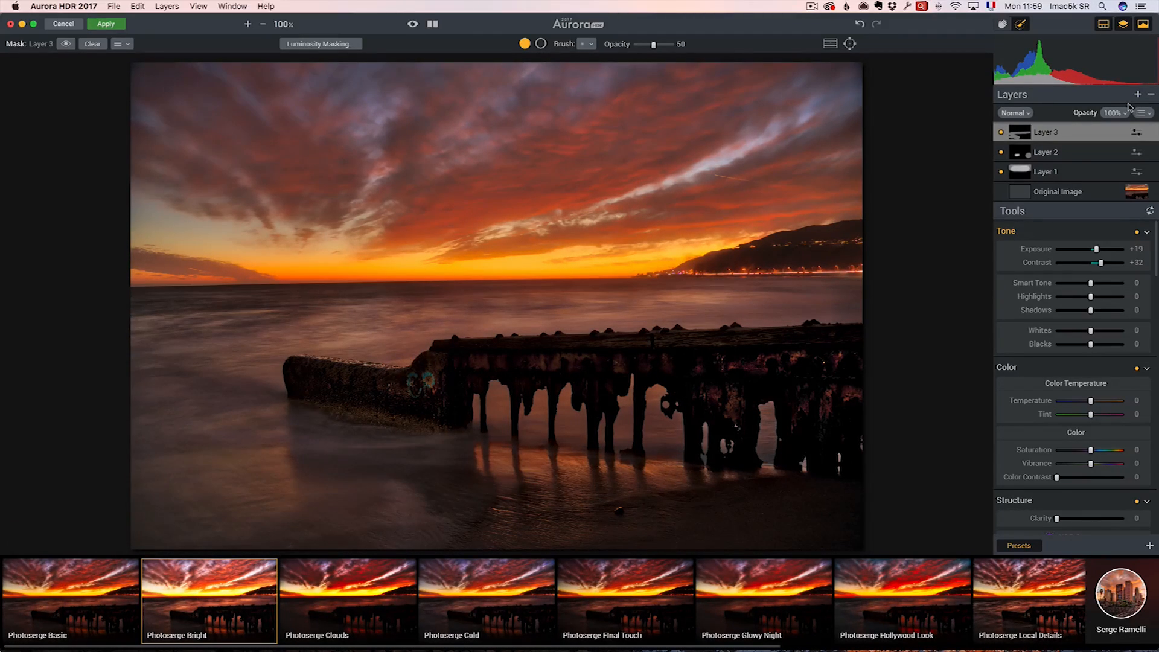
Add a fourth adjustment layer for the graduated sky darkening.
click(1138, 94)
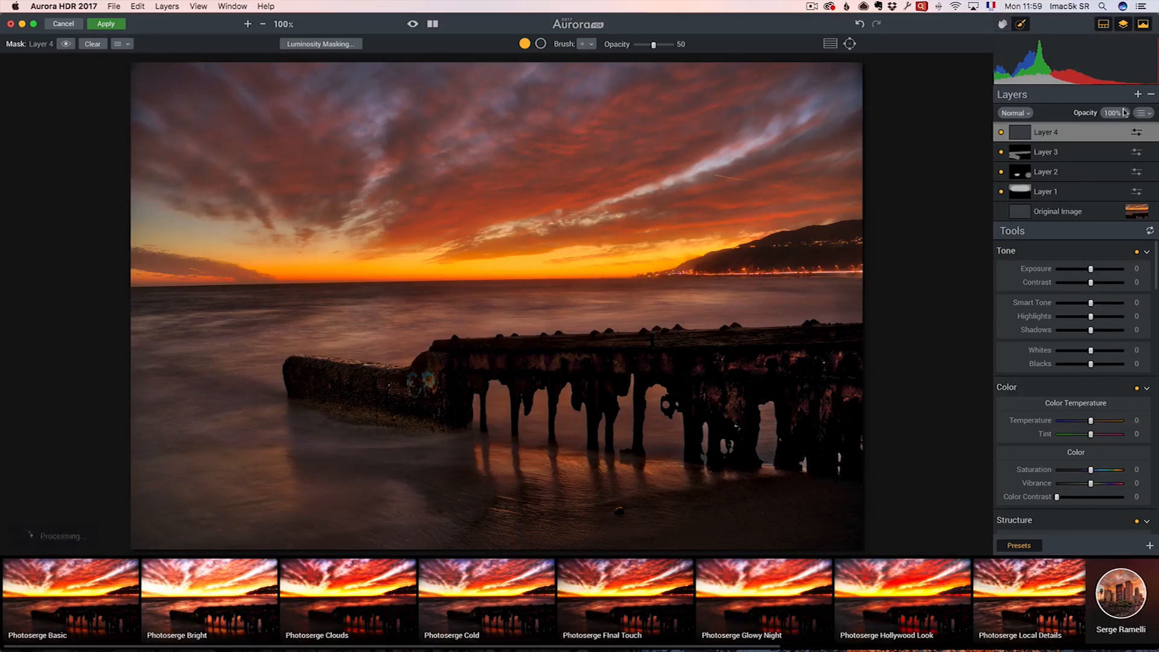
mouse_move(1108, 250)
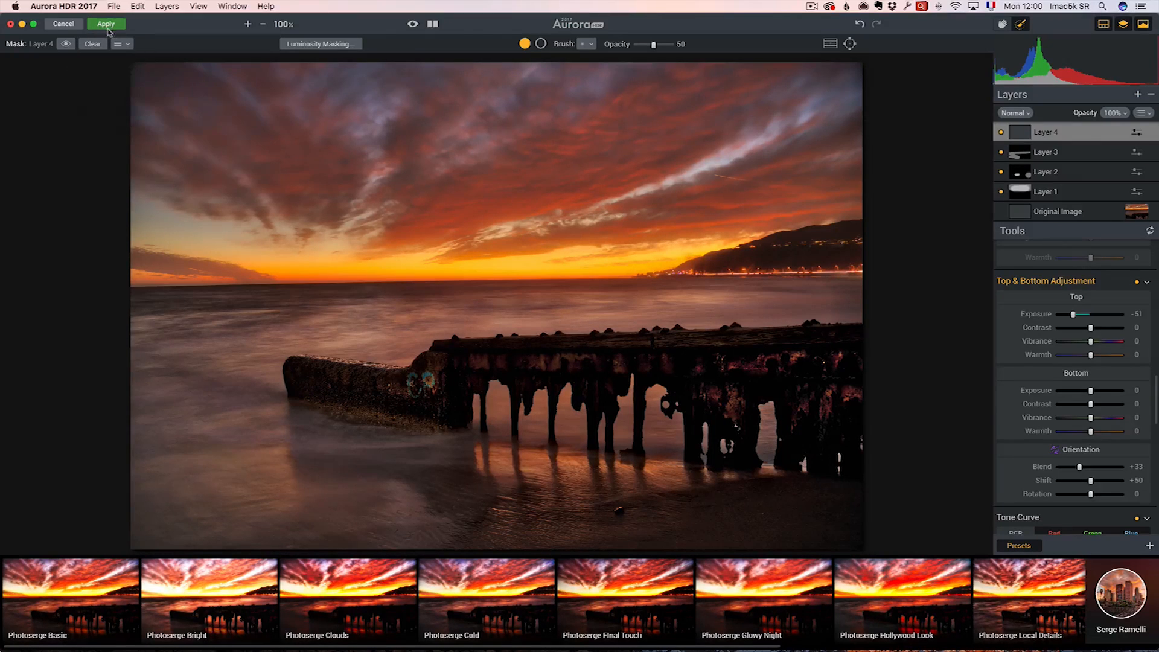
Apply all layers and return the HDR result to Lightroom.
click(105, 24)
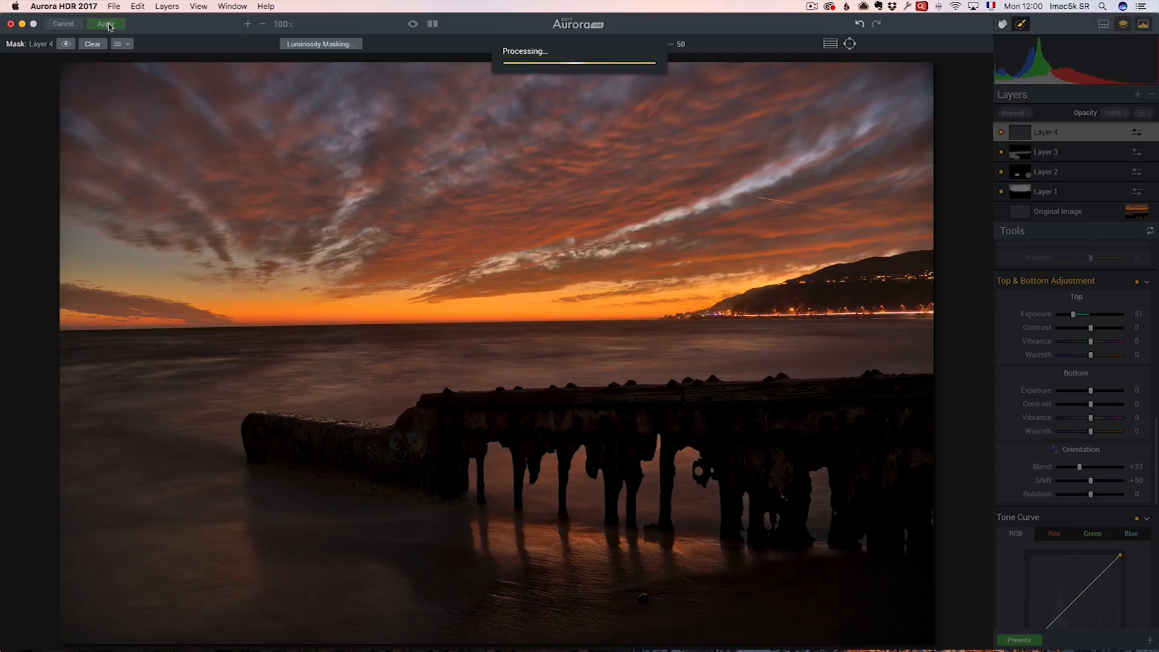
click(105, 24)
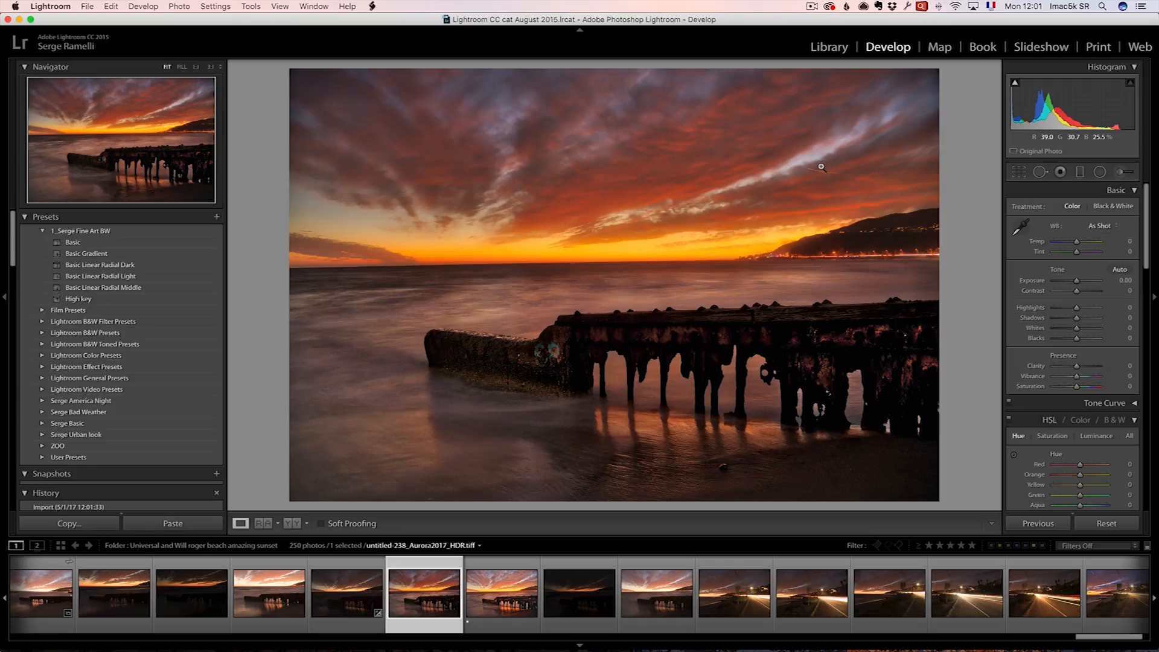
mouse_move(822, 169)
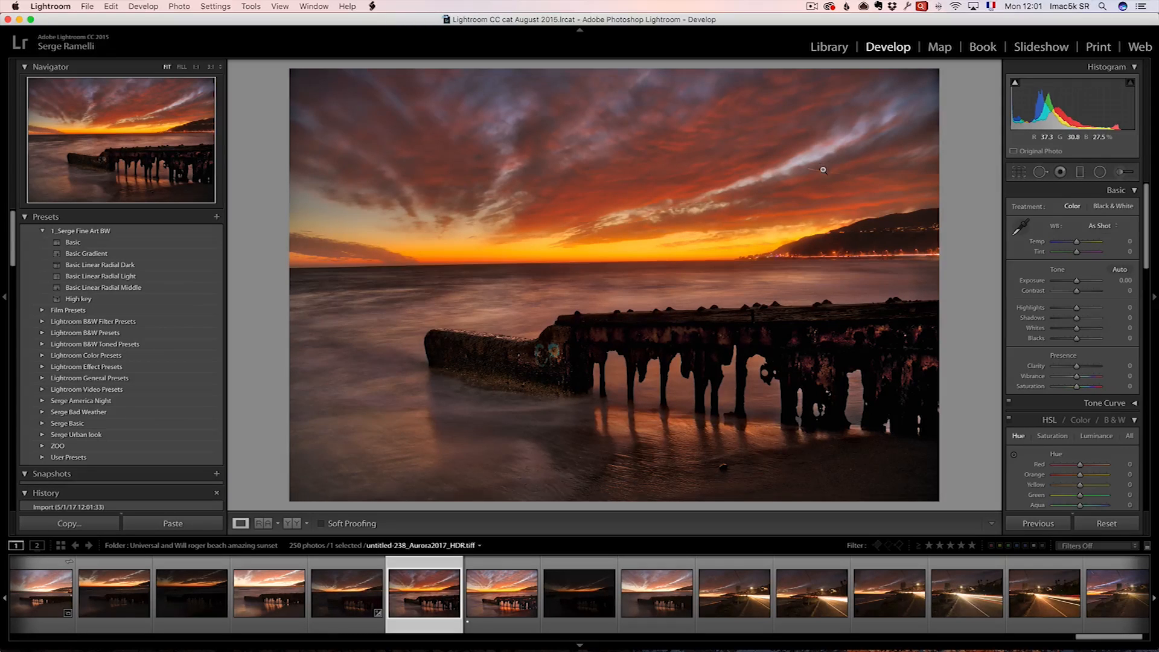
mouse_move(829, 215)
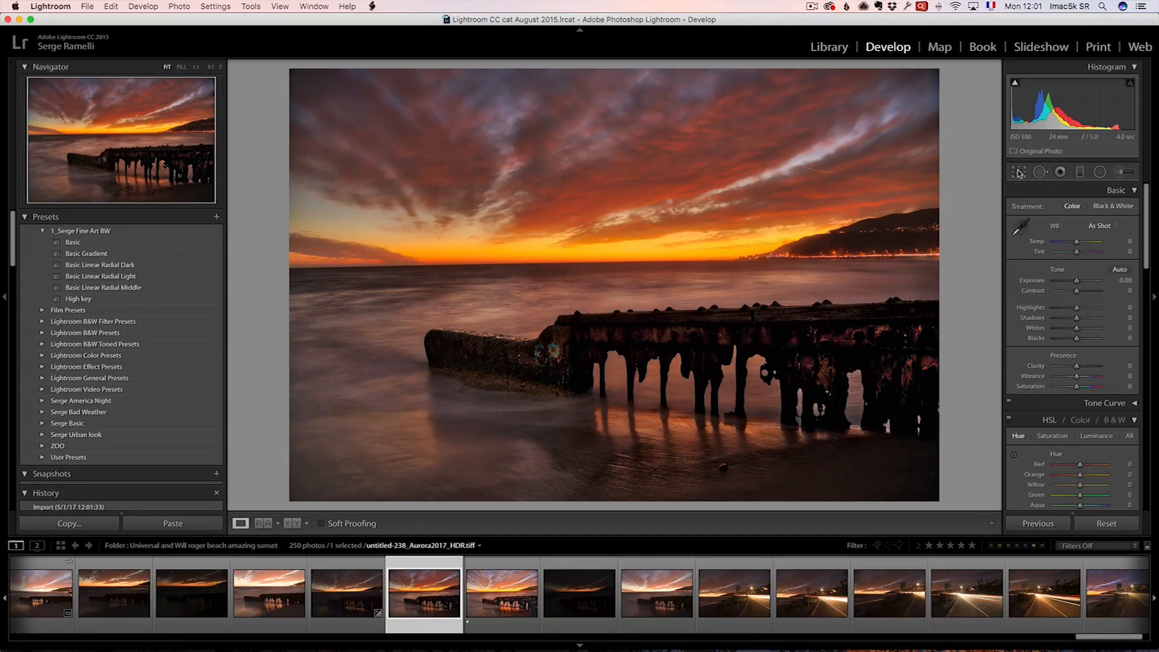
Crop the sunset tighter and darken the lower water area with a graduated filter.
click(1020, 172)
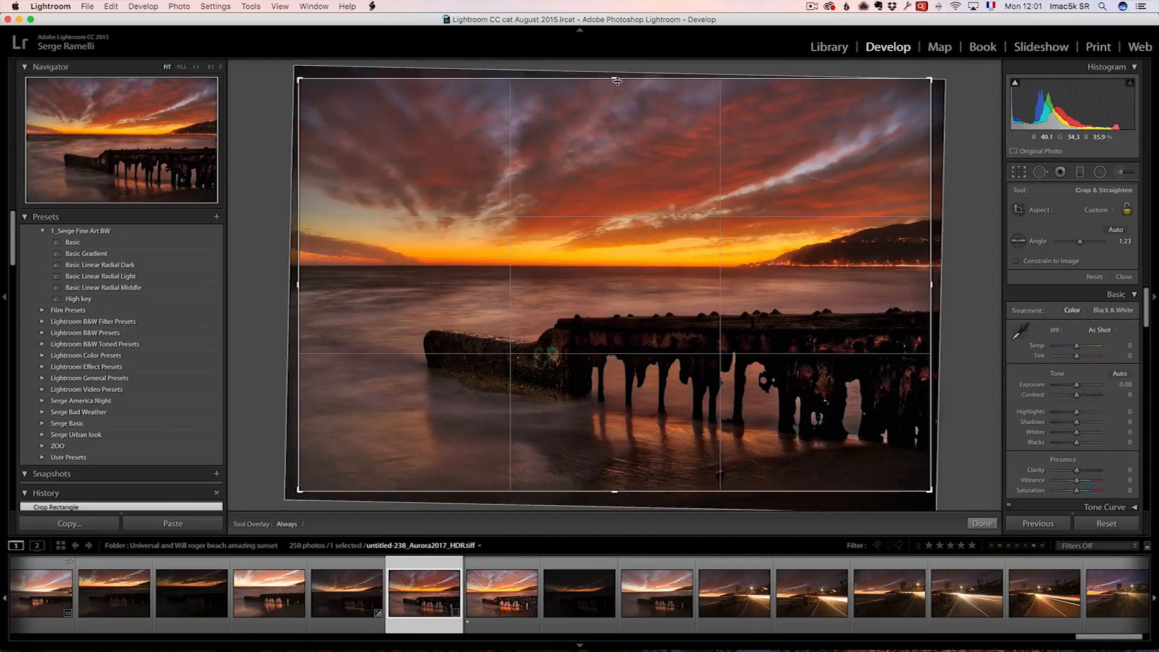
click(979, 523)
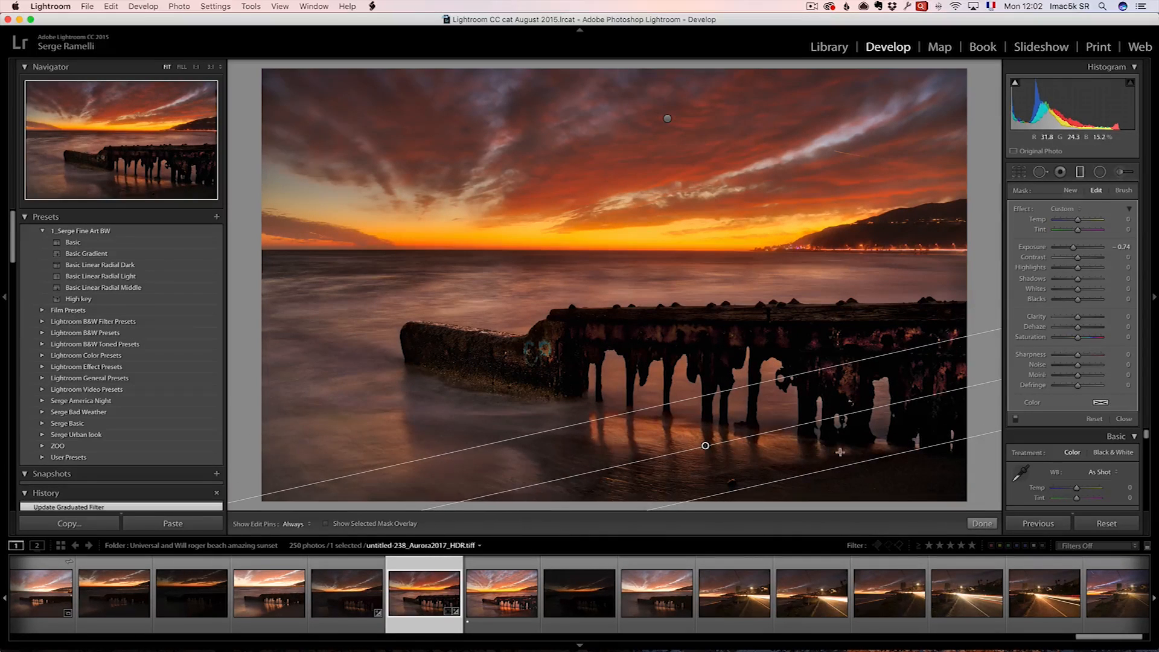
click(981, 522)
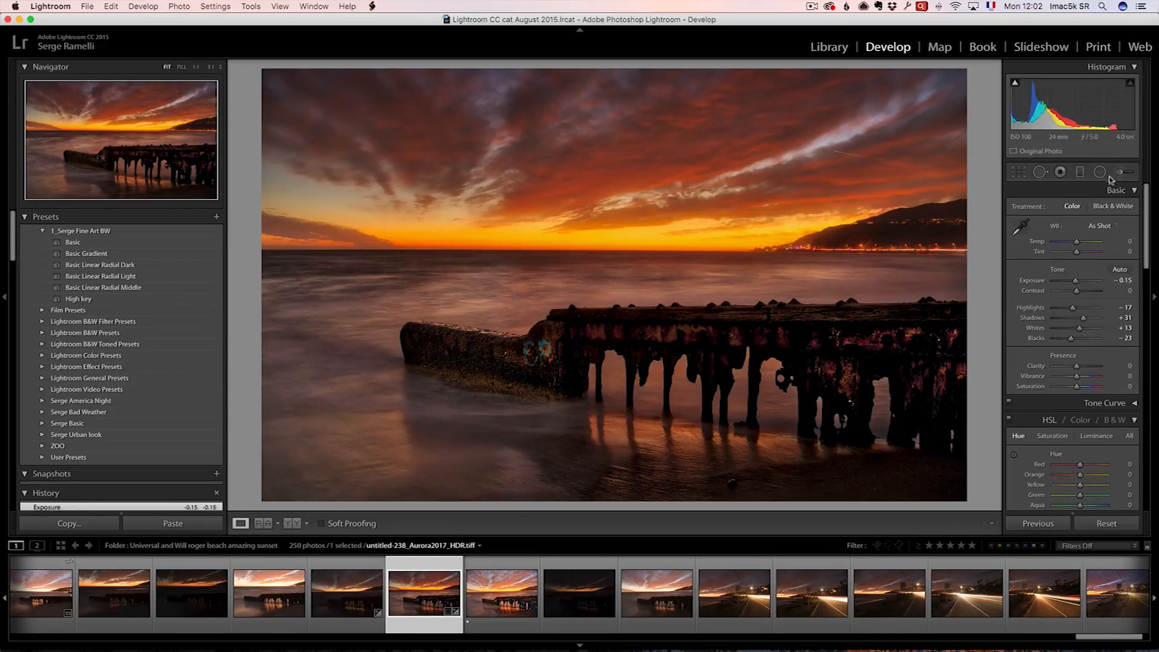
Set the Adjustment Brush effect to Exposure +1.00 for the distant shoreline lights.
click(1121, 171)
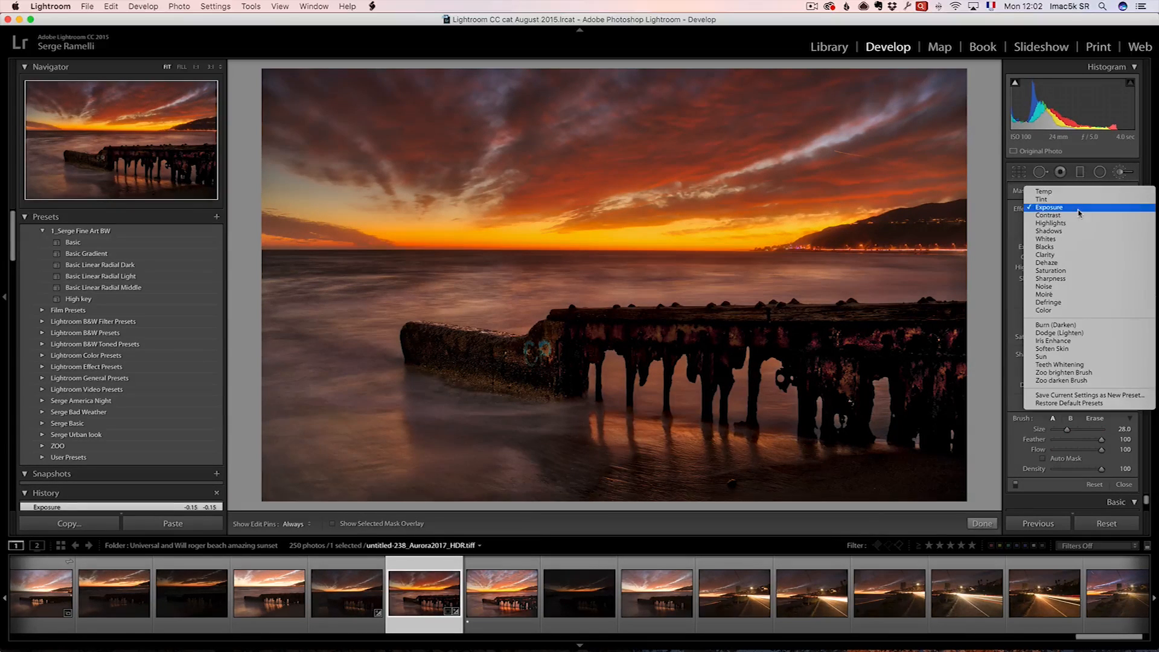
click(1049, 206)
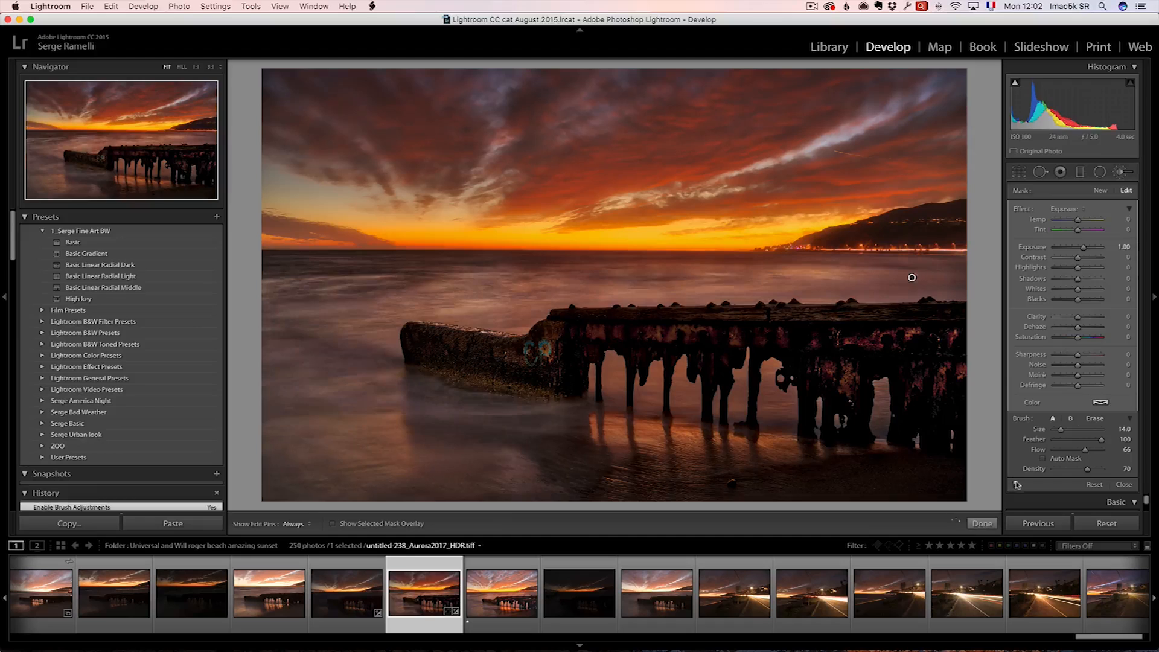
click(1123, 484)
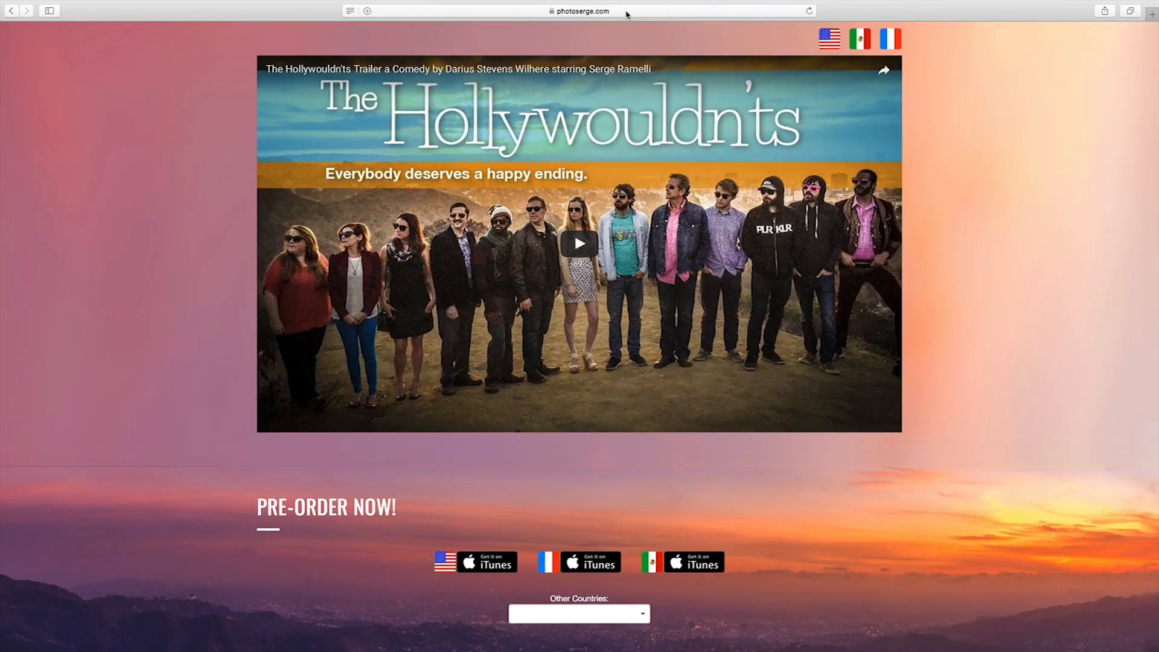
Scroll the photoserge.com page past the Free Gift course offer to reach the Aurora HDR 2017 $79 offer link.
click(580, 10)
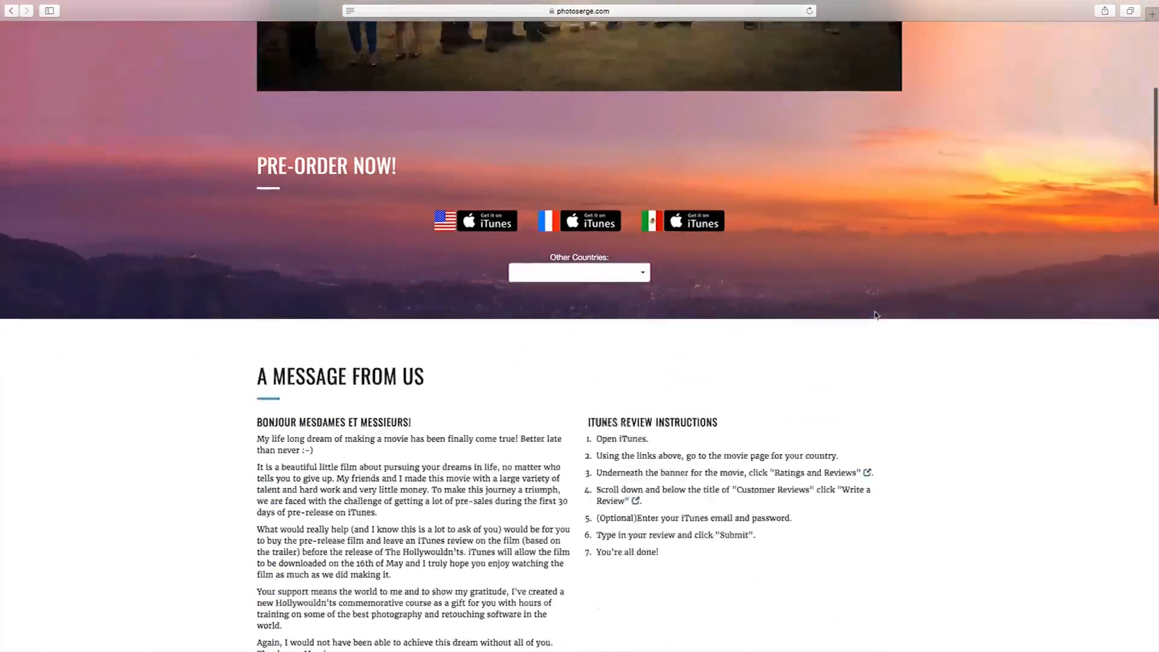
scroll(up, 3)
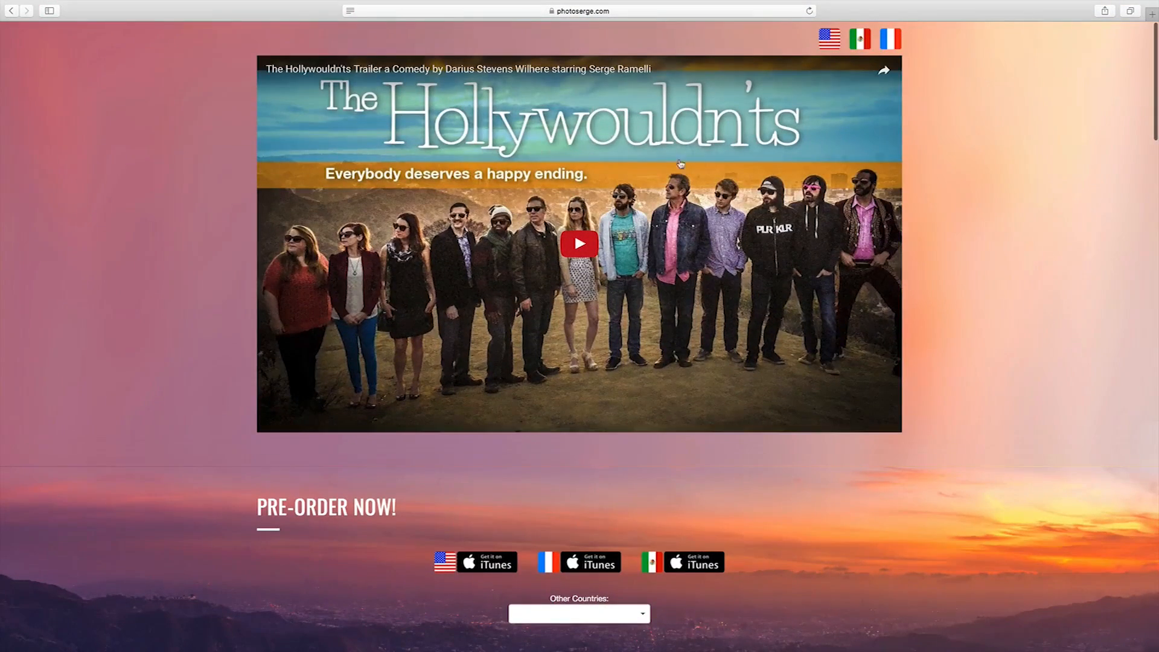
scroll(down, 3)
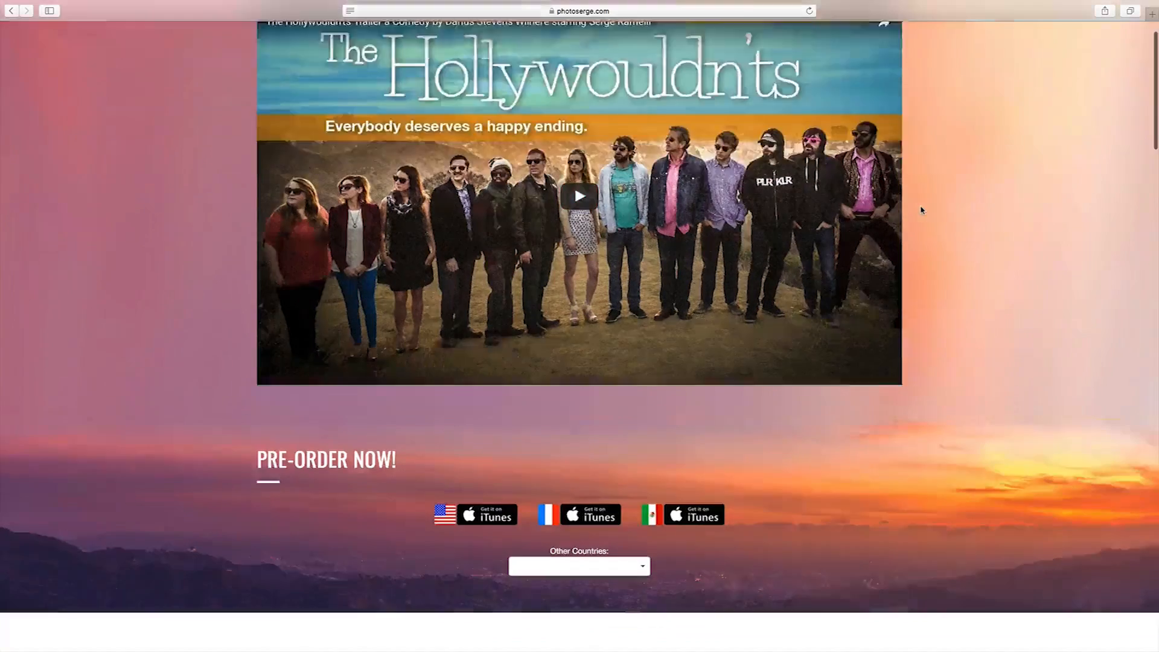
scroll(down, 3)
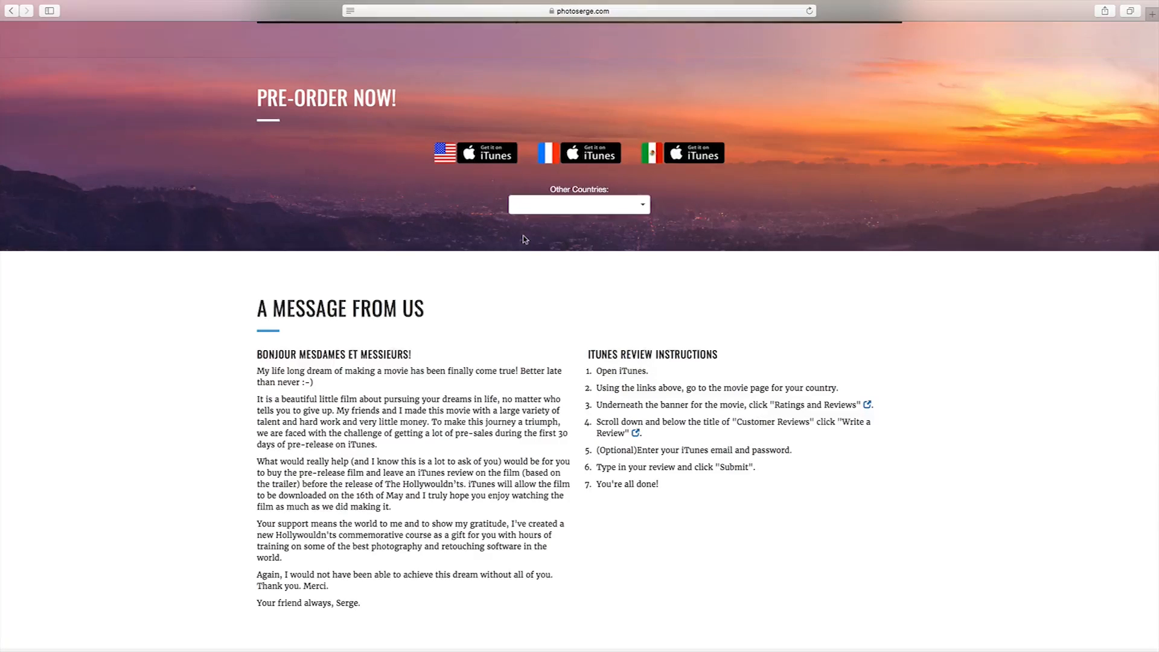
scroll(down, 3)
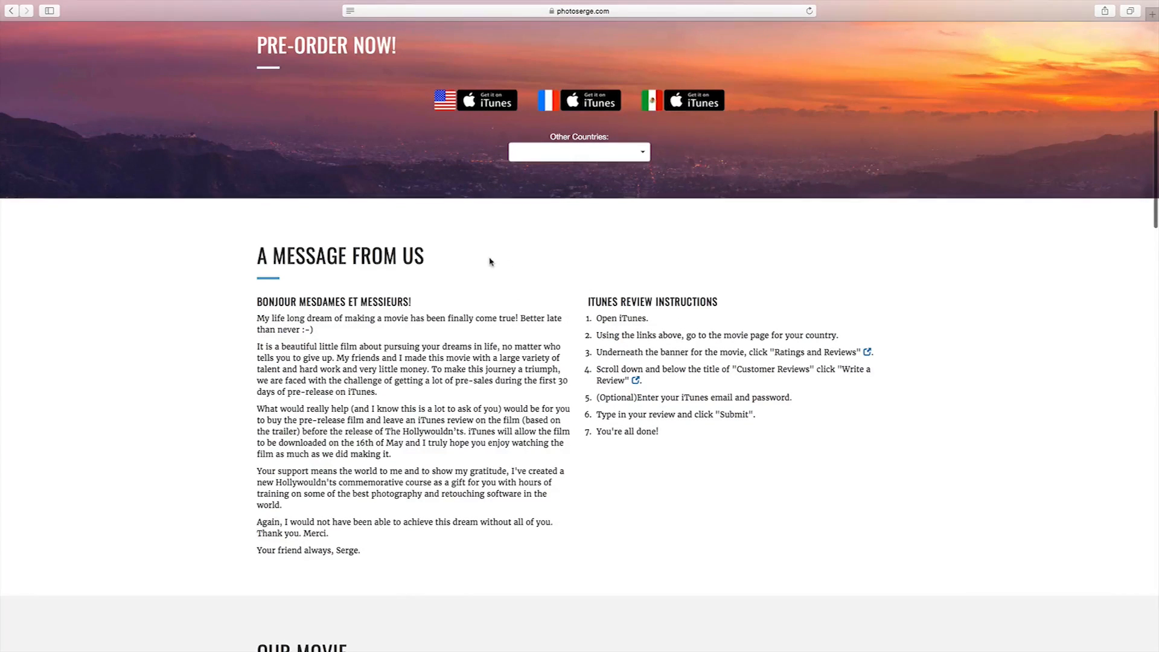
scroll(down, 3)
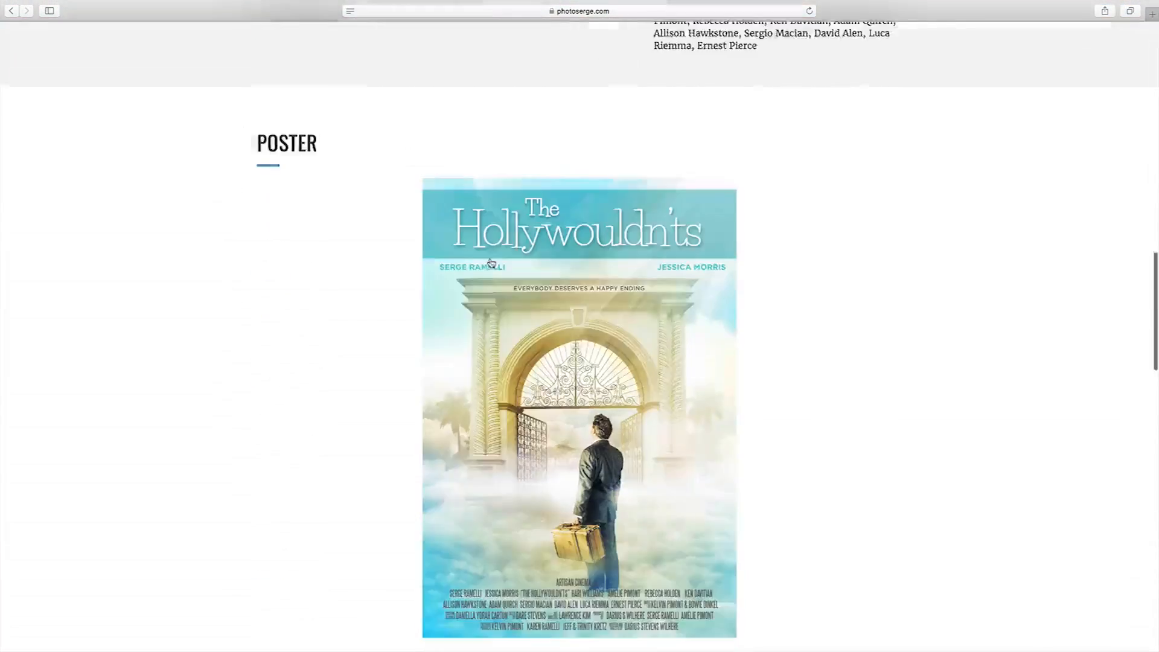
scroll(down, 3)
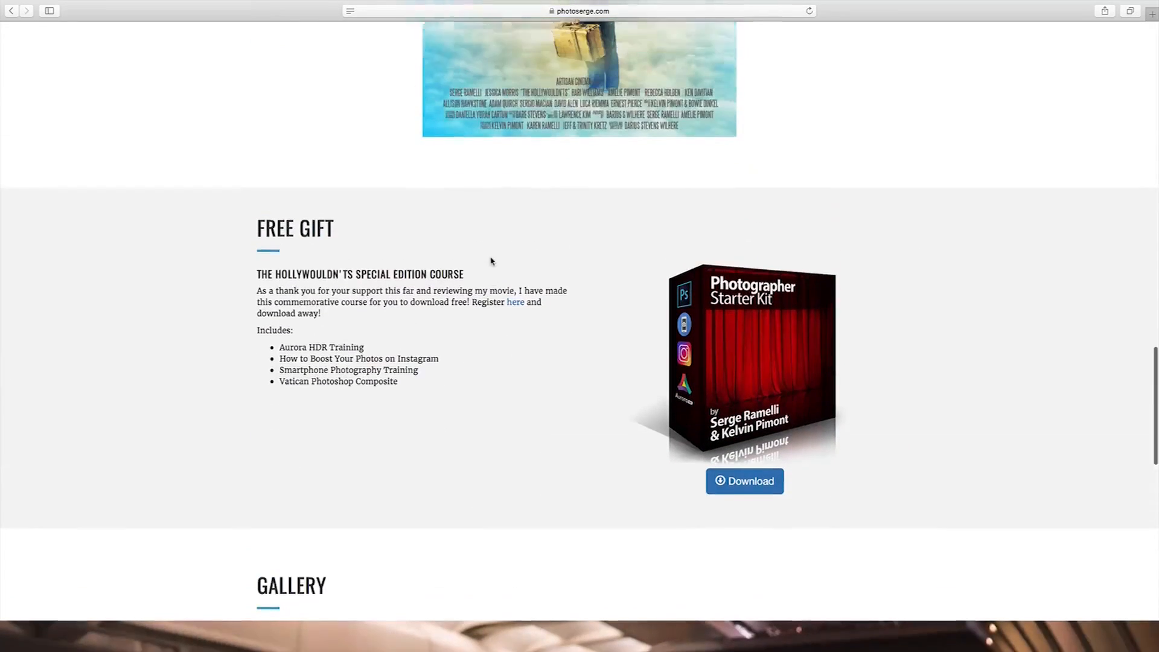
scroll(up, 3)
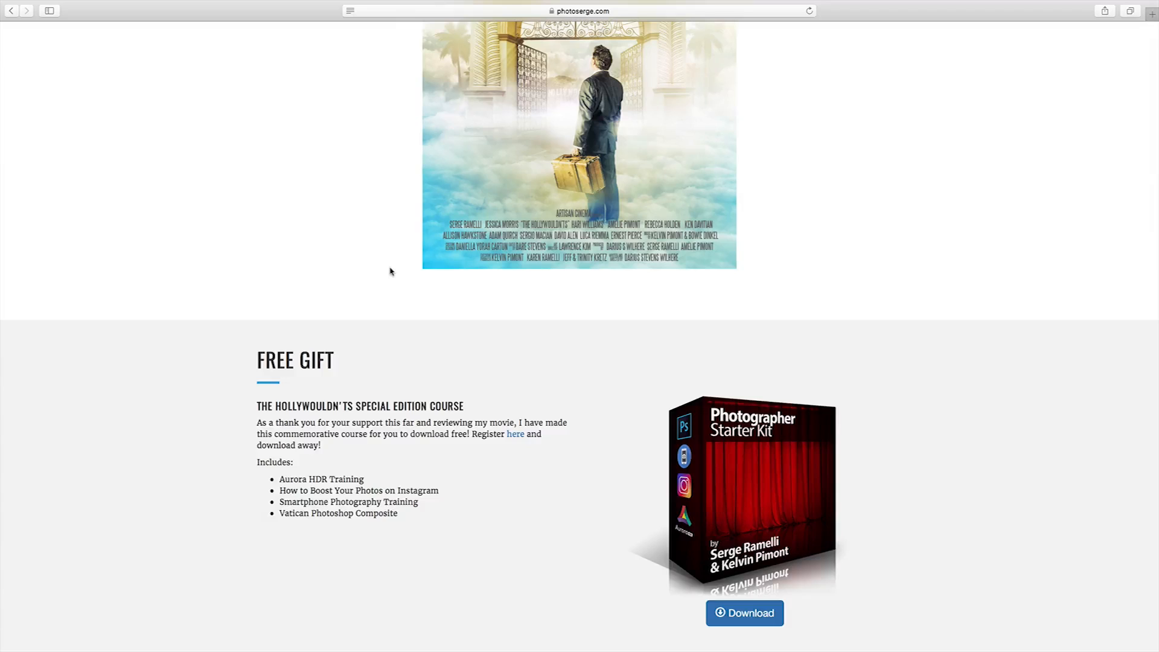
mouse_move(242, 479)
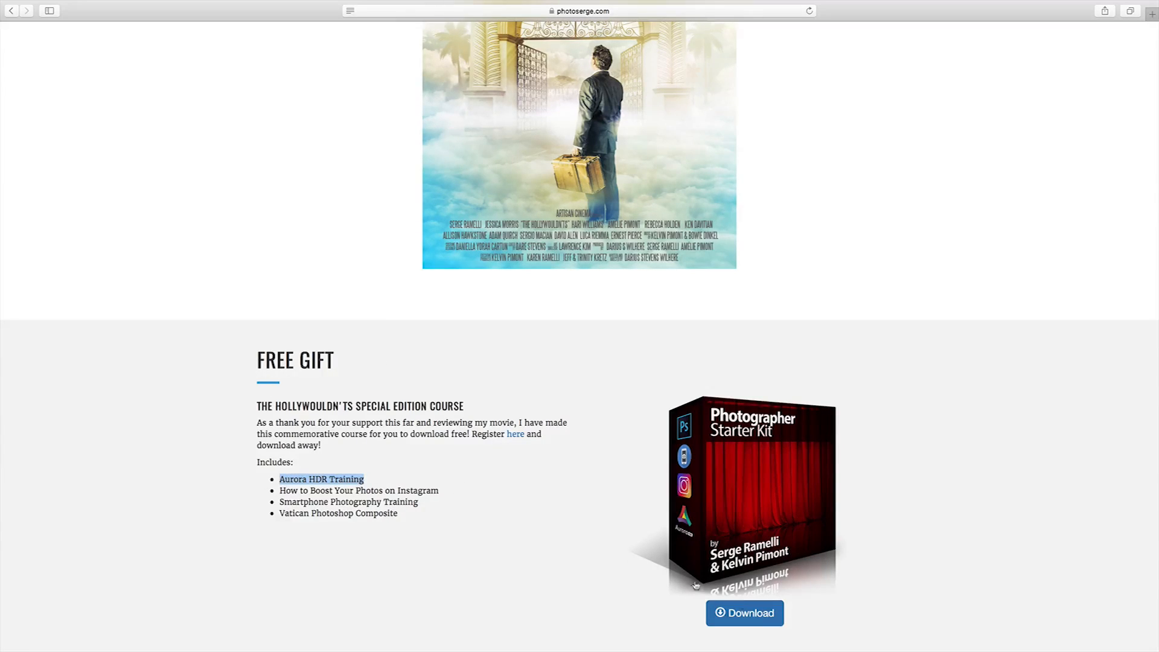
mouse_move(644, 455)
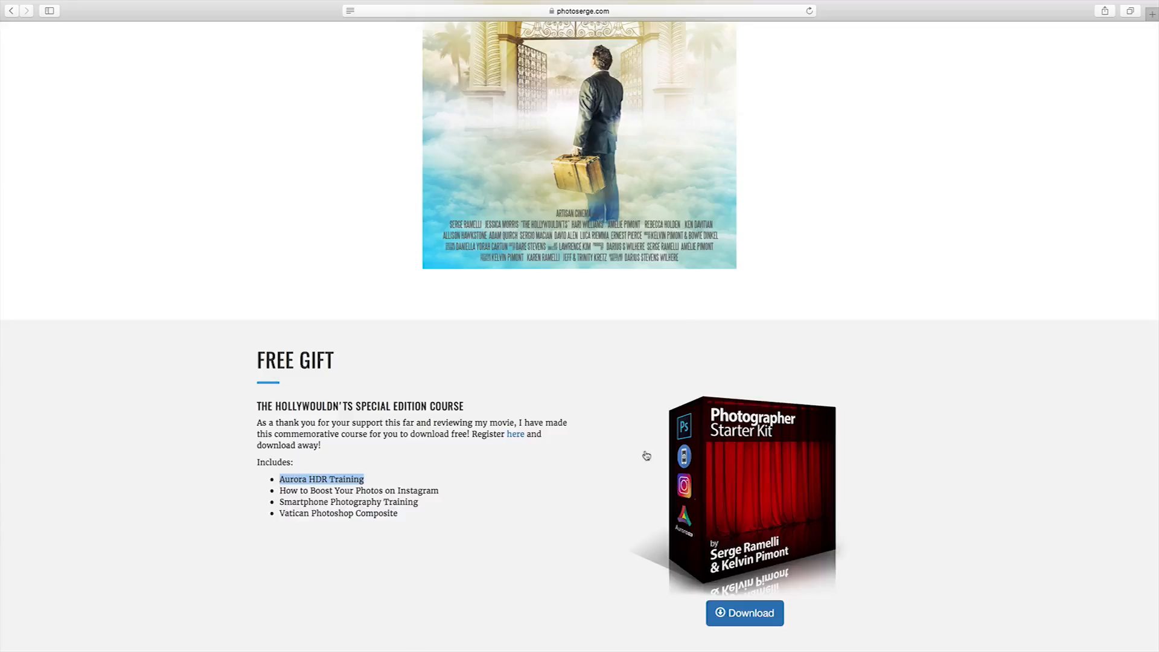
scroll(up, 3)
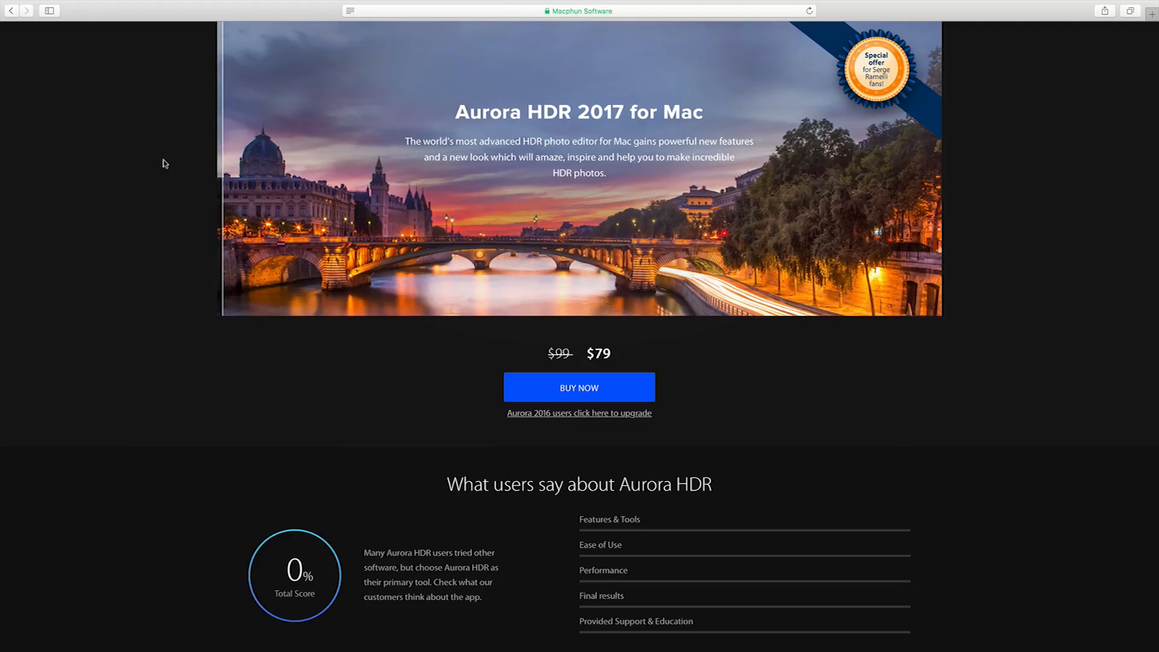
mouse_move(3, 140)
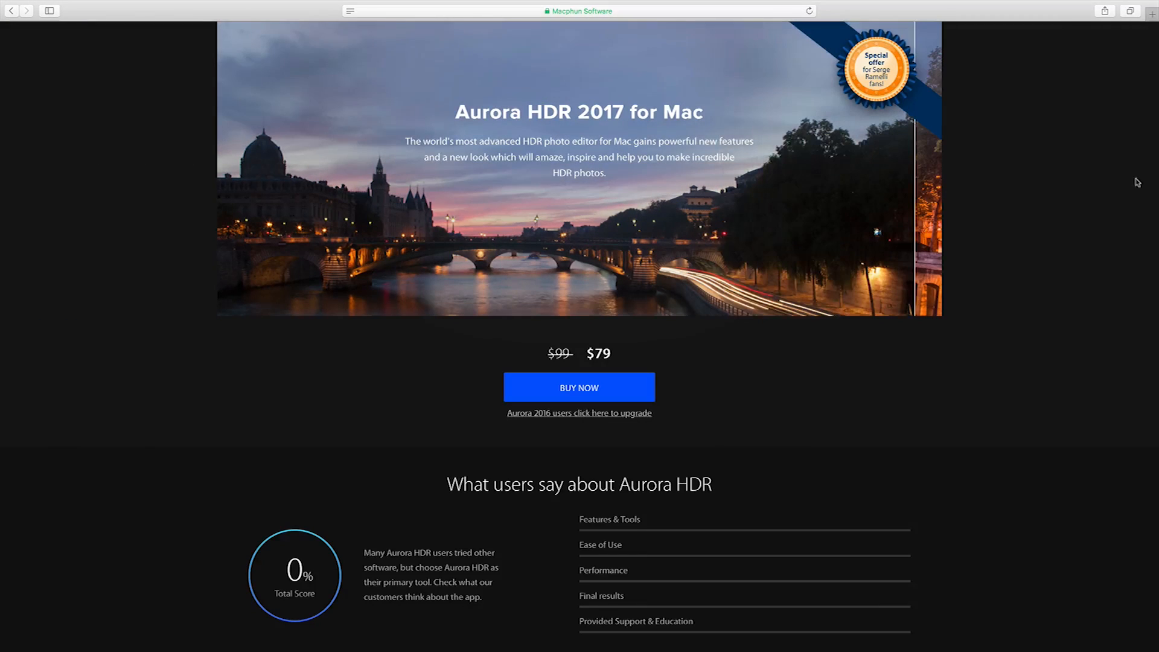
mouse_move(1085, 184)
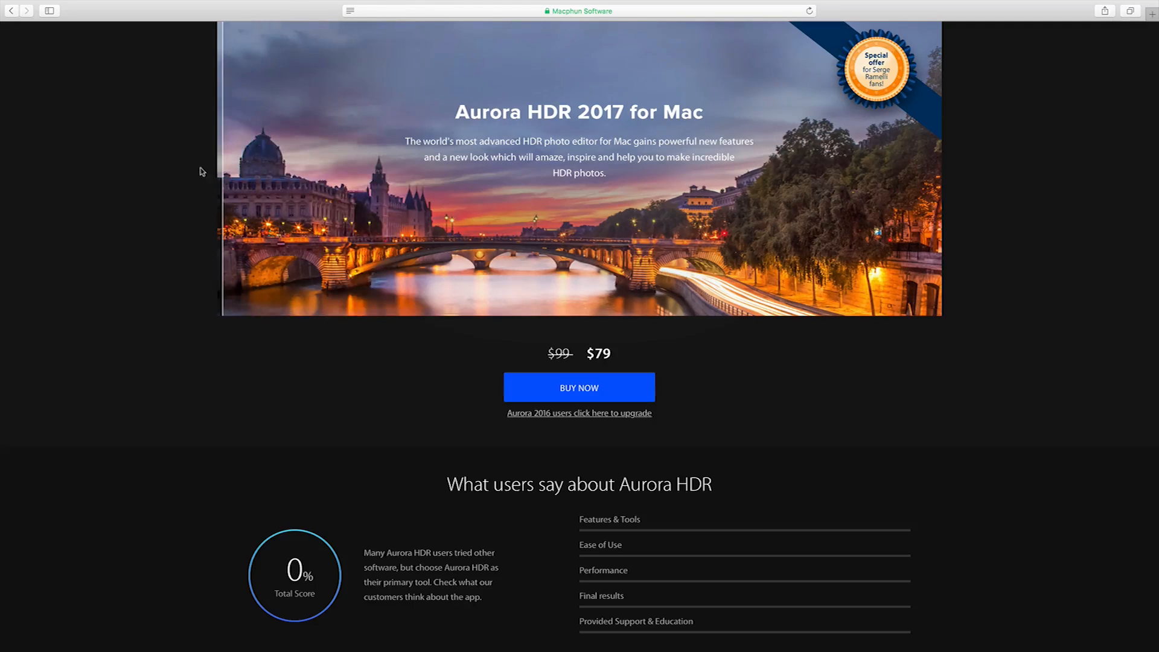
mouse_move(160, 167)
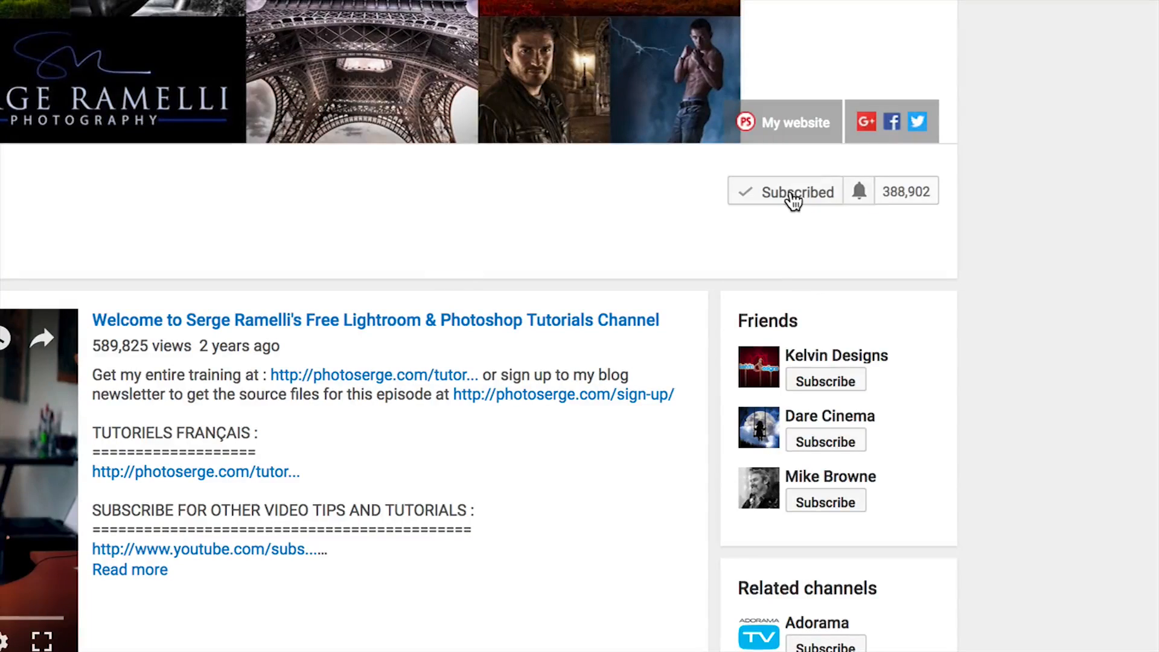
Enable 'Send me all notifications for this channel' from the bell beside Subscribed.
click(858, 191)
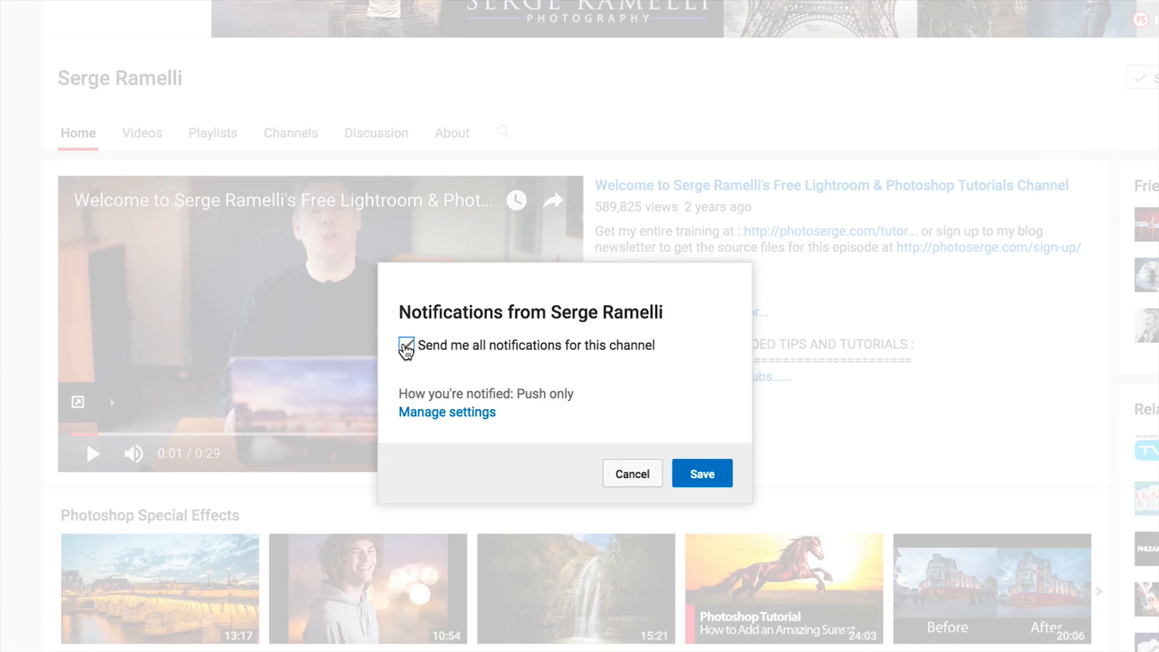
click(700, 473)
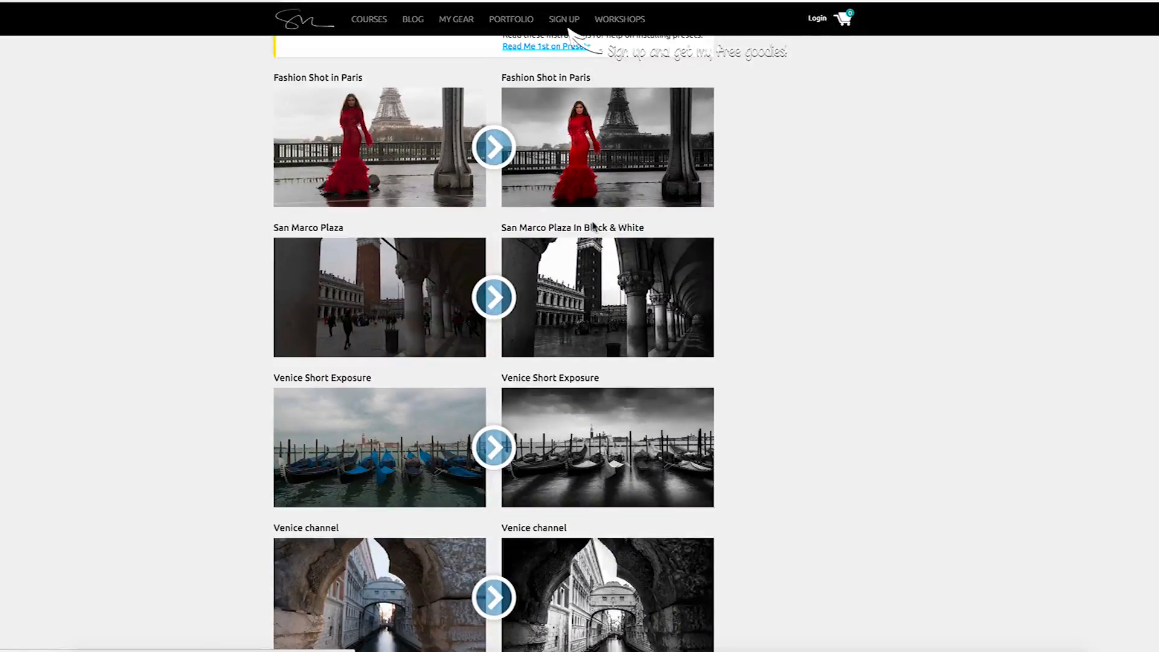
Scroll down past the before/after gallery to the Lessons list starting with Chapter 1 Camera Raw basics.
scroll(down, 3)
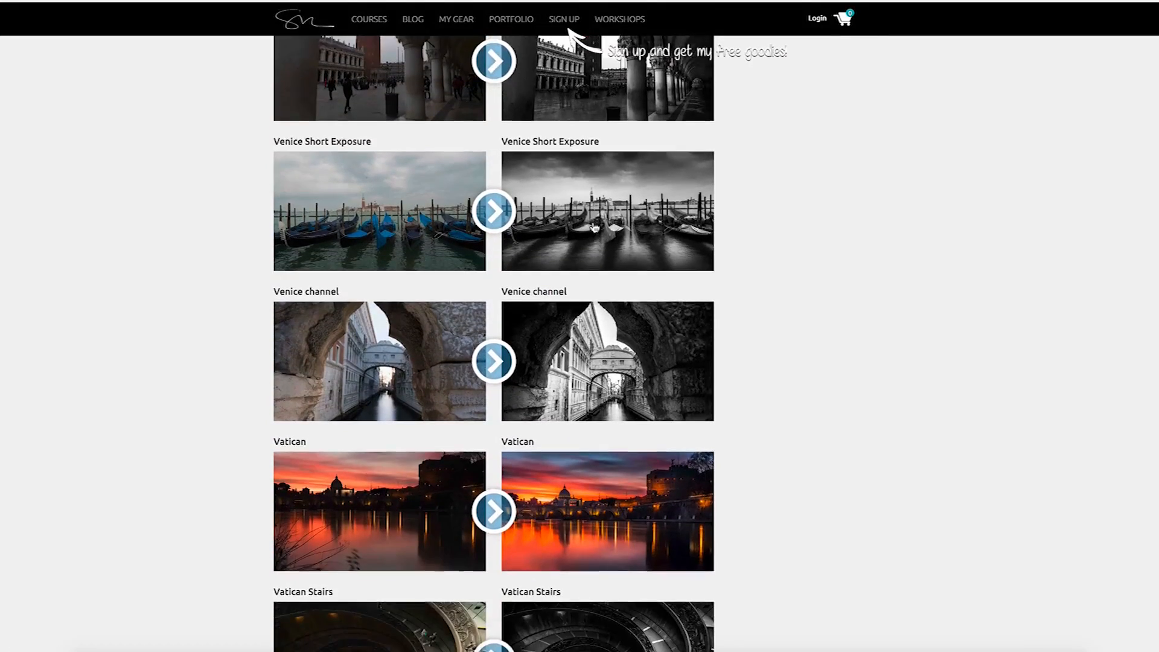
scroll(down, 3)
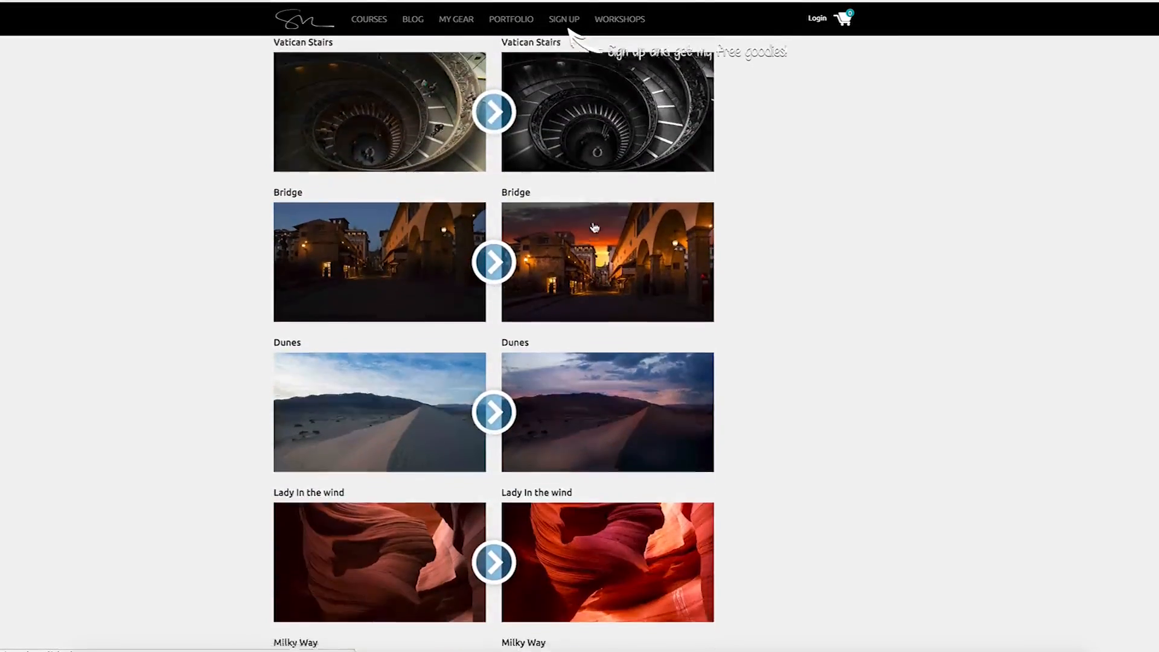
scroll(down, 3)
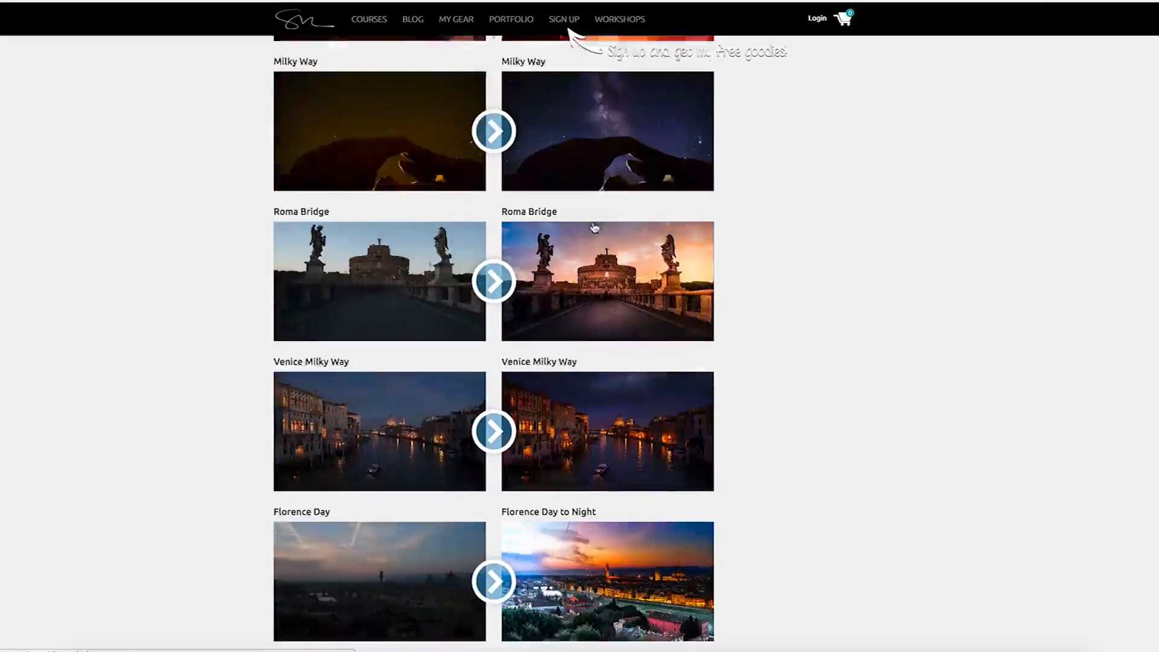
scroll(down, 3)
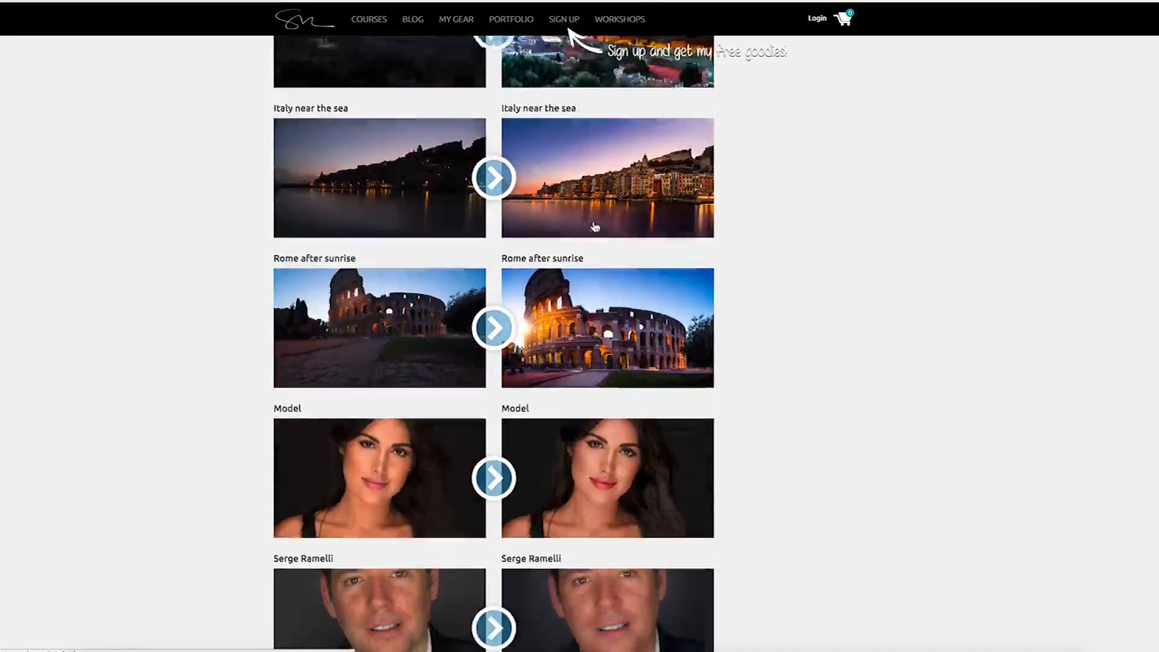
scroll(down, 3)
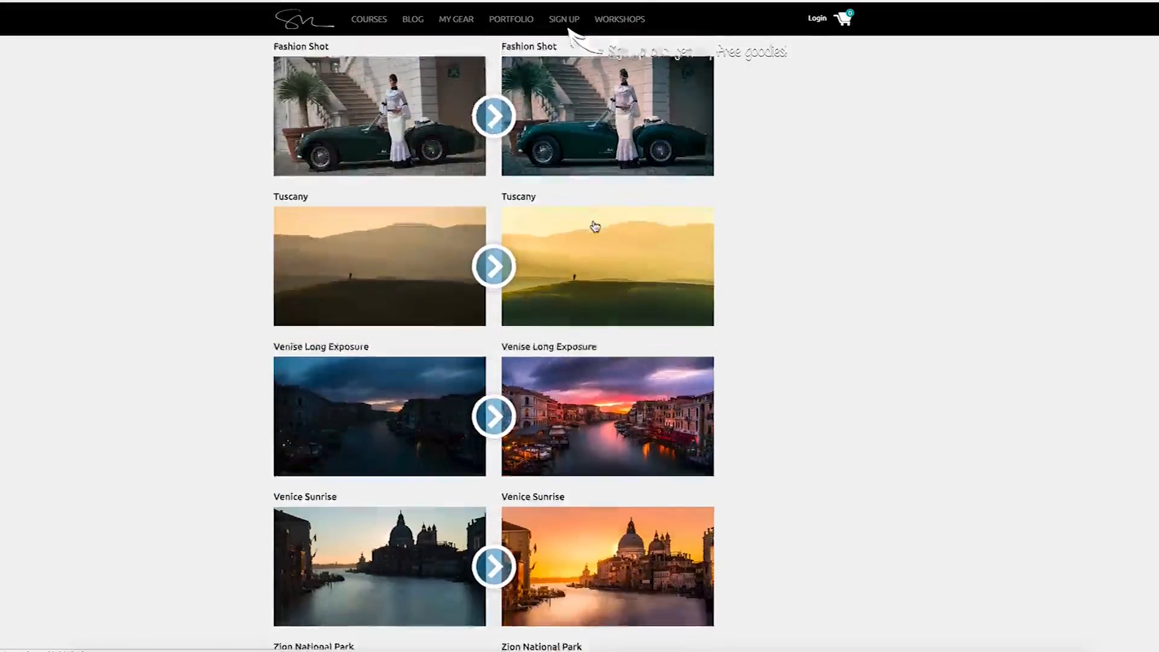
scroll(down, 3)
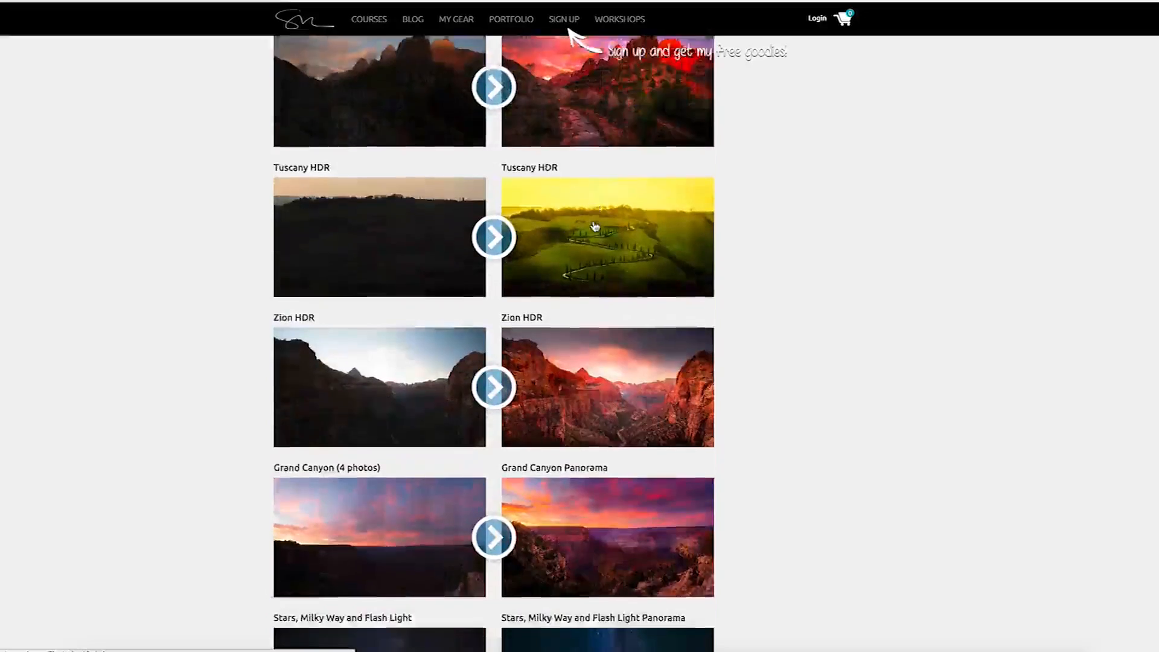
scroll(down, 3)
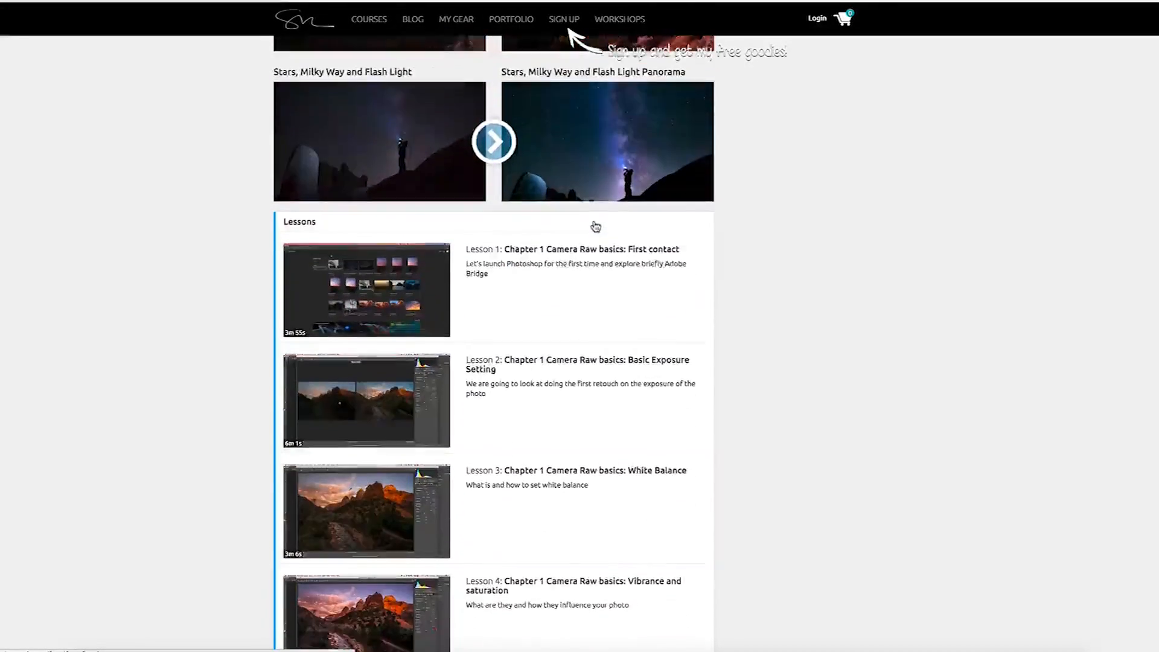
scroll(down, 3)
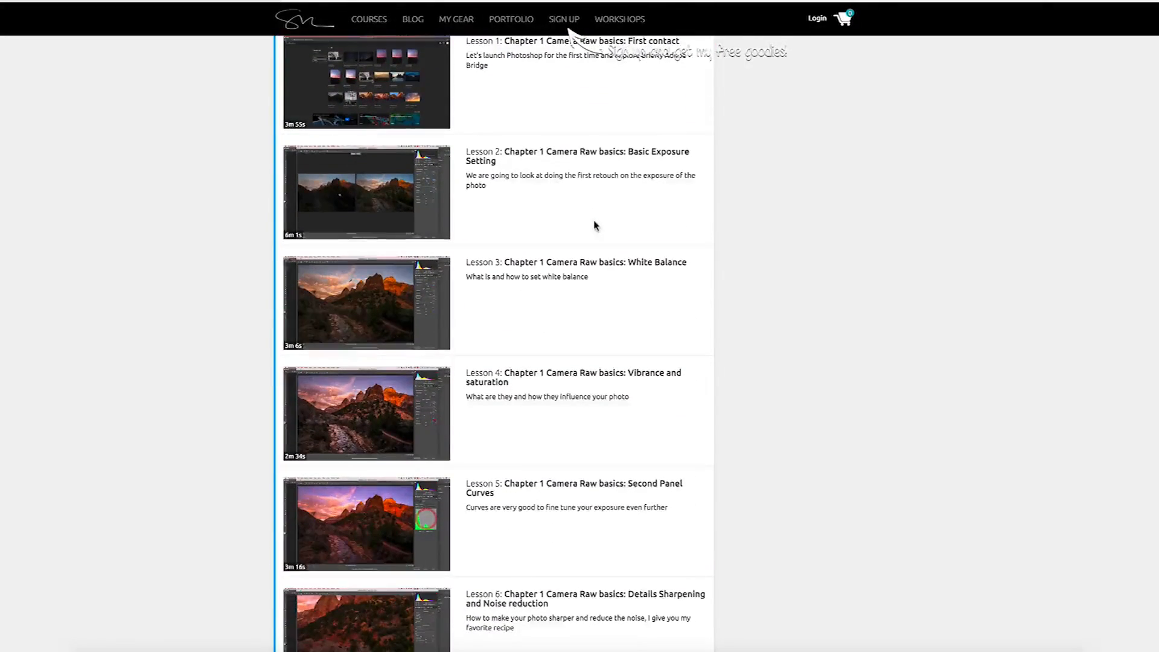